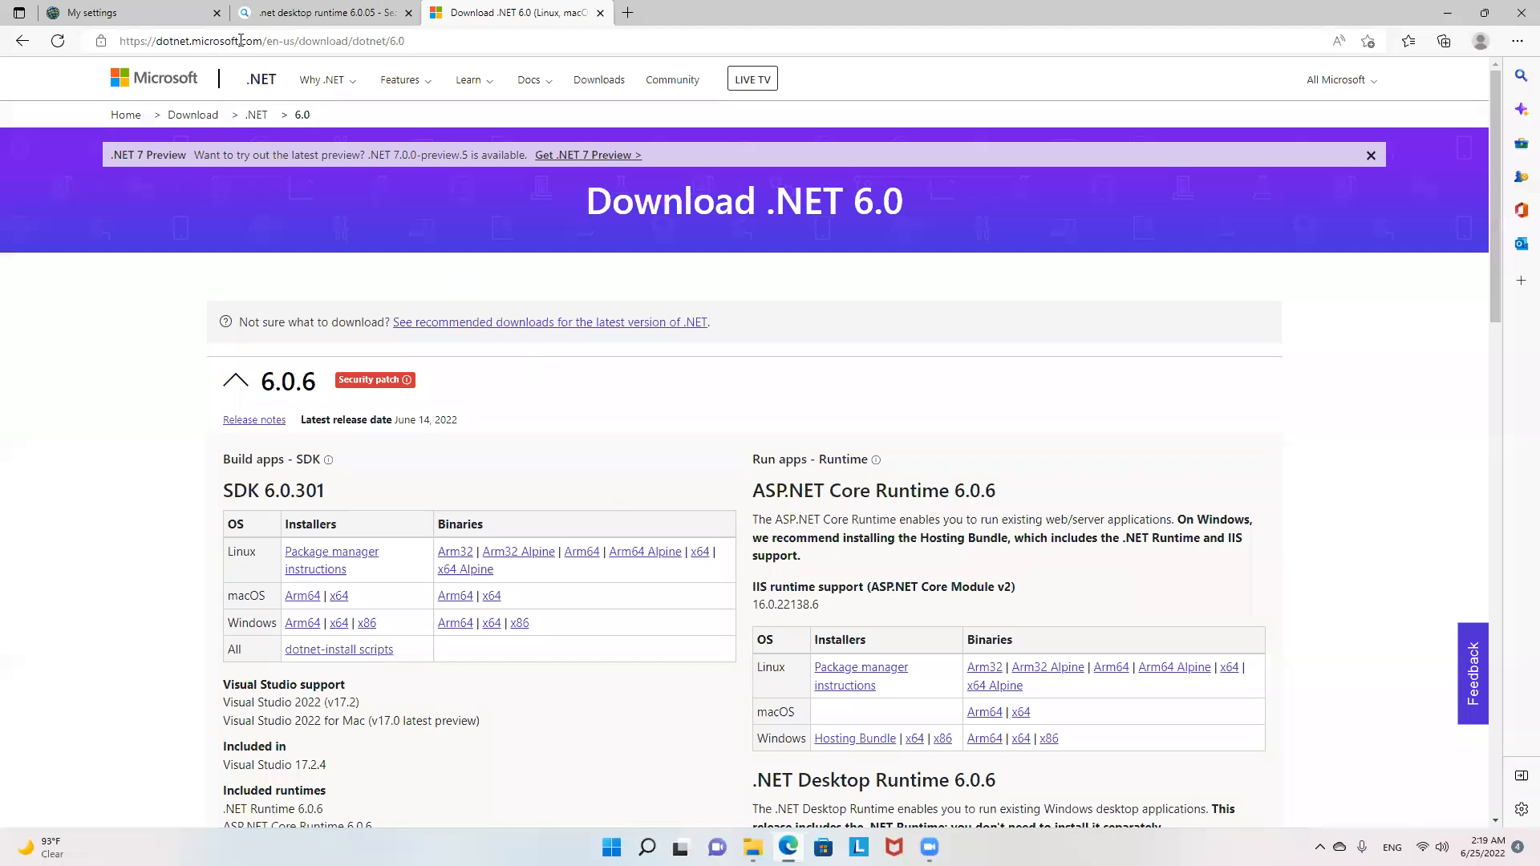
Step: Show the ArcGIS Online account's Licenses page with user type, role and the Download ArcGIS Pro link
click(127, 12)
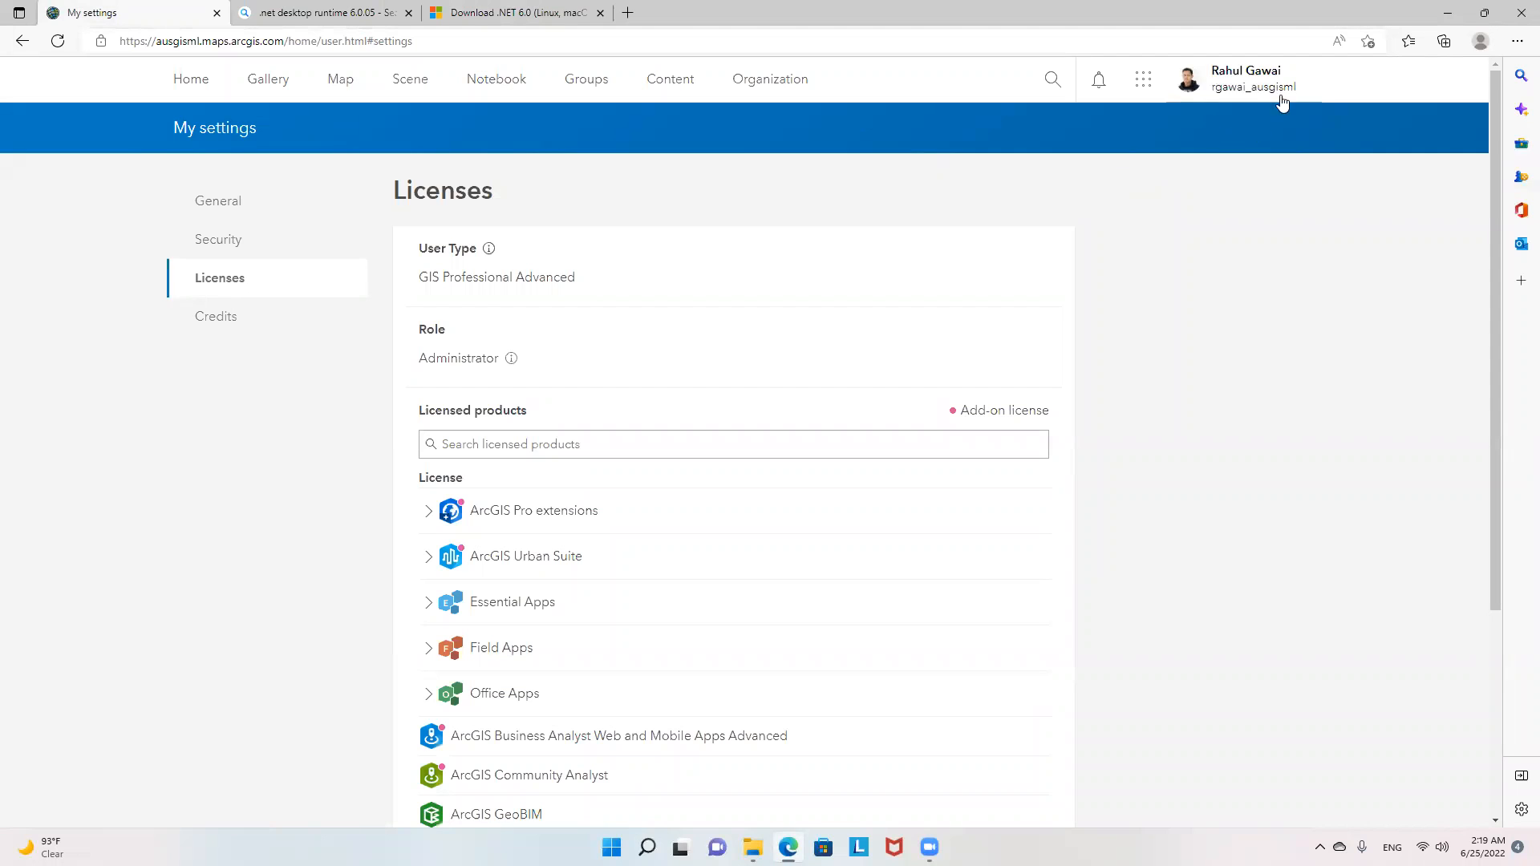
click(1246, 79)
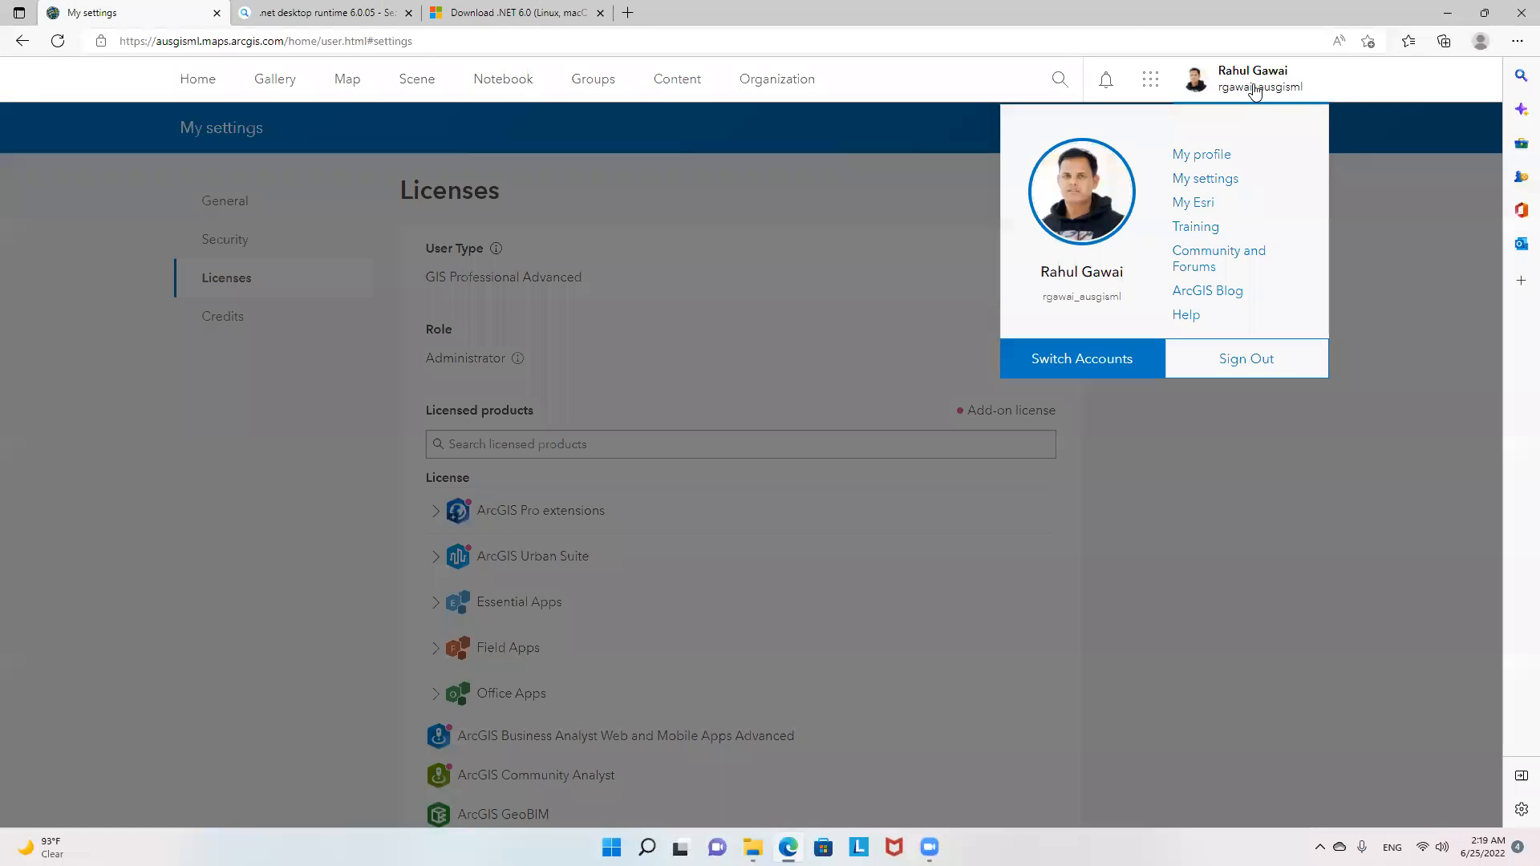
mouse_move(1205, 179)
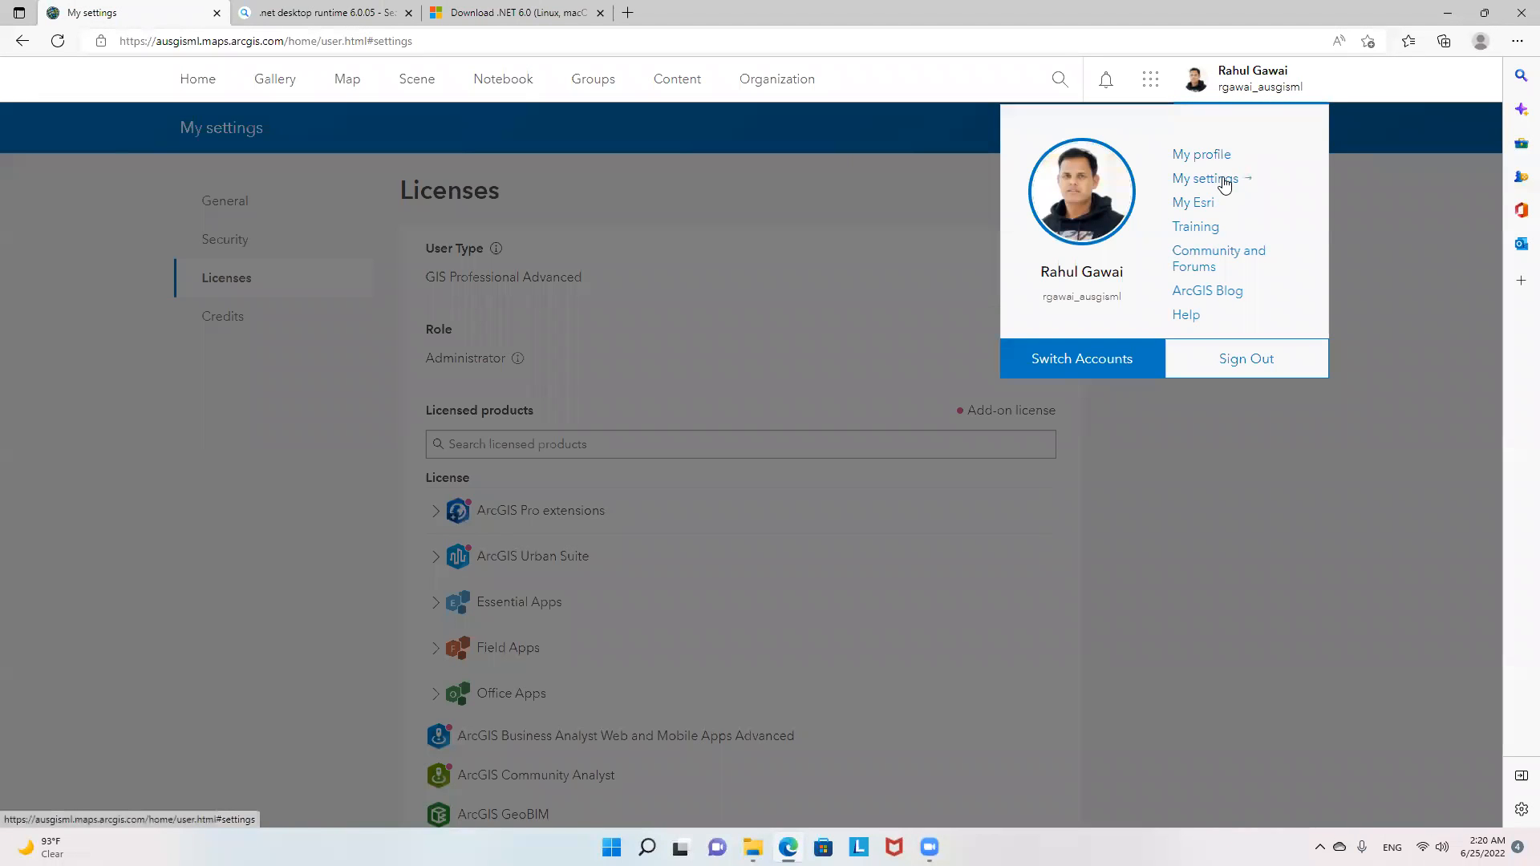
click(1204, 178)
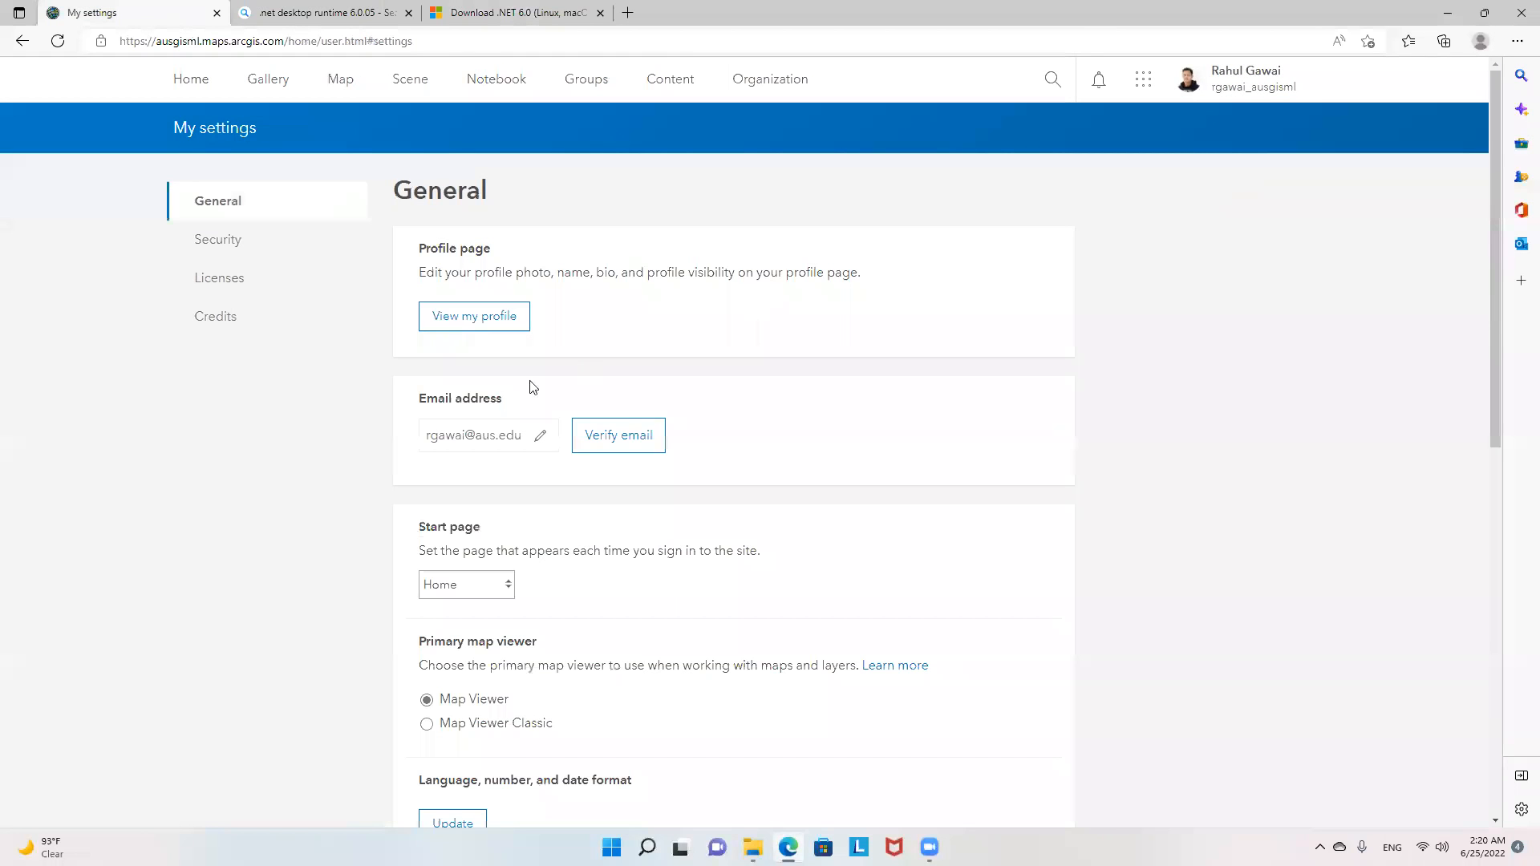
scroll(down, 3)
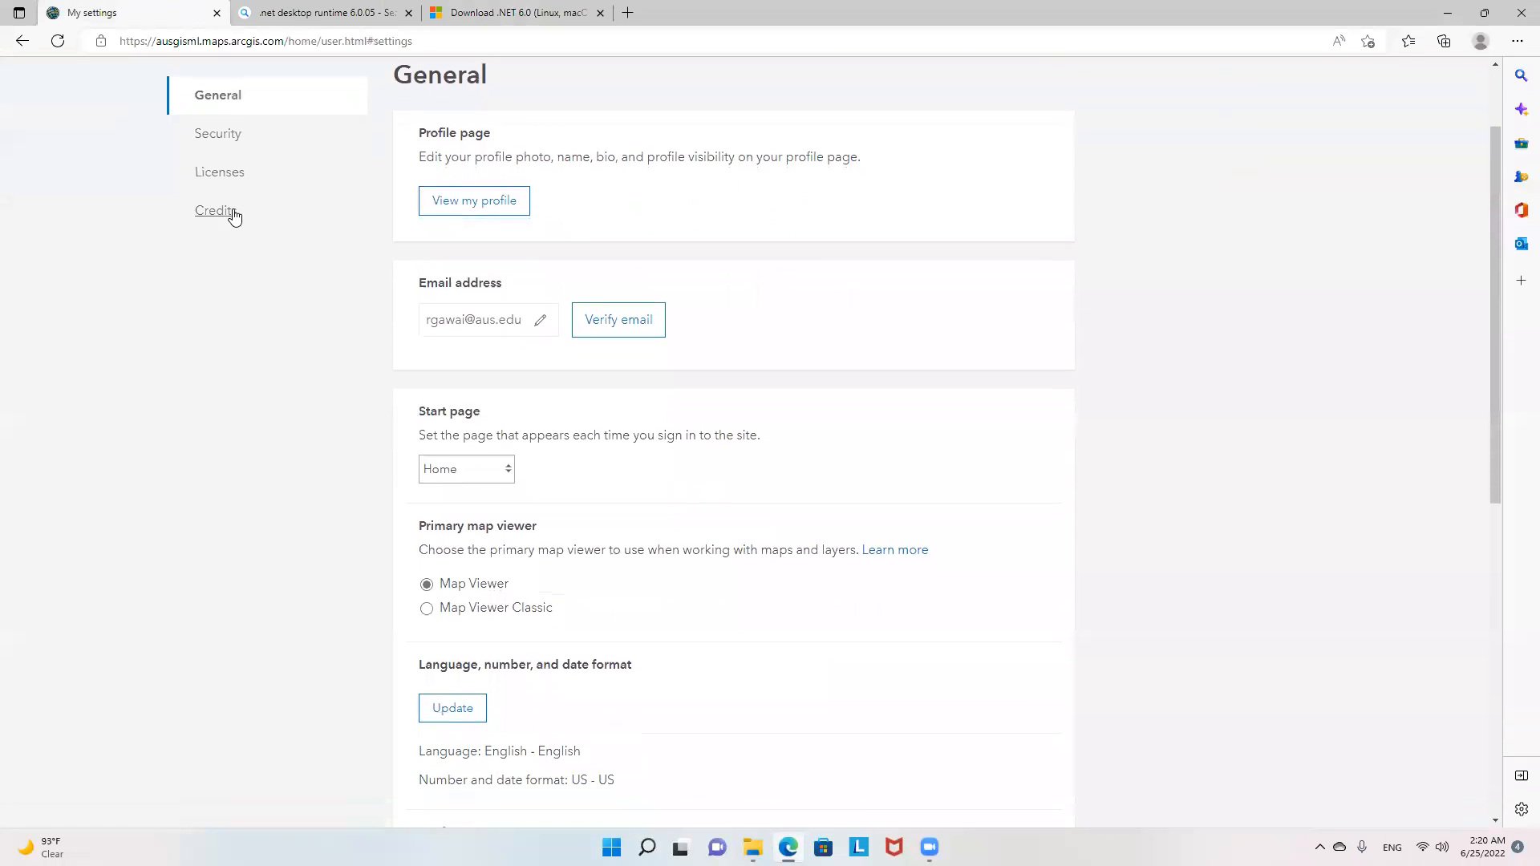
click(219, 172)
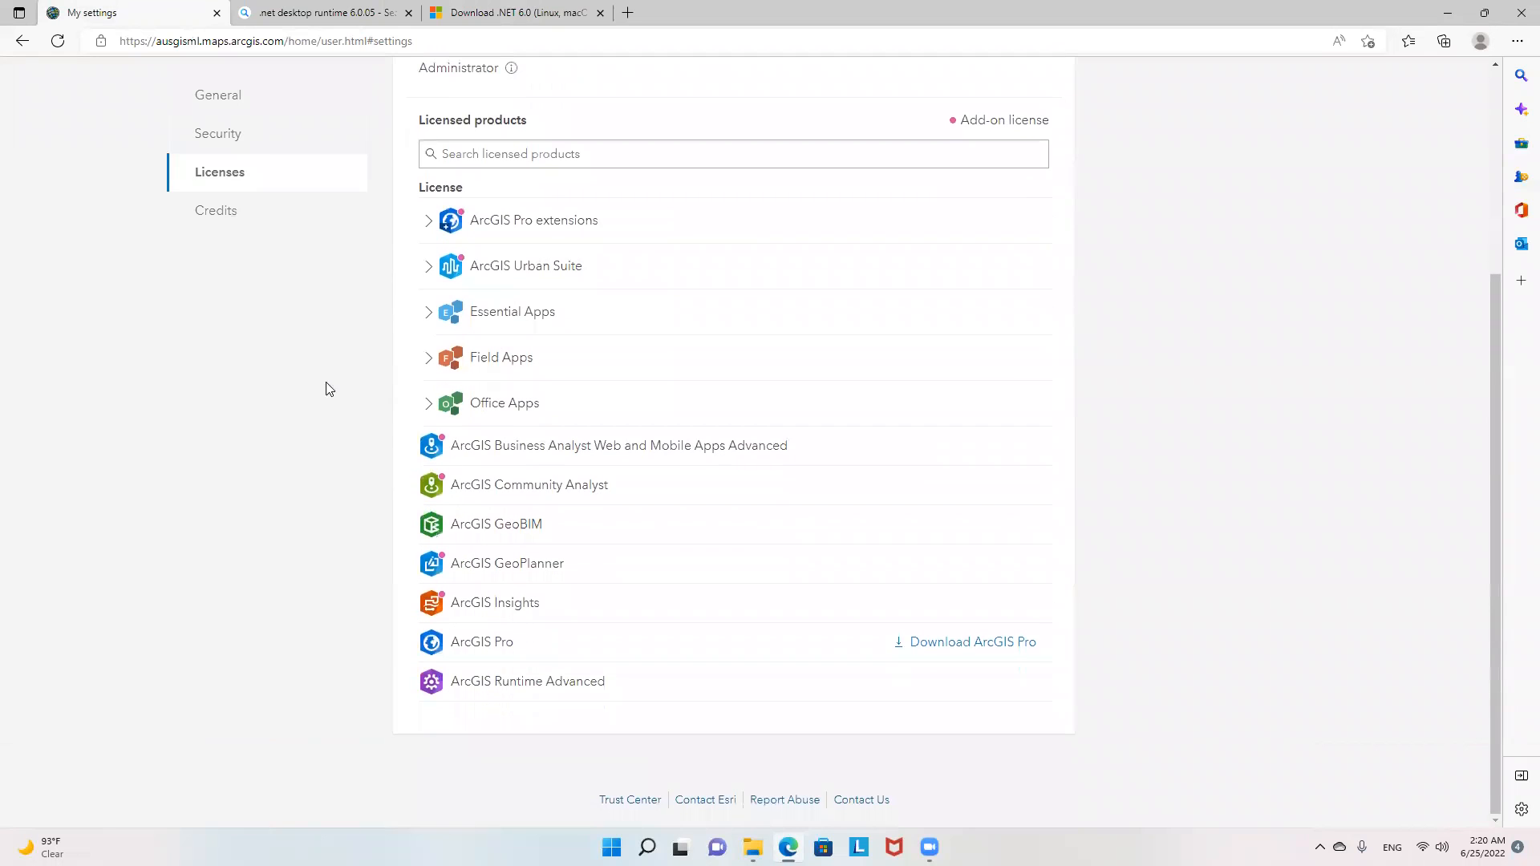
mouse_move(960, 669)
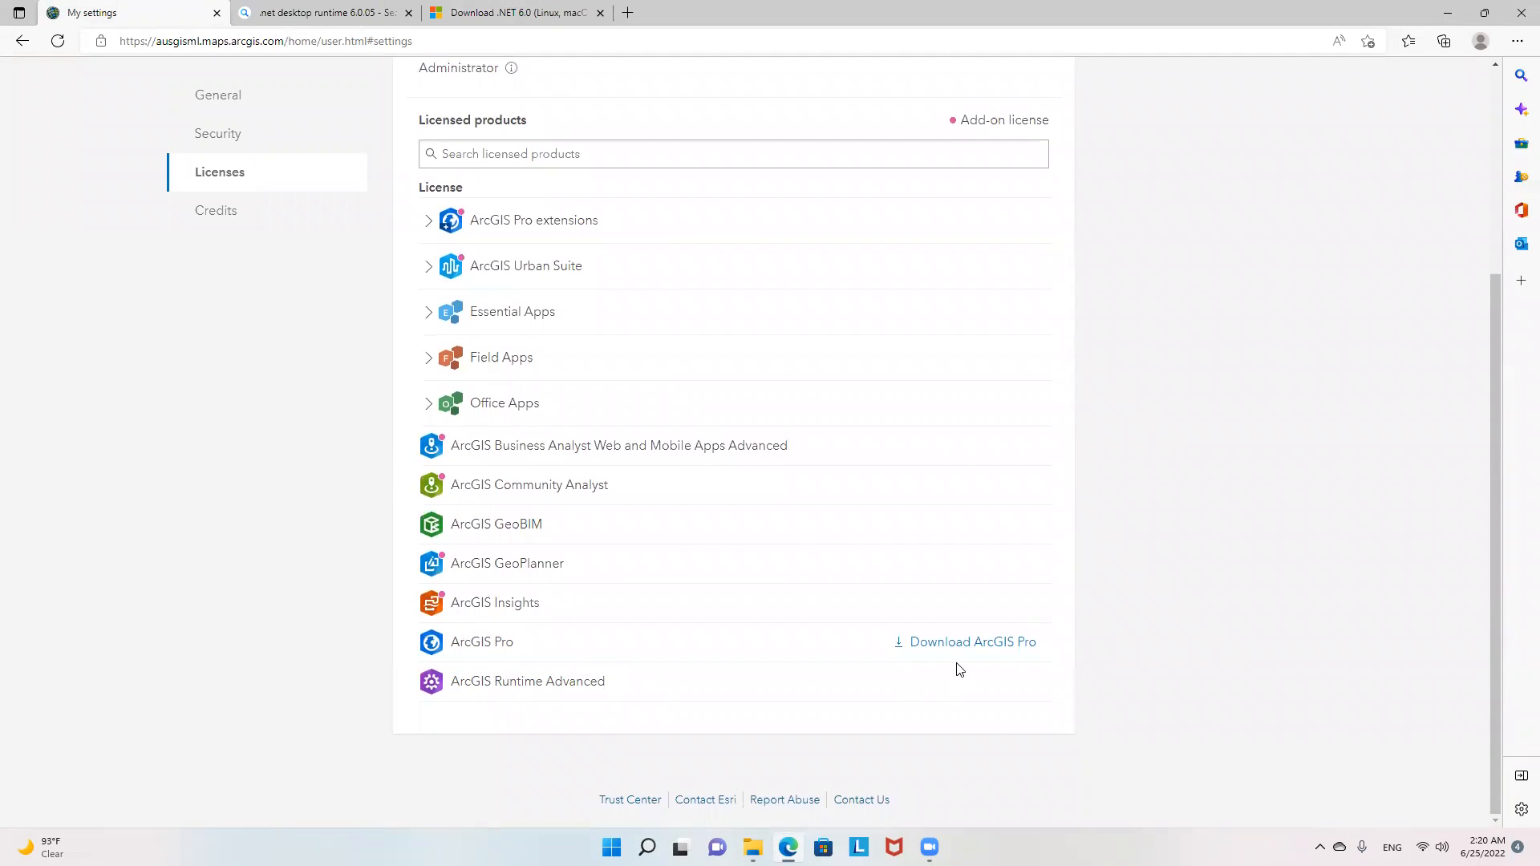
mouse_move(970, 642)
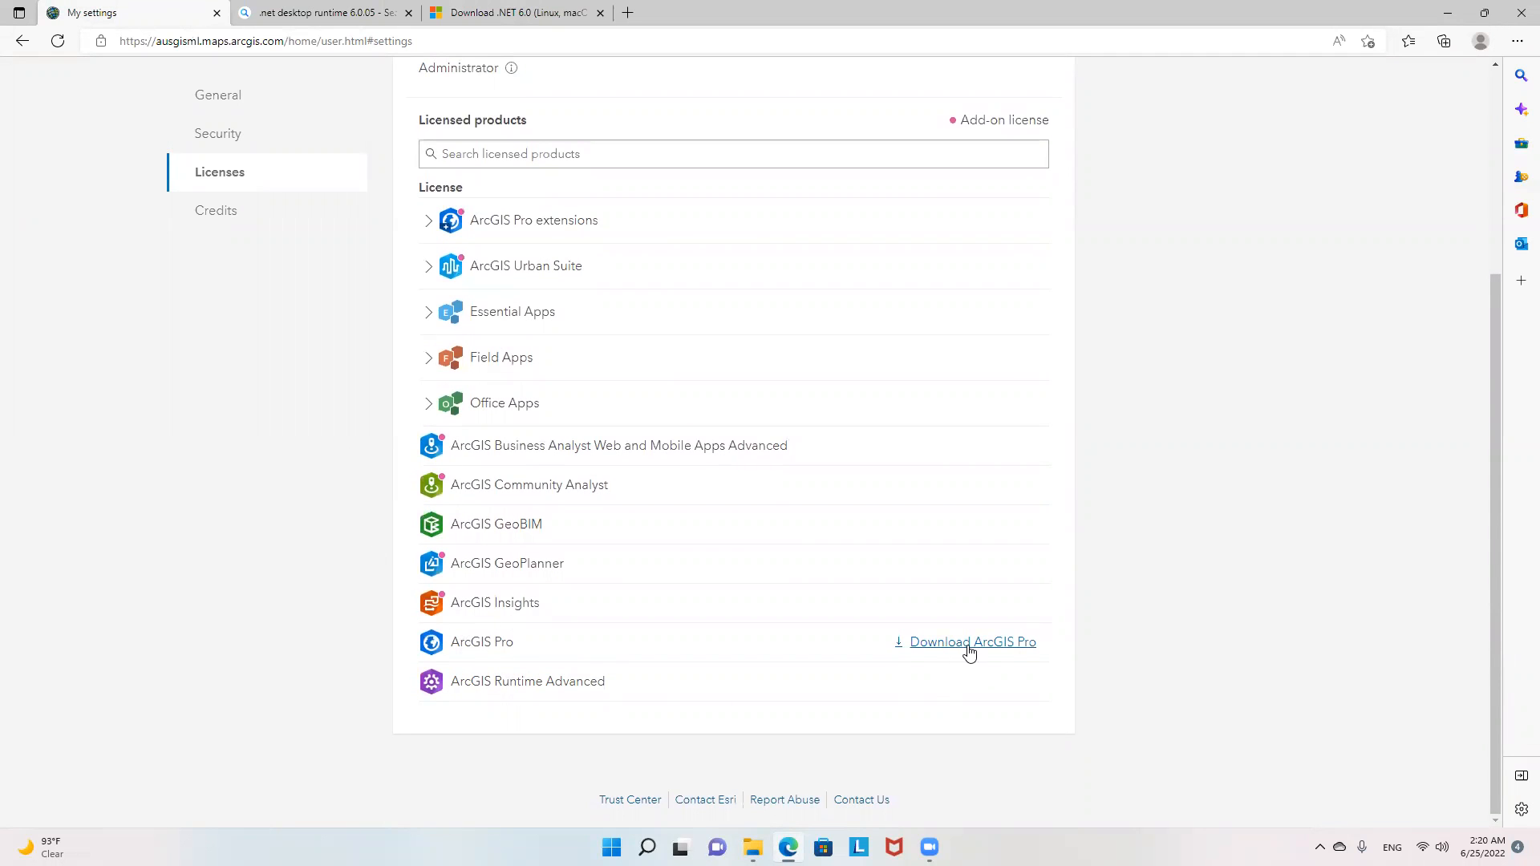
scroll(up, 3)
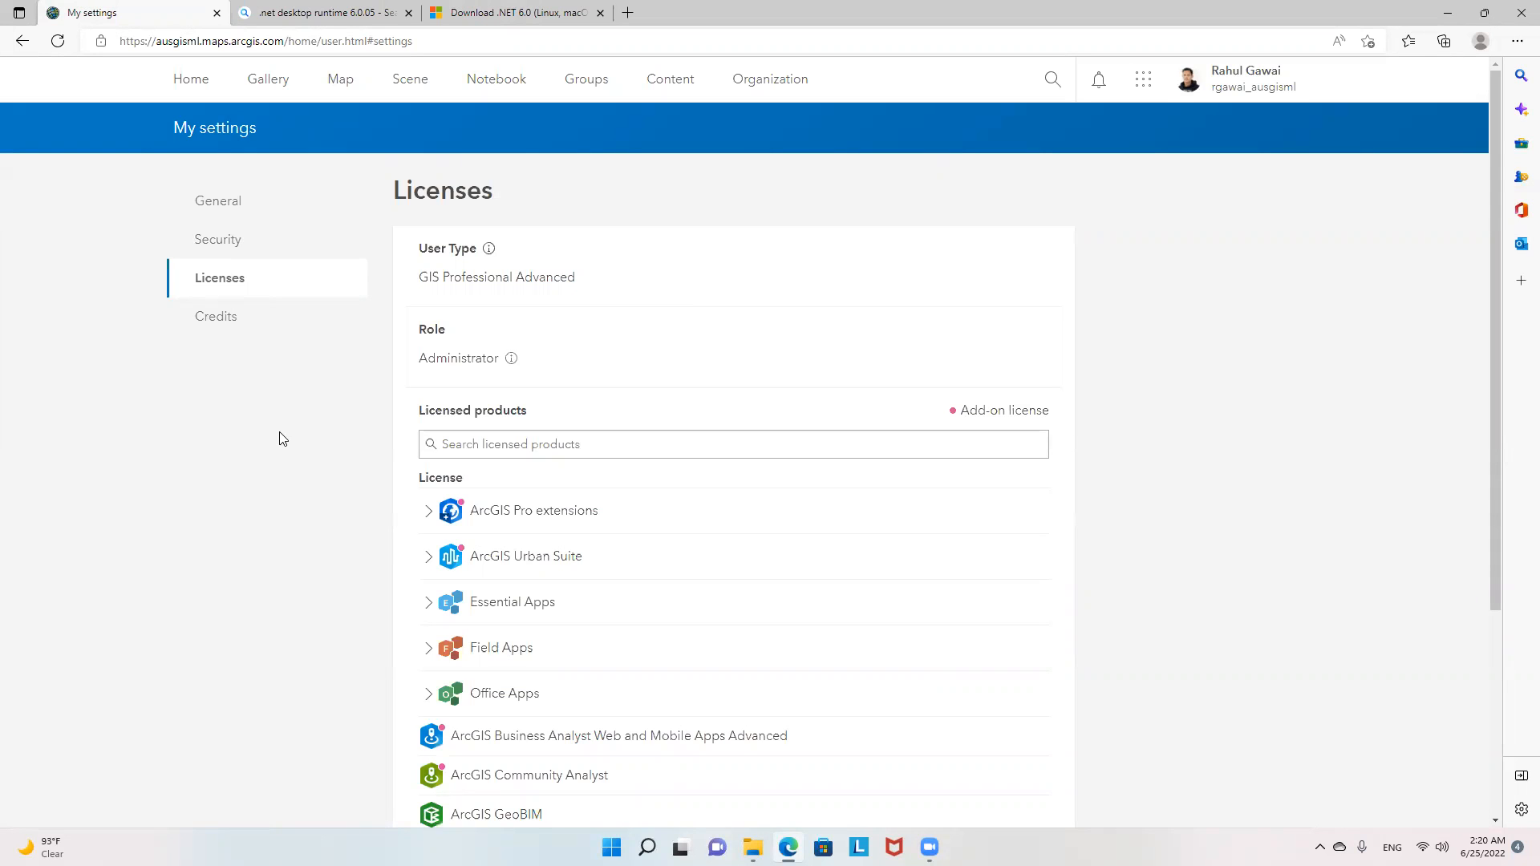
mouse_move(302, 417)
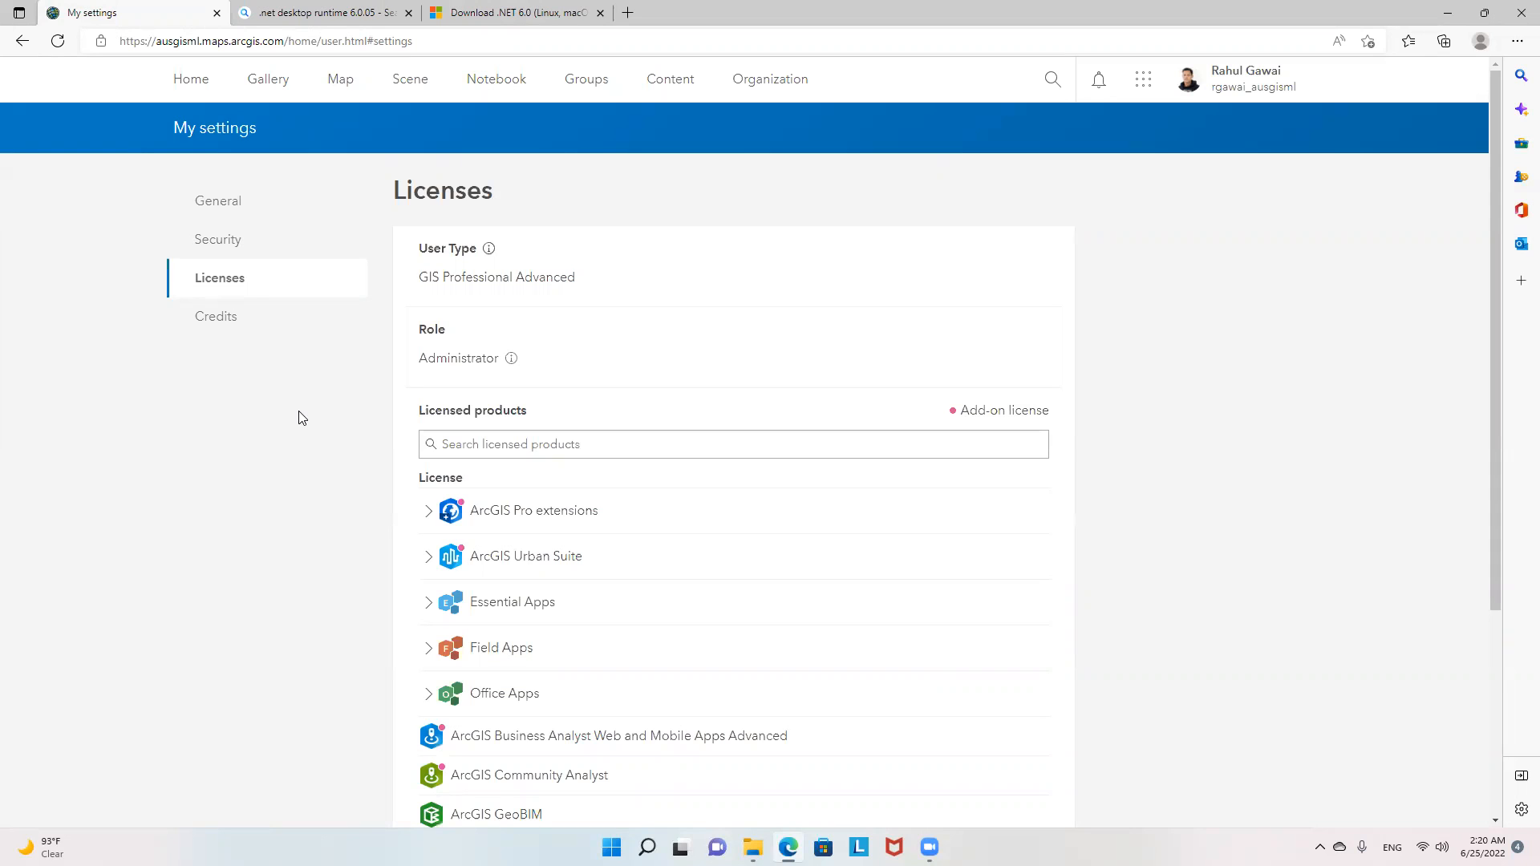
mouse_move(299, 426)
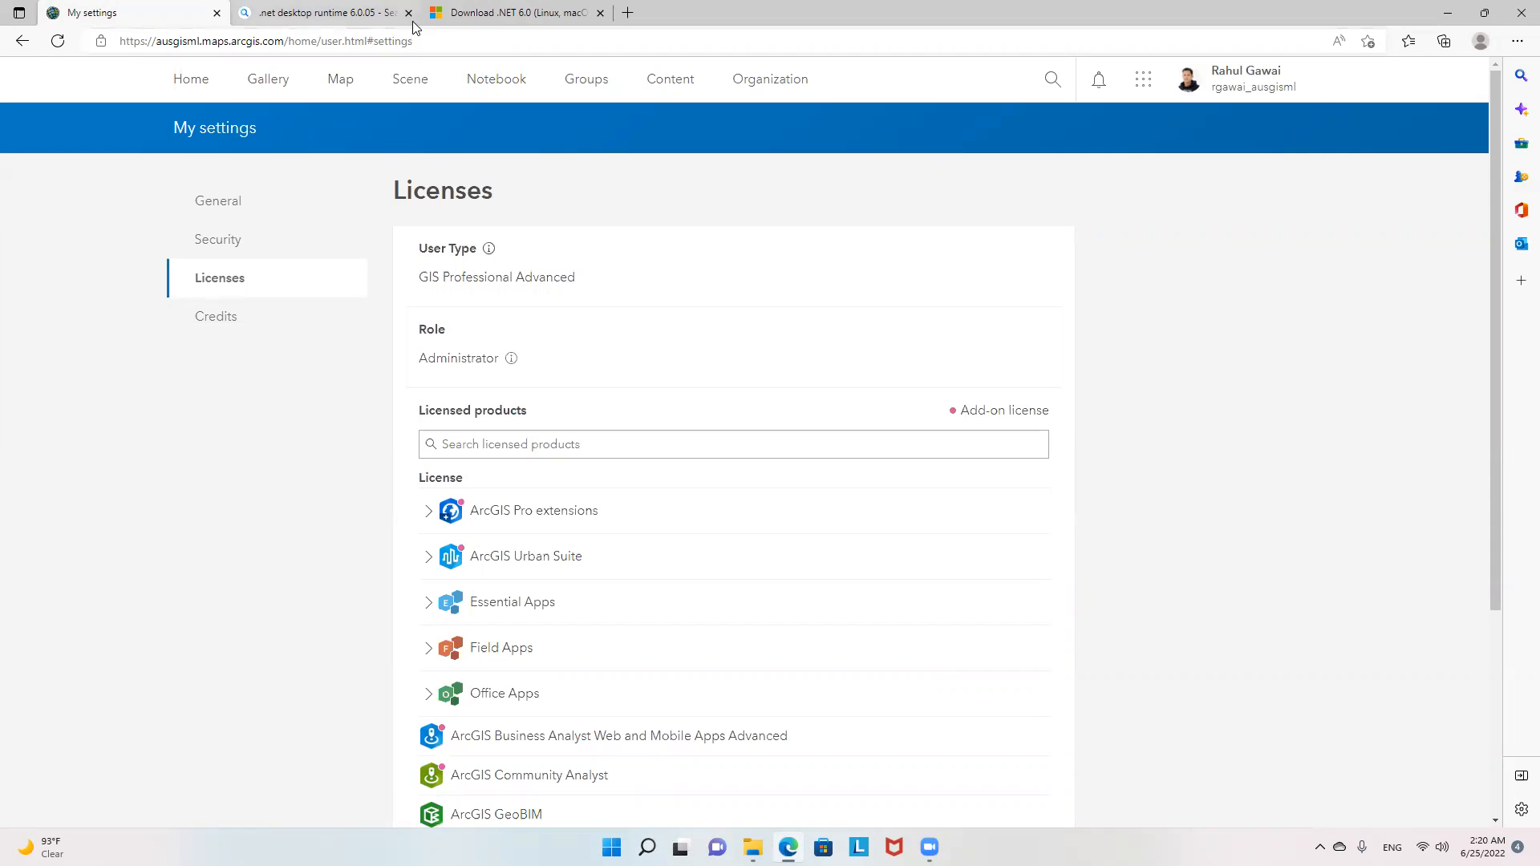
Step: Review the .NET Desktop Runtime 6.0.6 Windows x64 installer on the .NET 6.0 download page
click(324, 12)
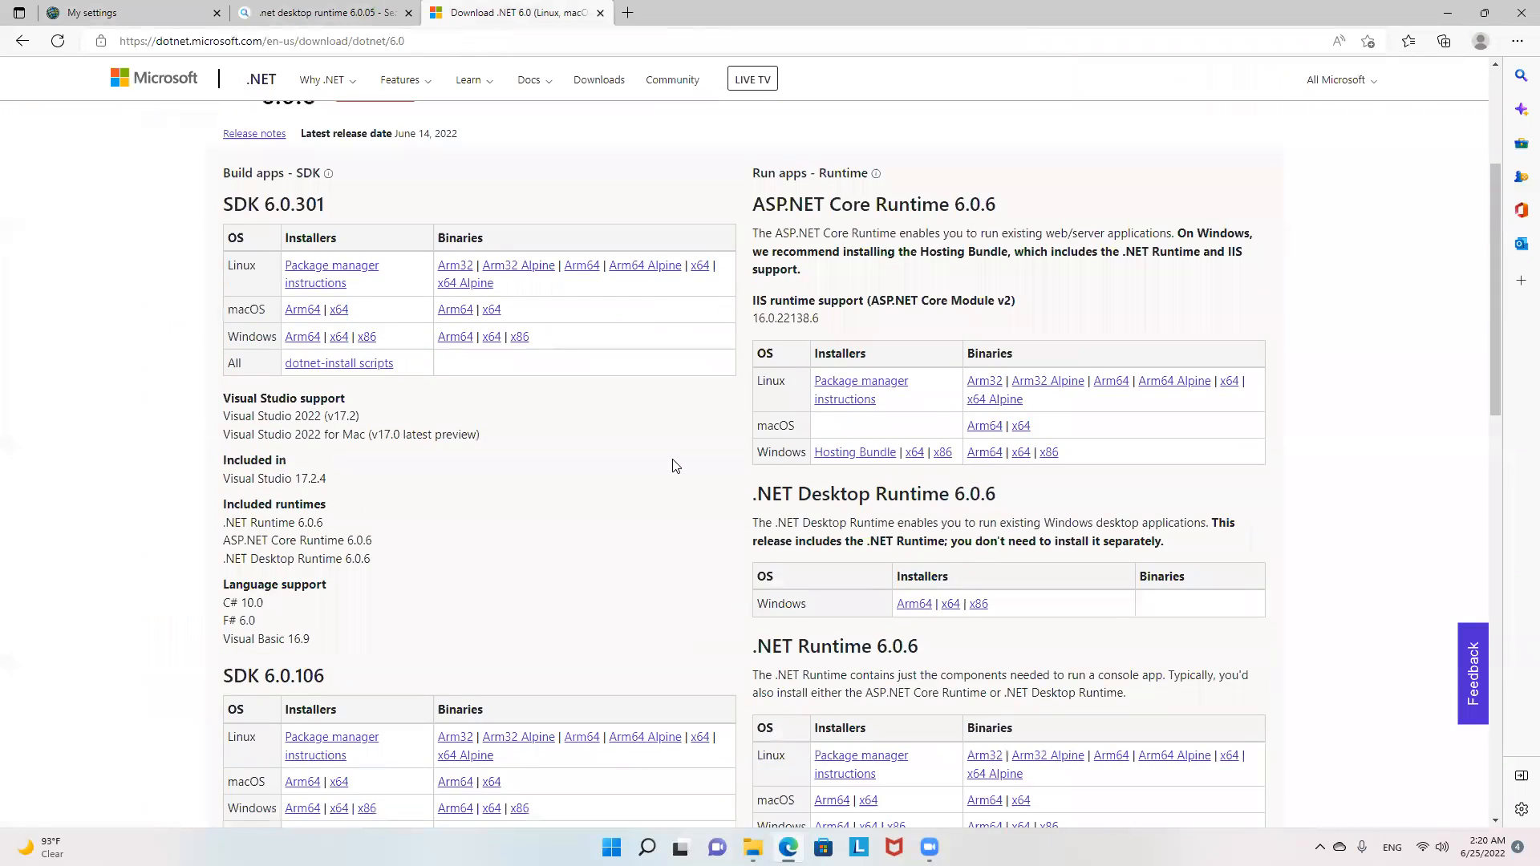
scroll(down, 3)
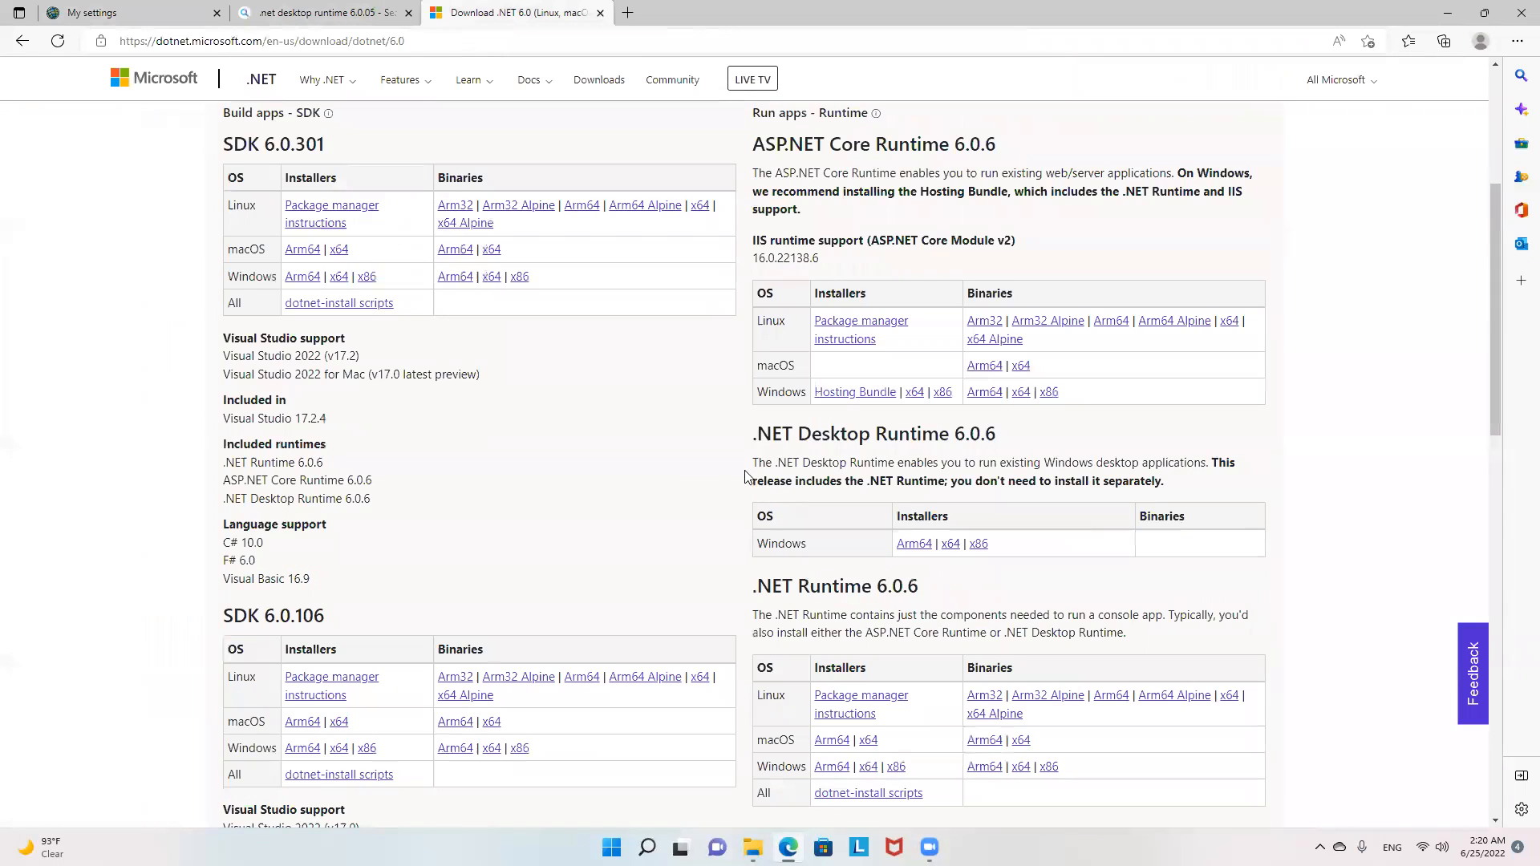
mouse_move(968, 439)
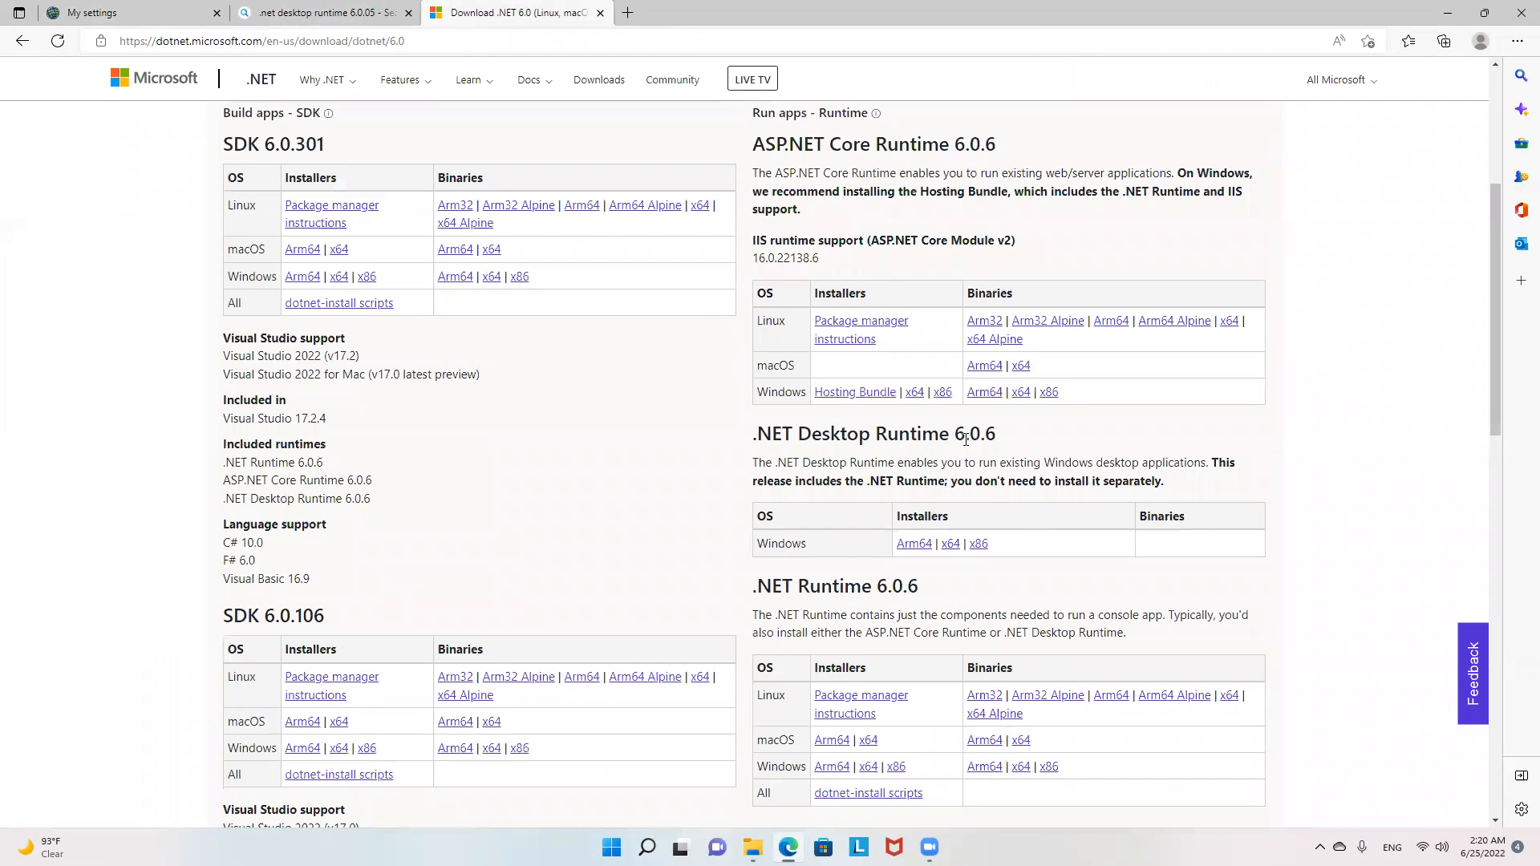
mouse_move(920, 453)
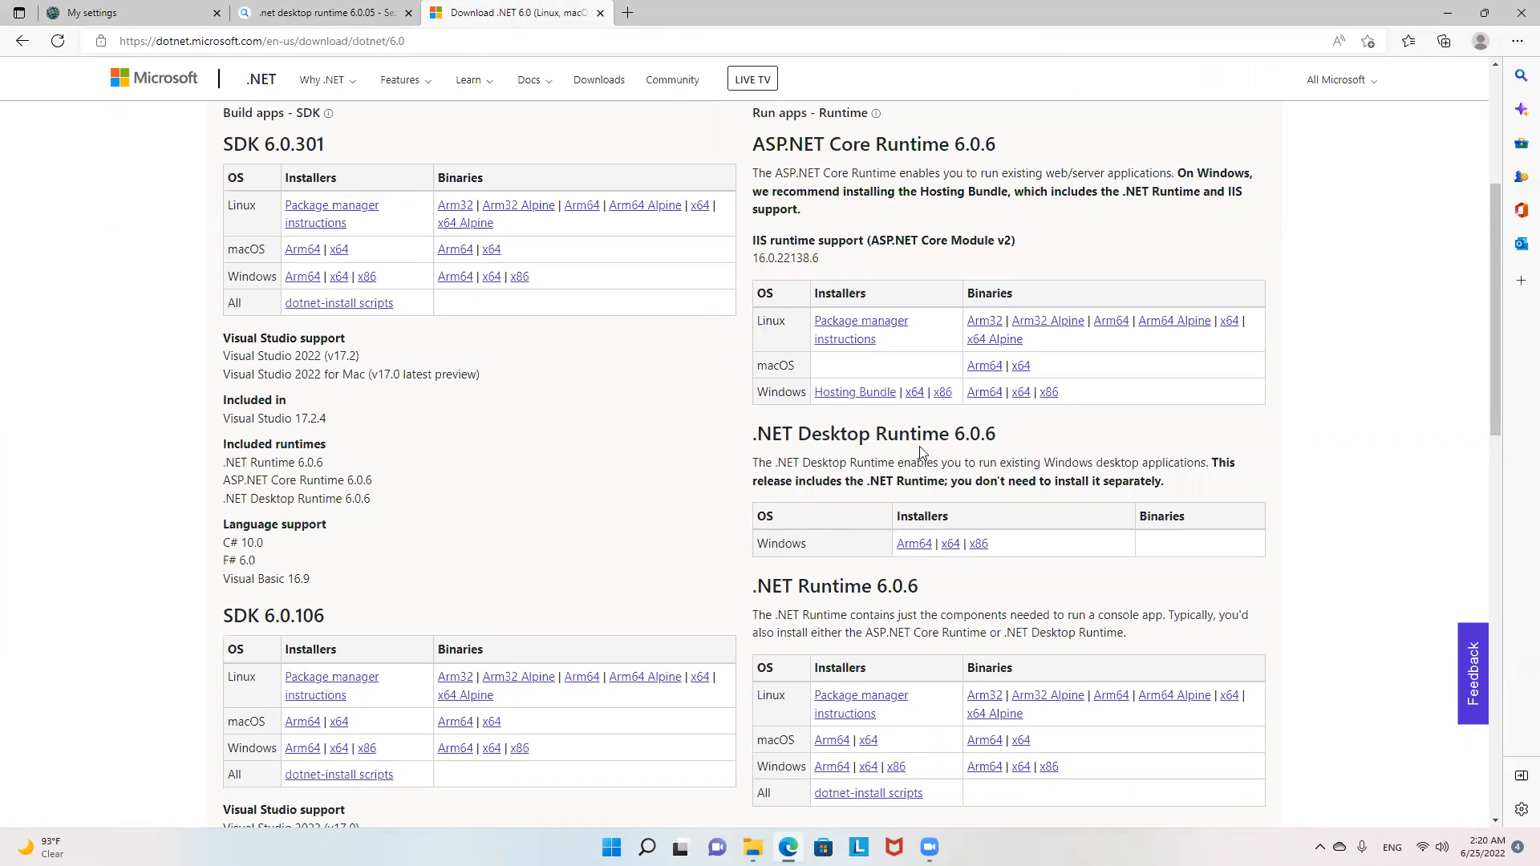
scroll(down, 3)
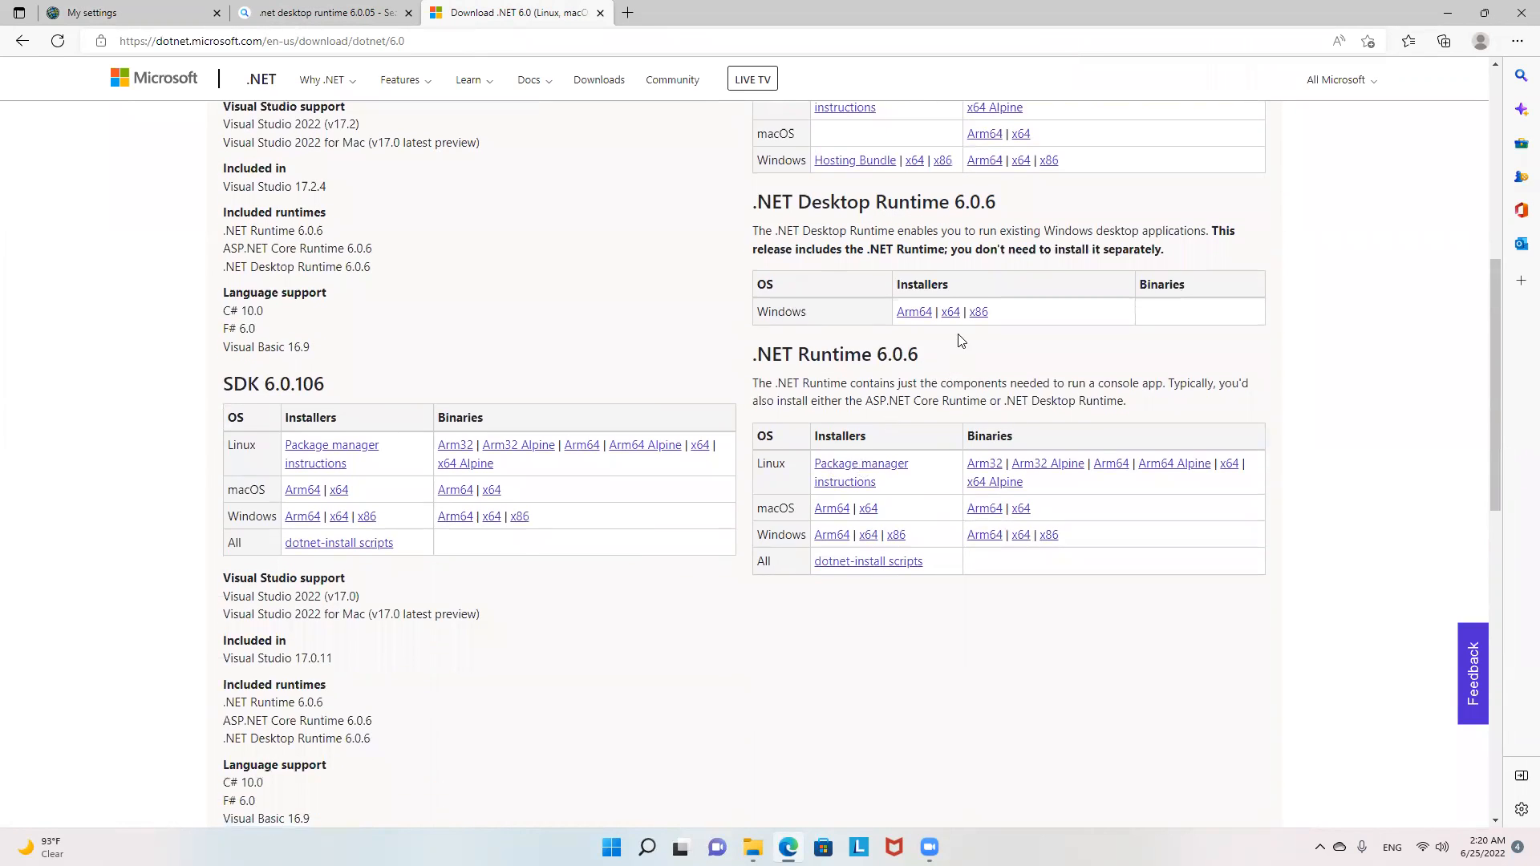
mouse_move(949, 311)
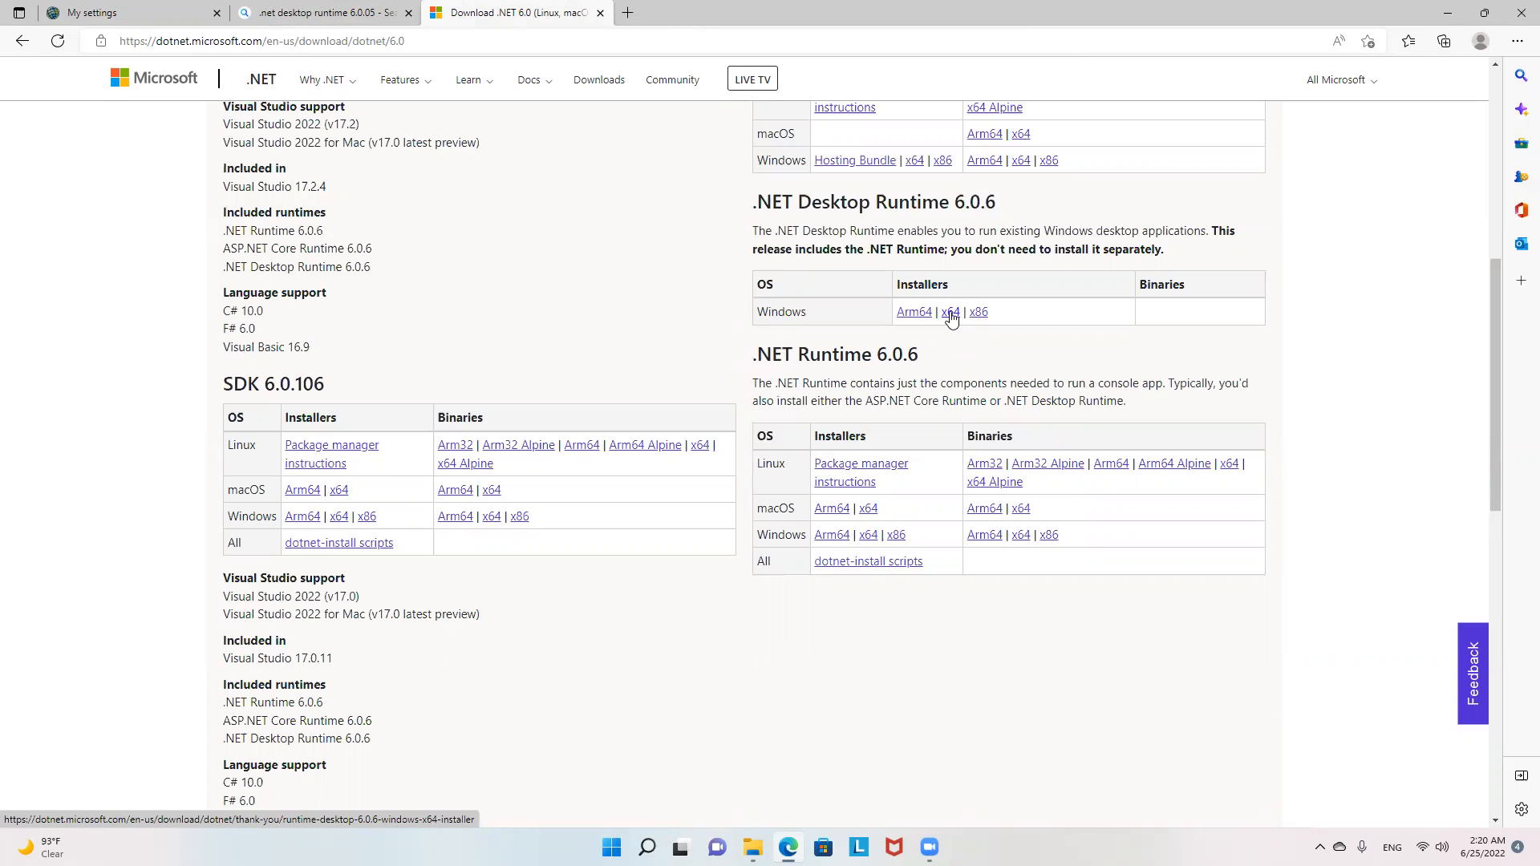
scroll(up, 3)
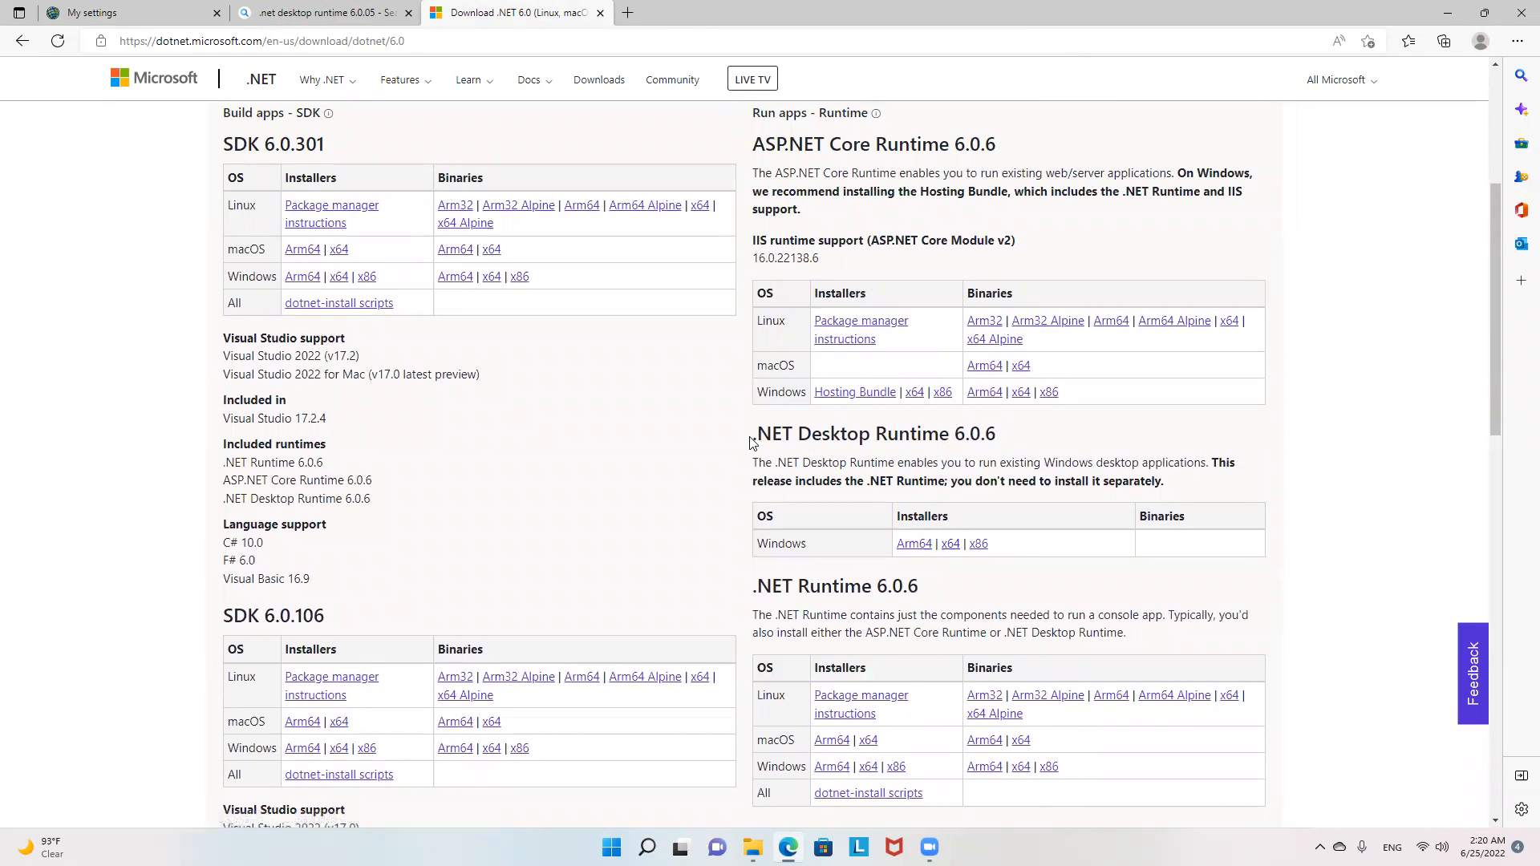
mouse_move(971, 565)
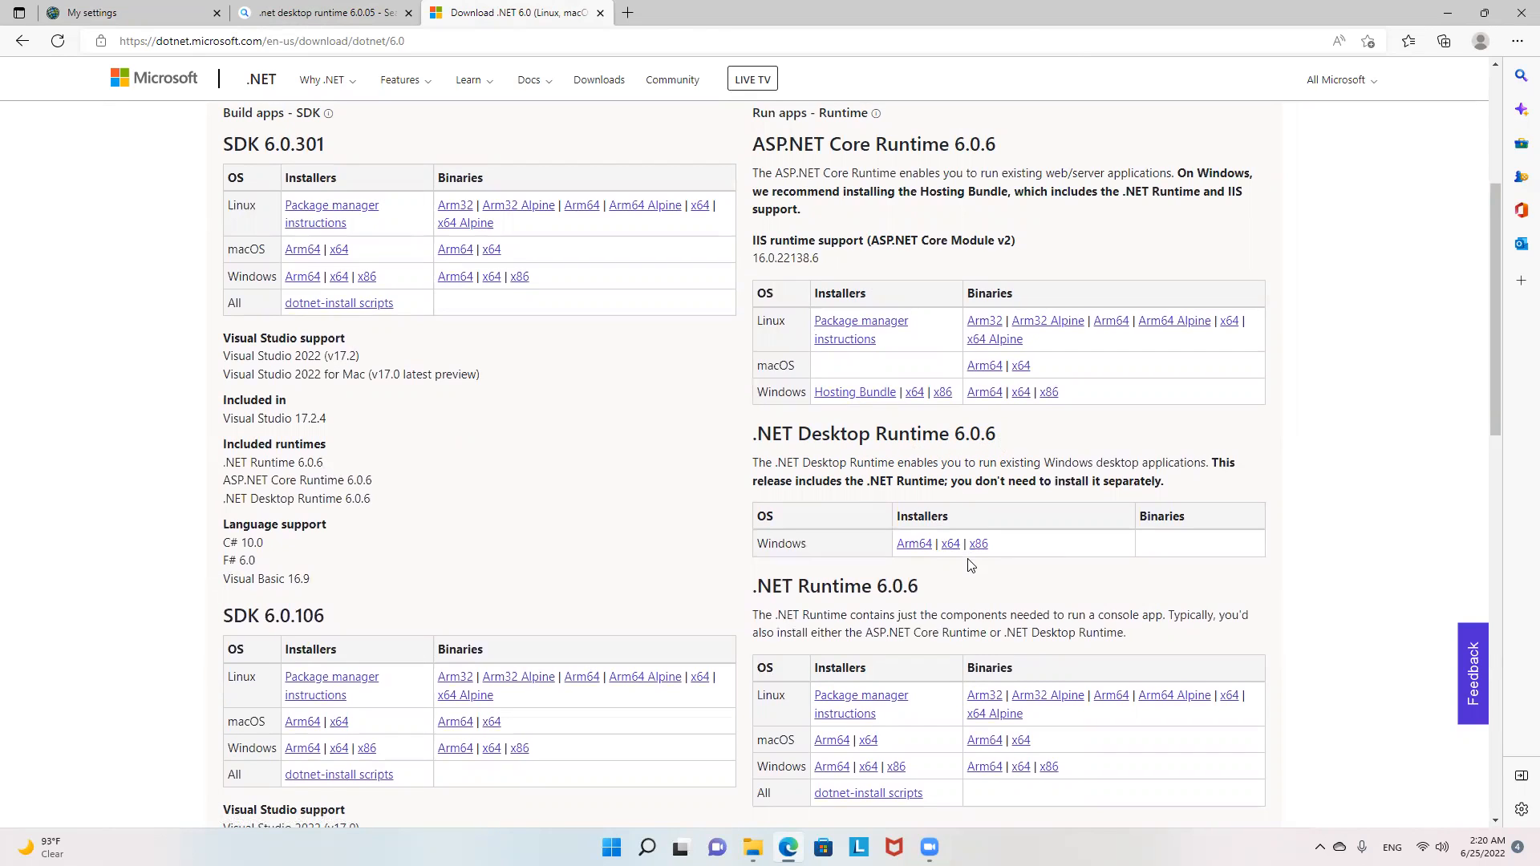
mouse_move(1423, 35)
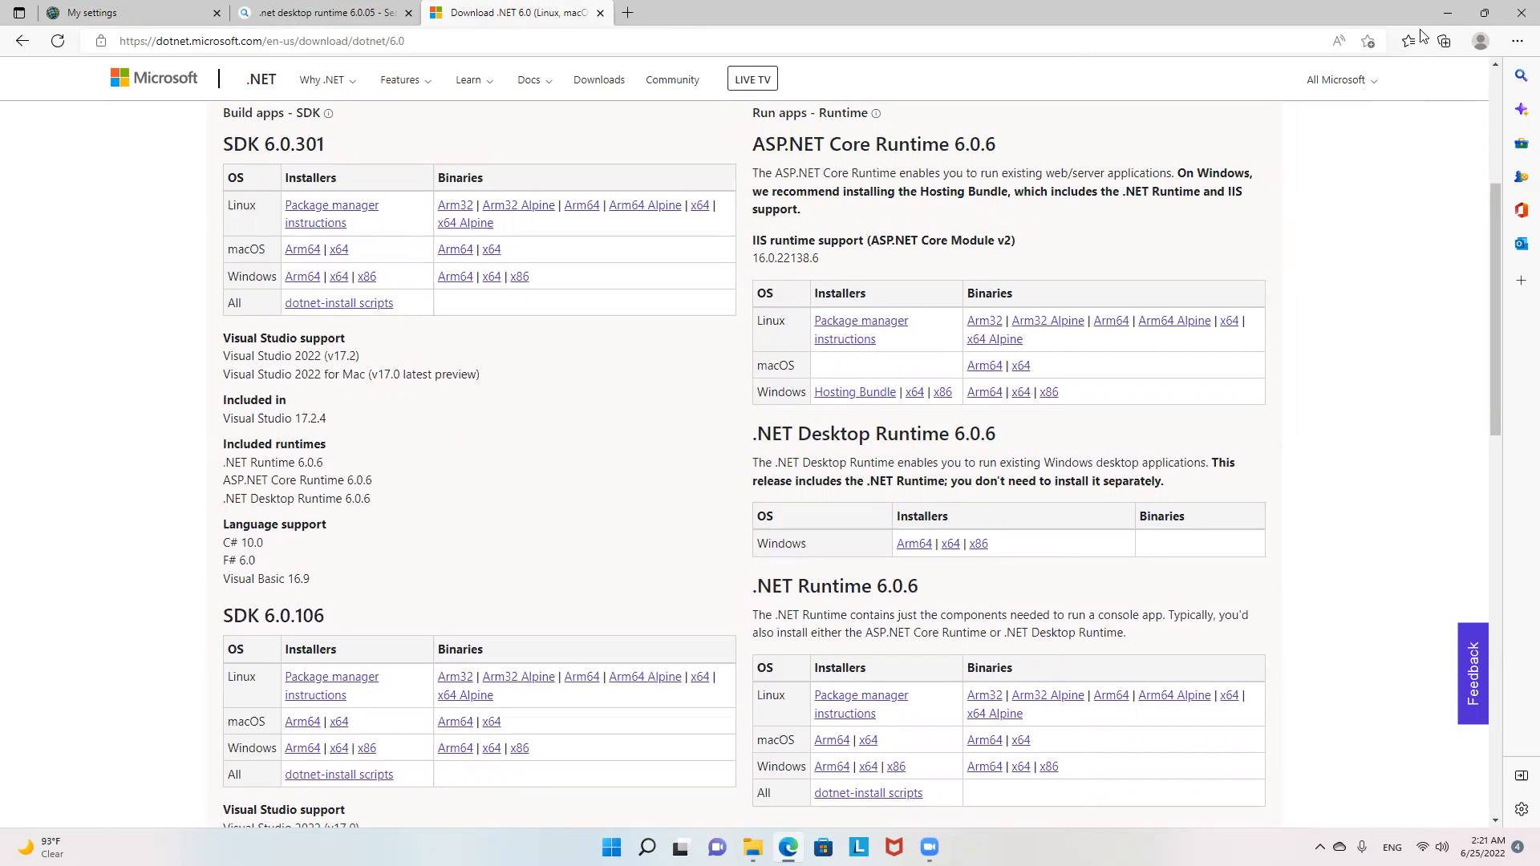
mouse_move(1448, 17)
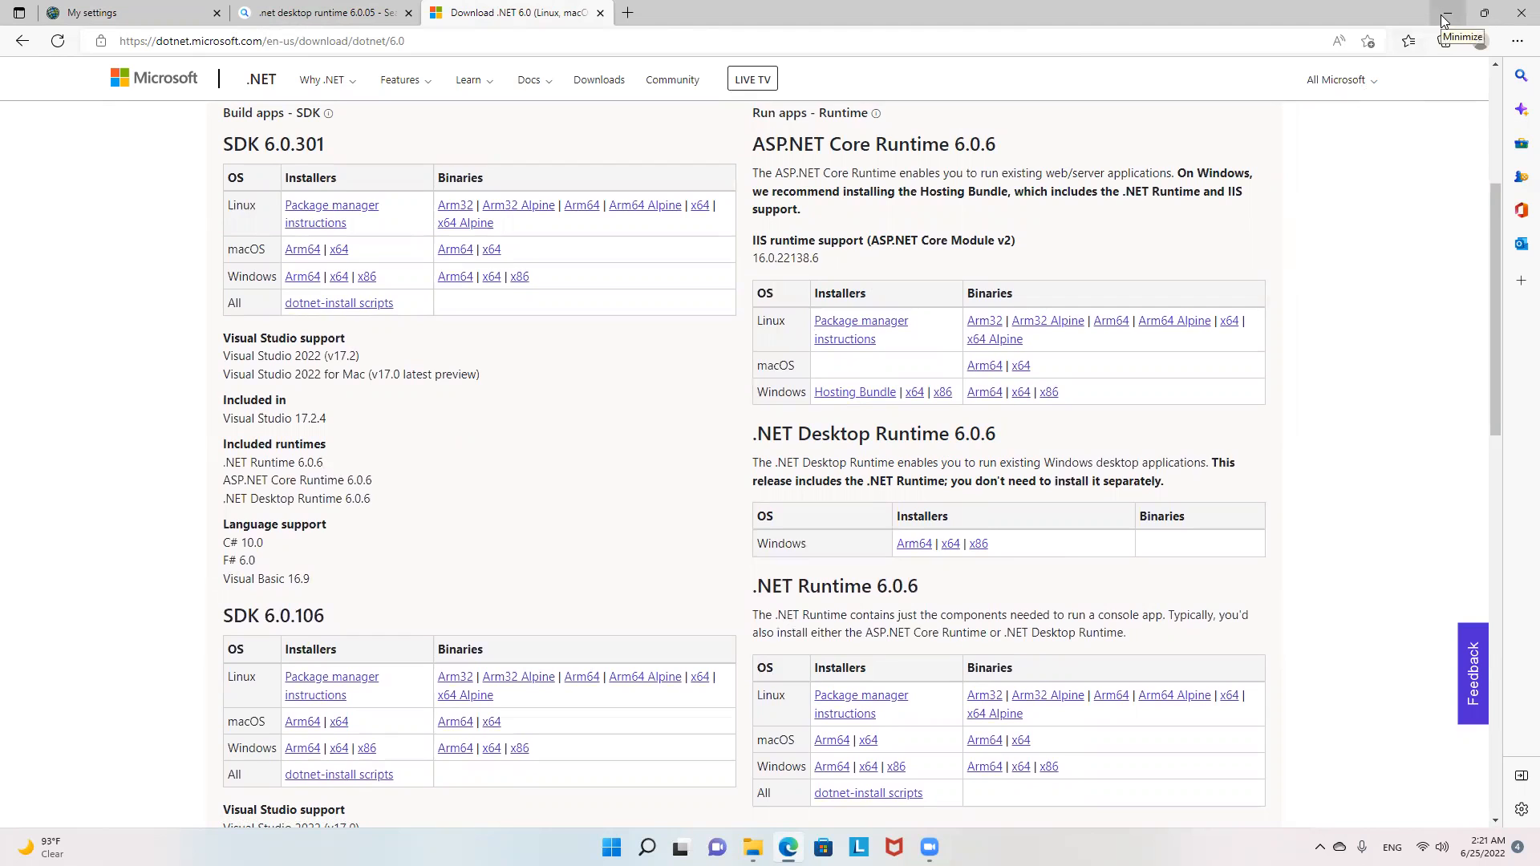
Step: Minimize Edge and show the Downloads folder with the ArcGISPro_30_182209 and .NET 6.0.6 installers
click(1445, 13)
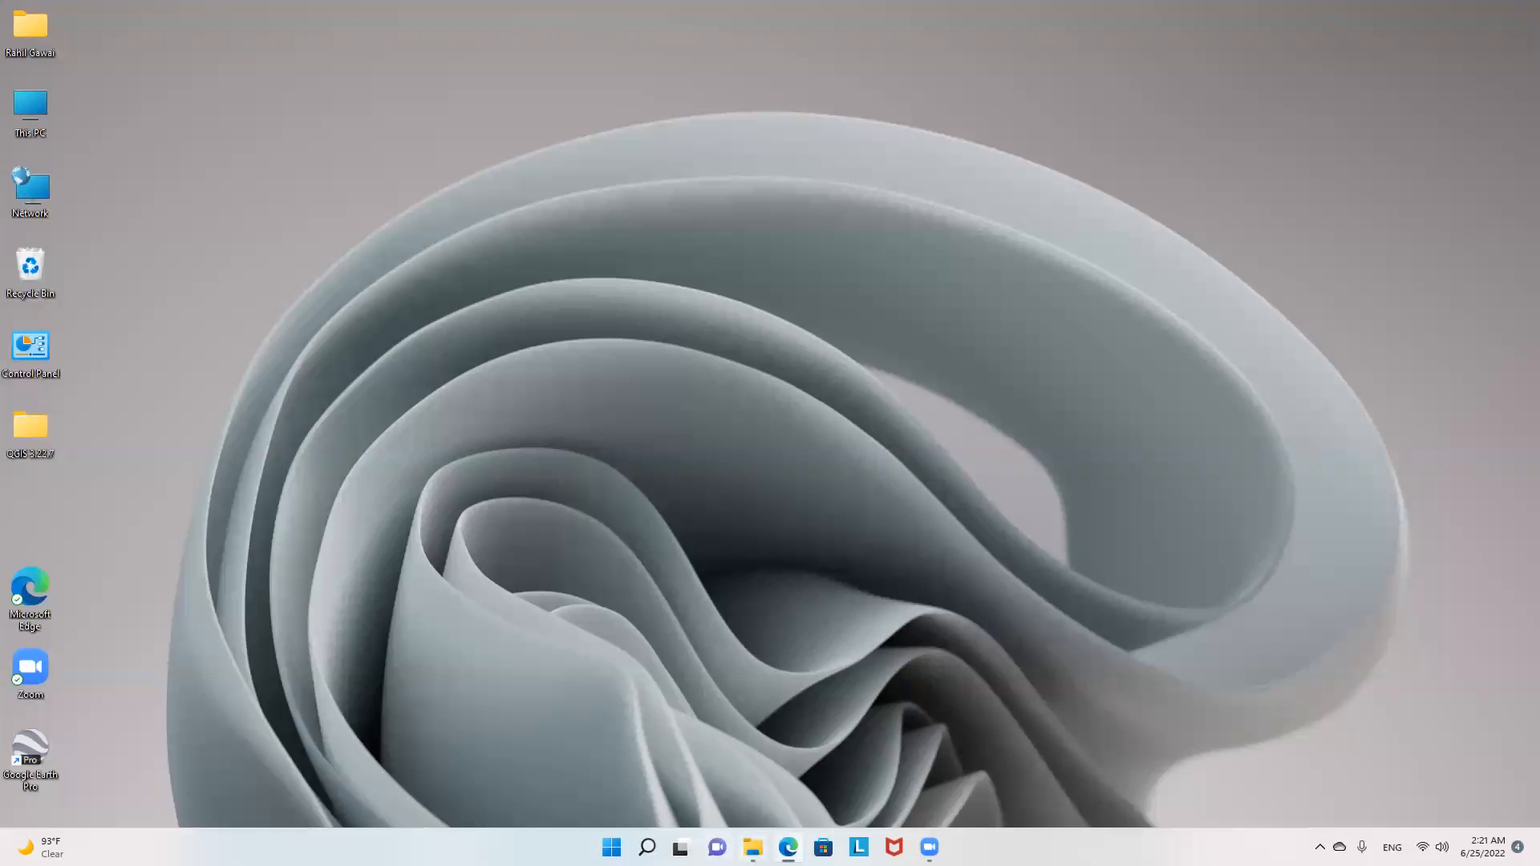
click(752, 848)
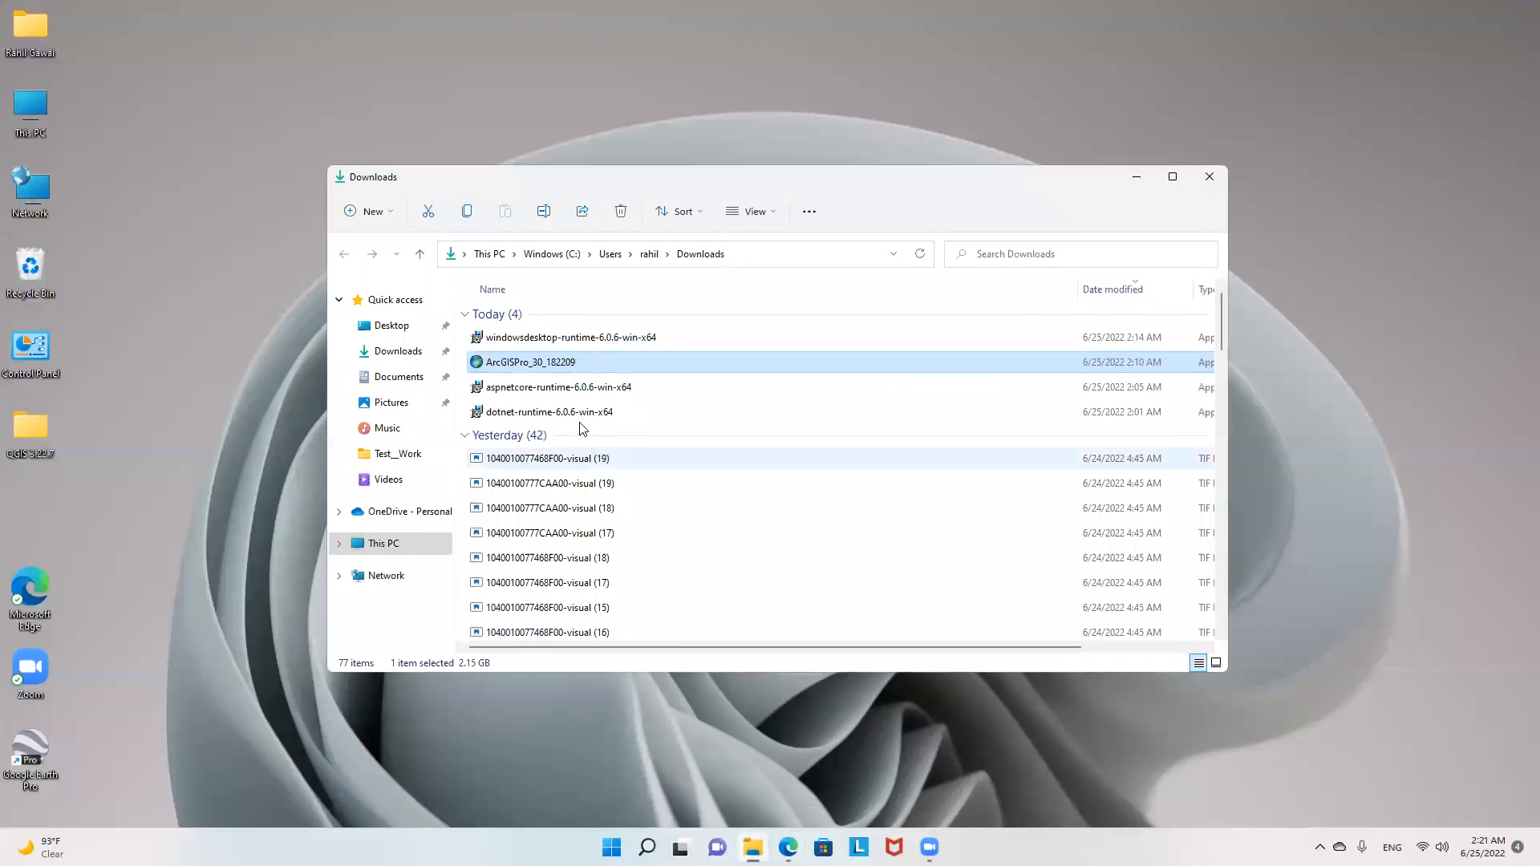
mouse_move(539, 365)
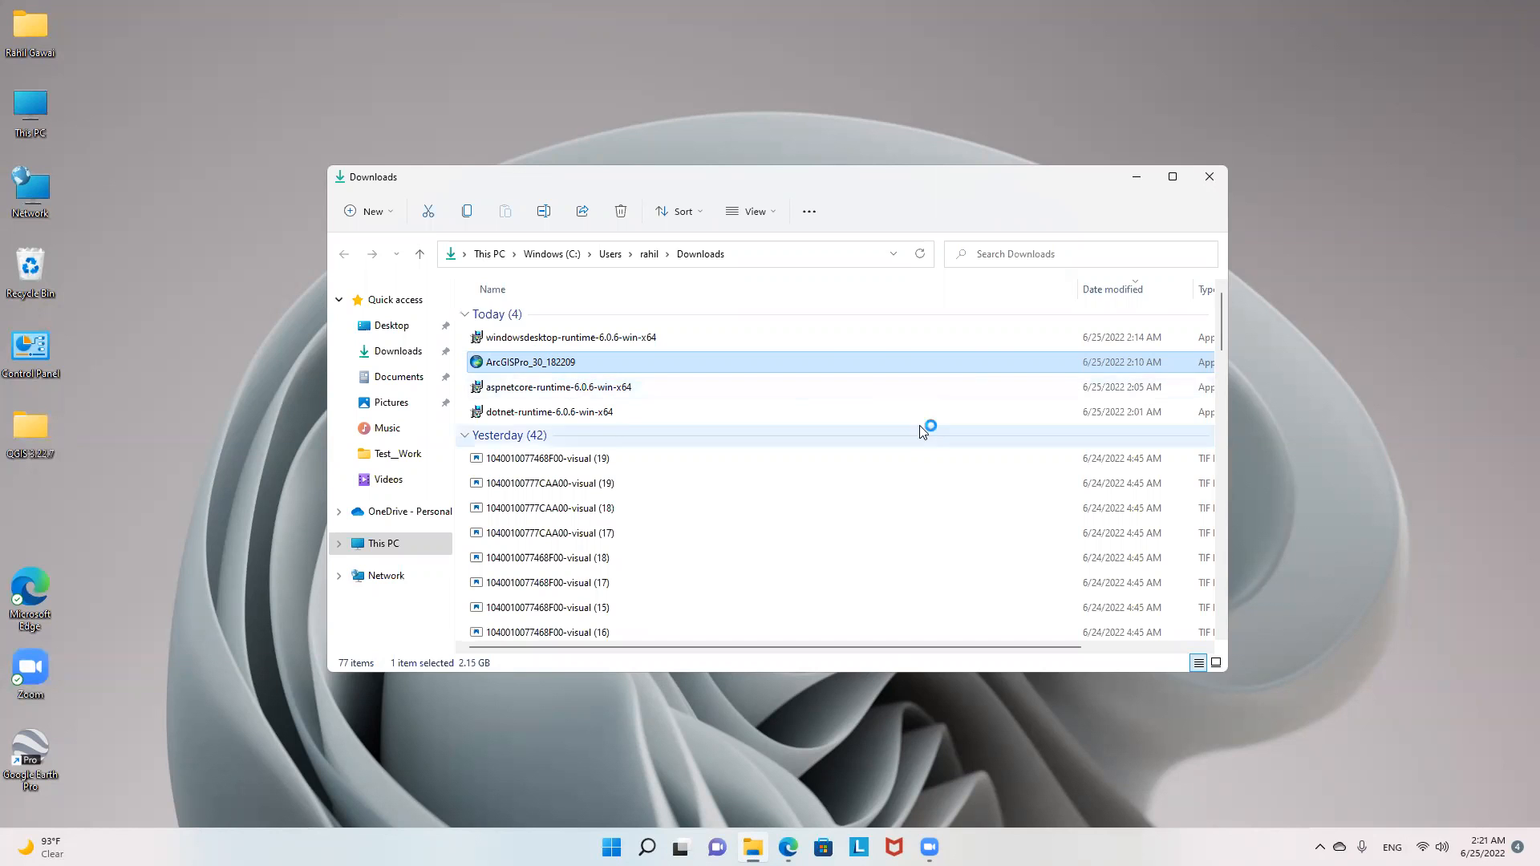
Step: Run ArcGISPro_30_182209, extract to Documents overwriting all conflicts, and launch the setup program
double_click(529, 362)
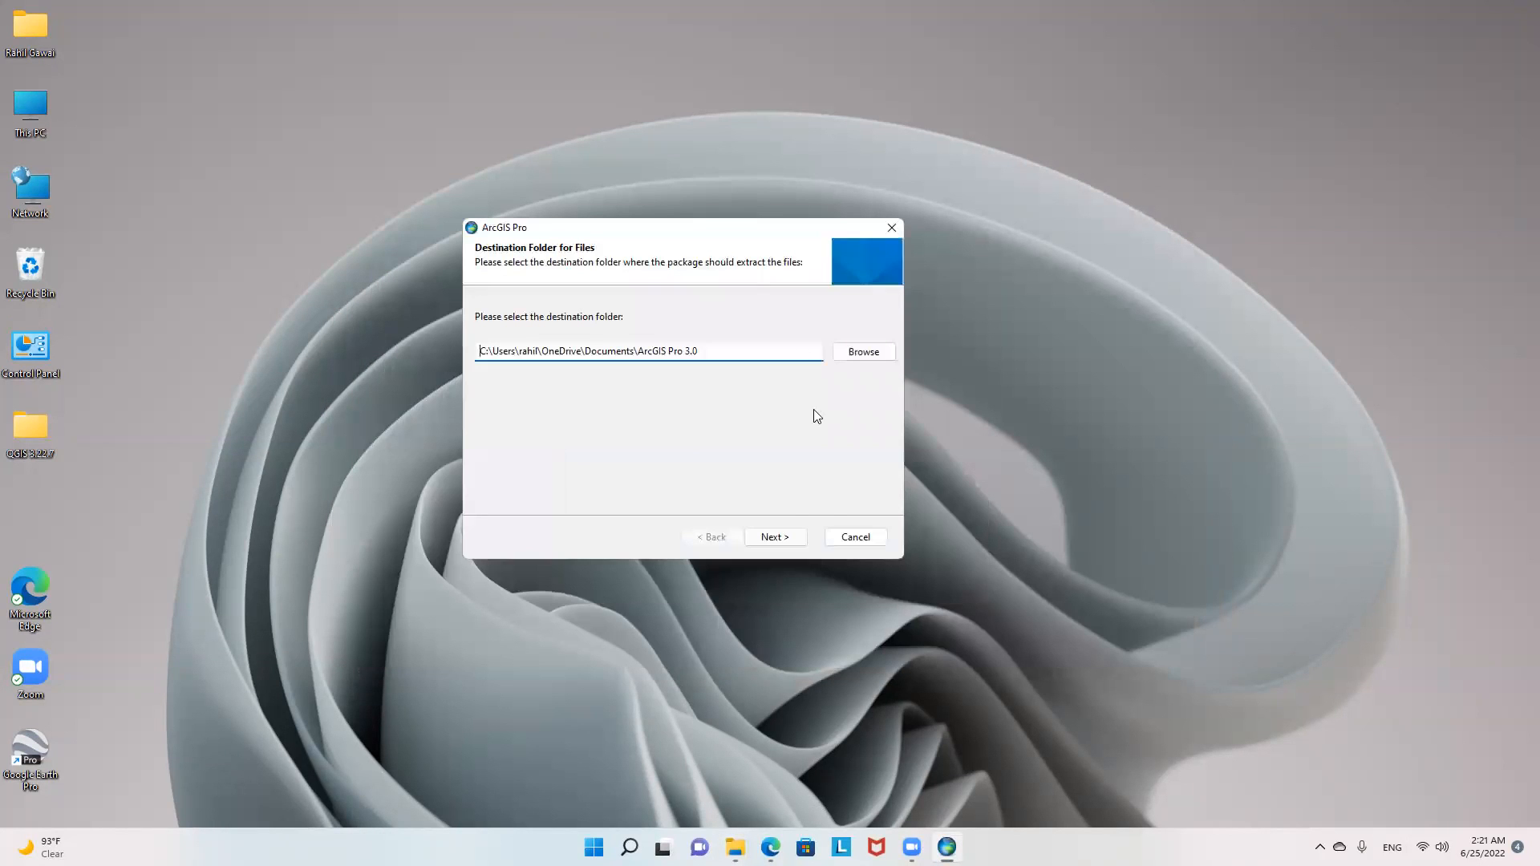
click(775, 537)
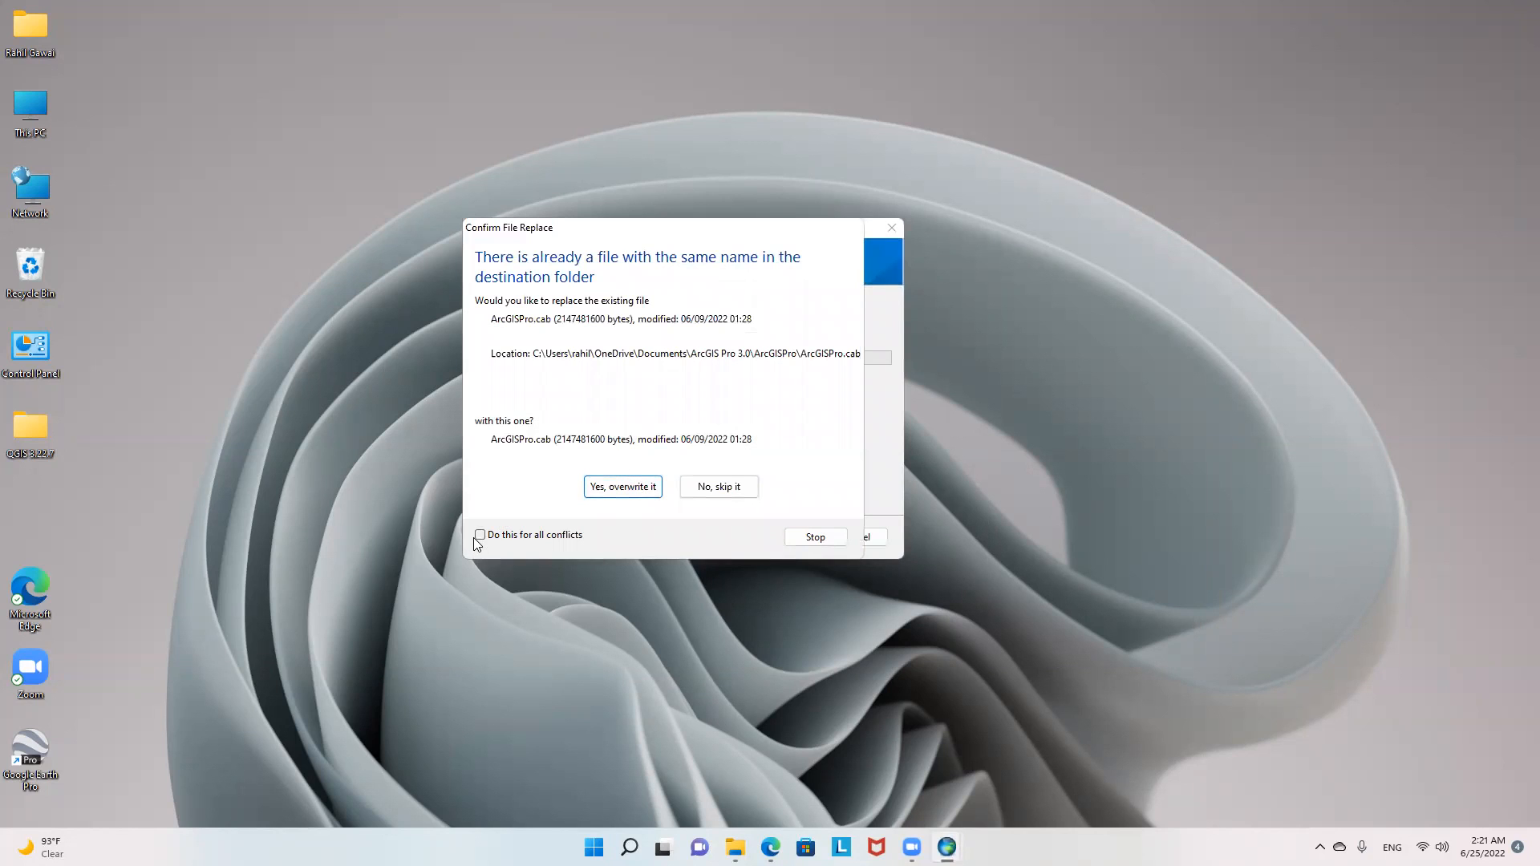
click(481, 534)
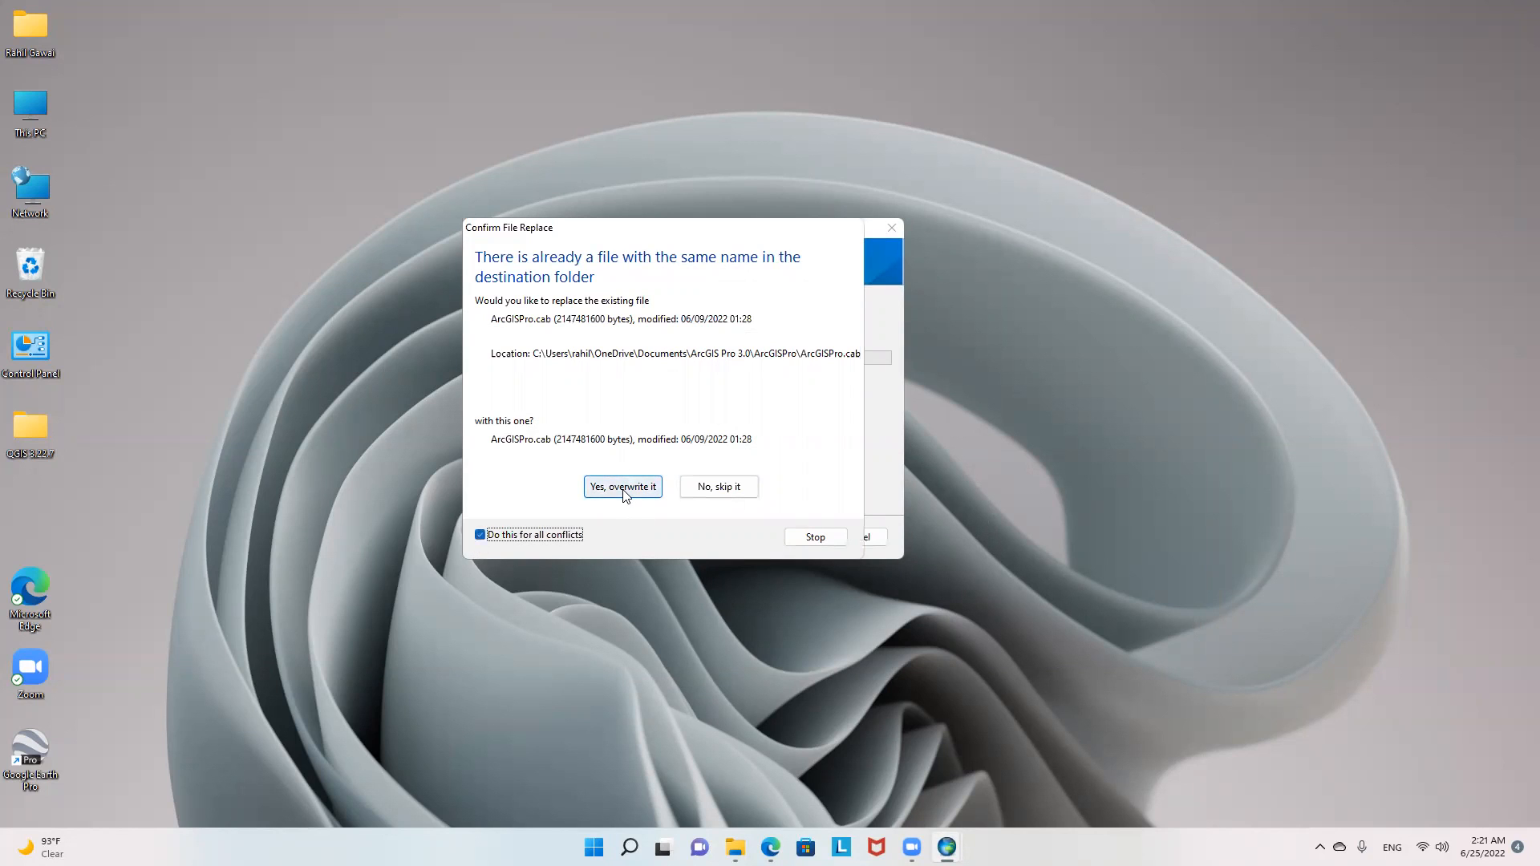
click(622, 486)
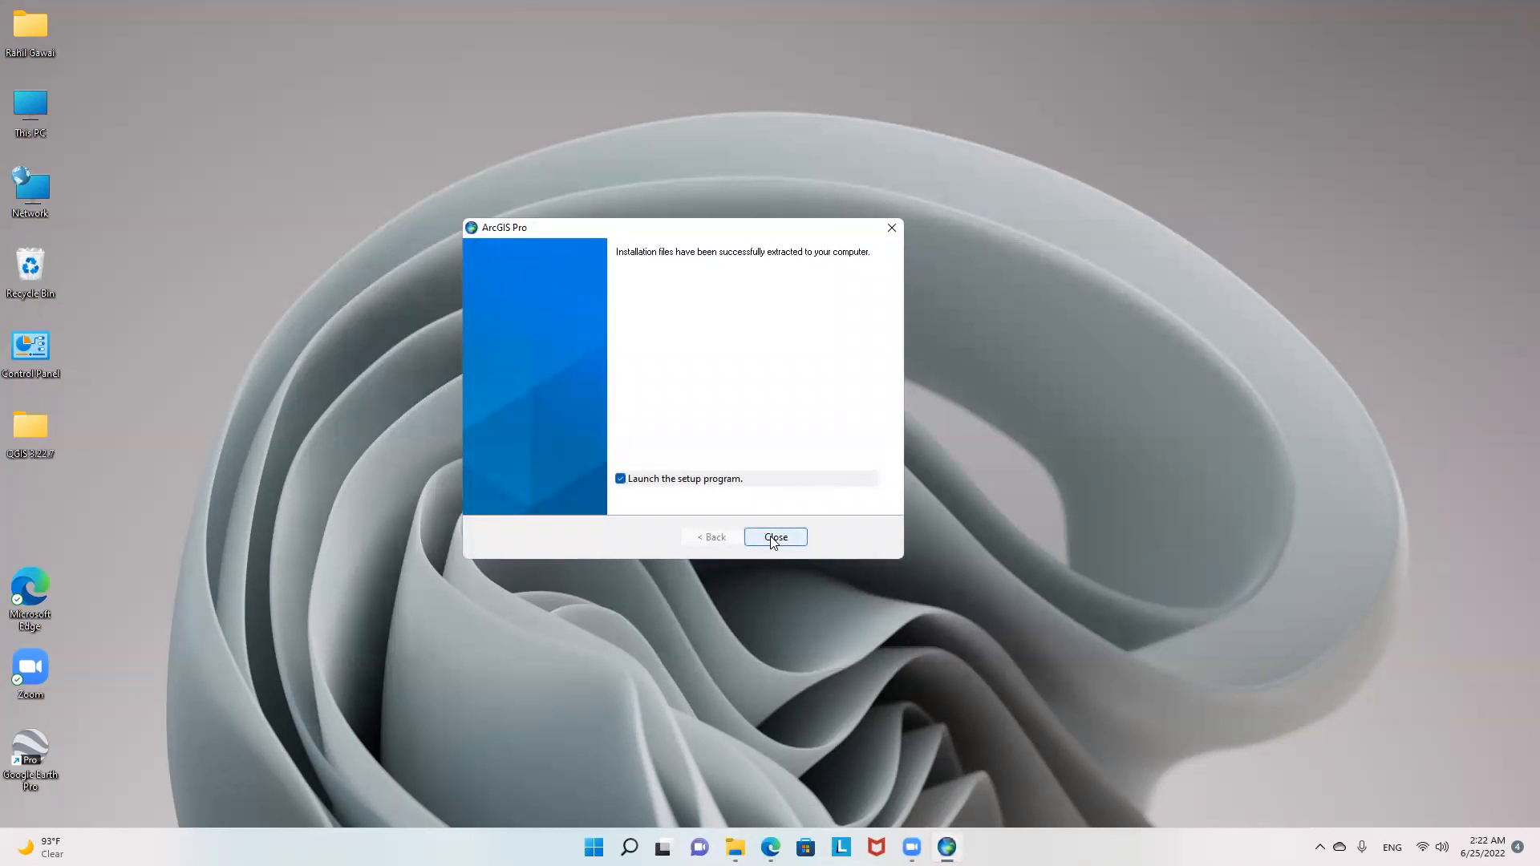
click(775, 538)
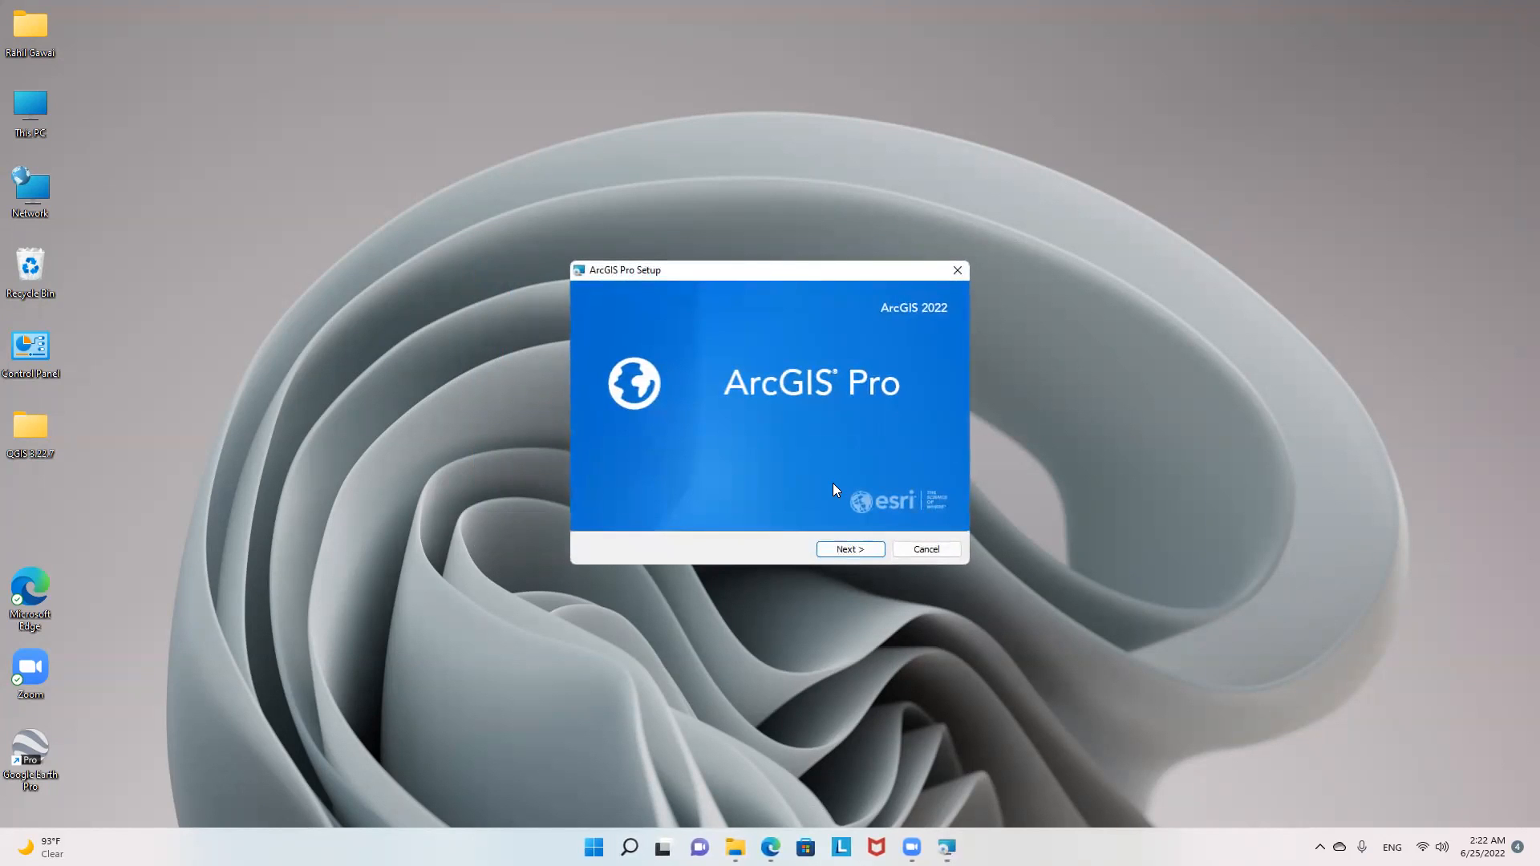
Step: Accept the master agreement and choose installation for anyone who uses this computer
click(850, 549)
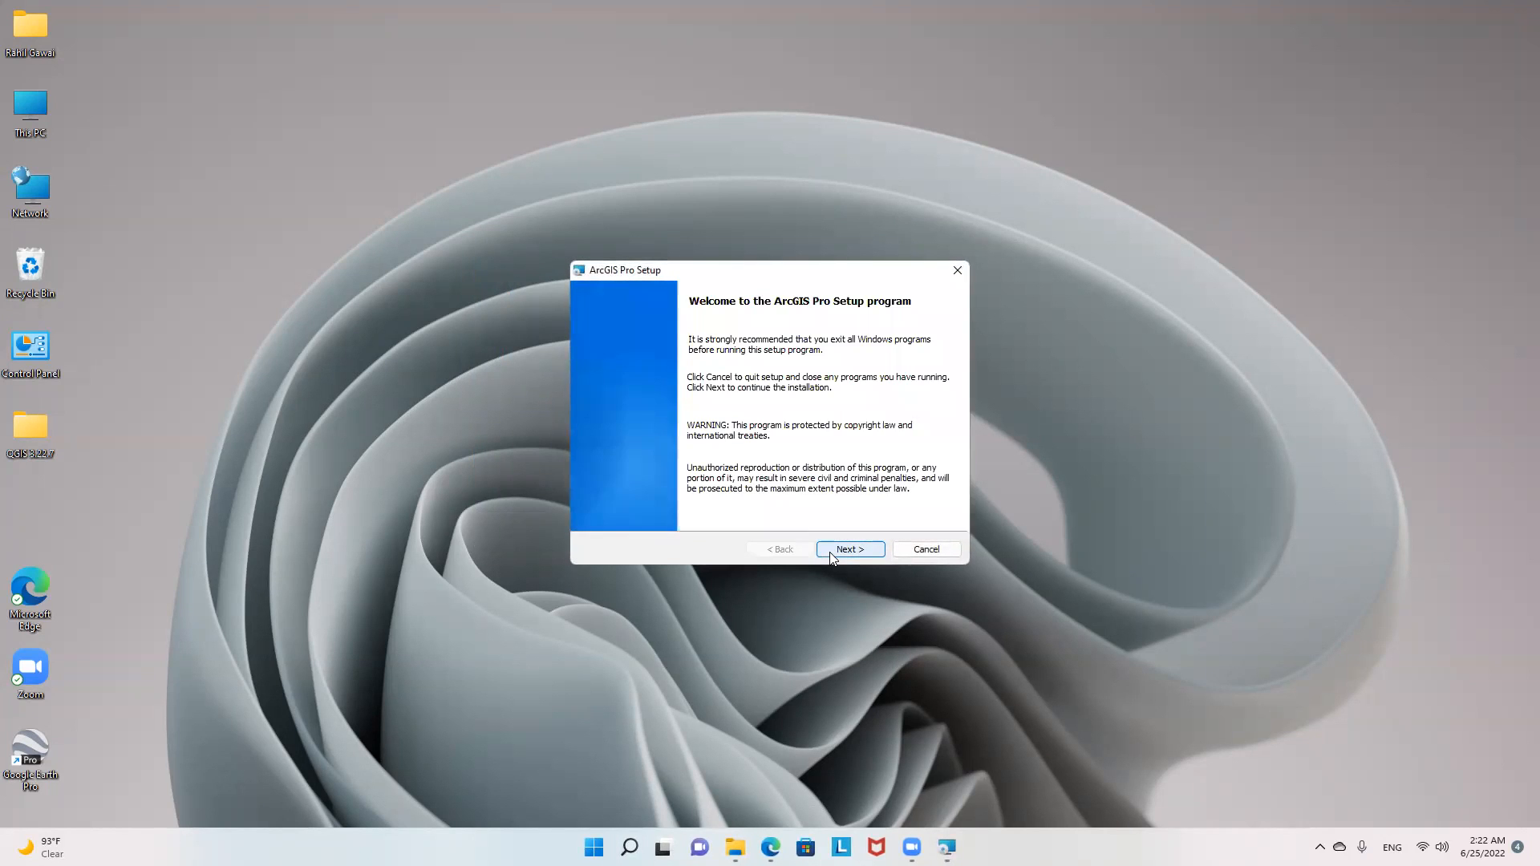
click(848, 548)
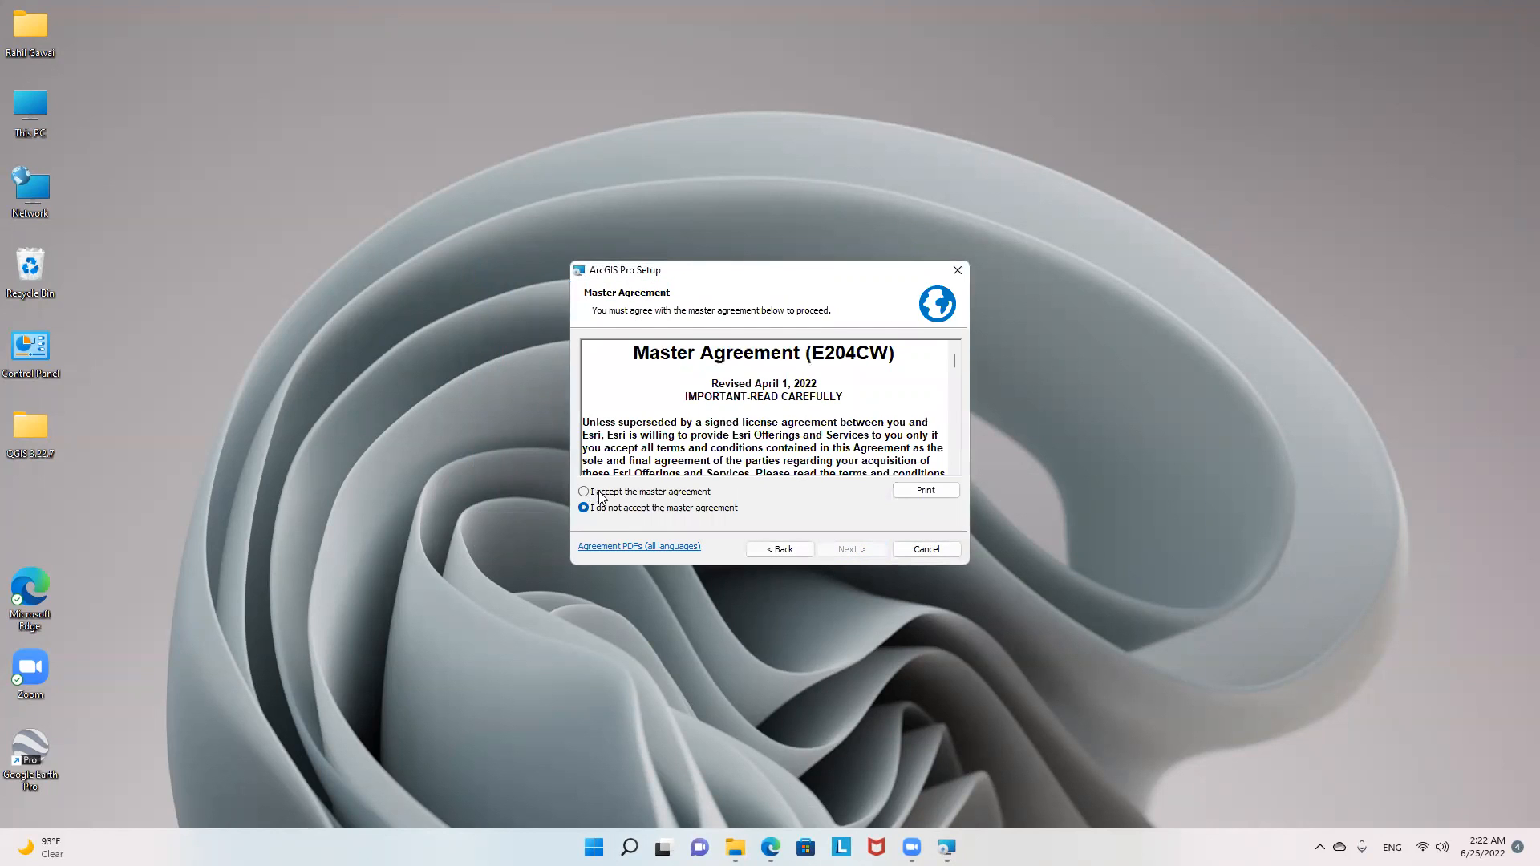
click(582, 491)
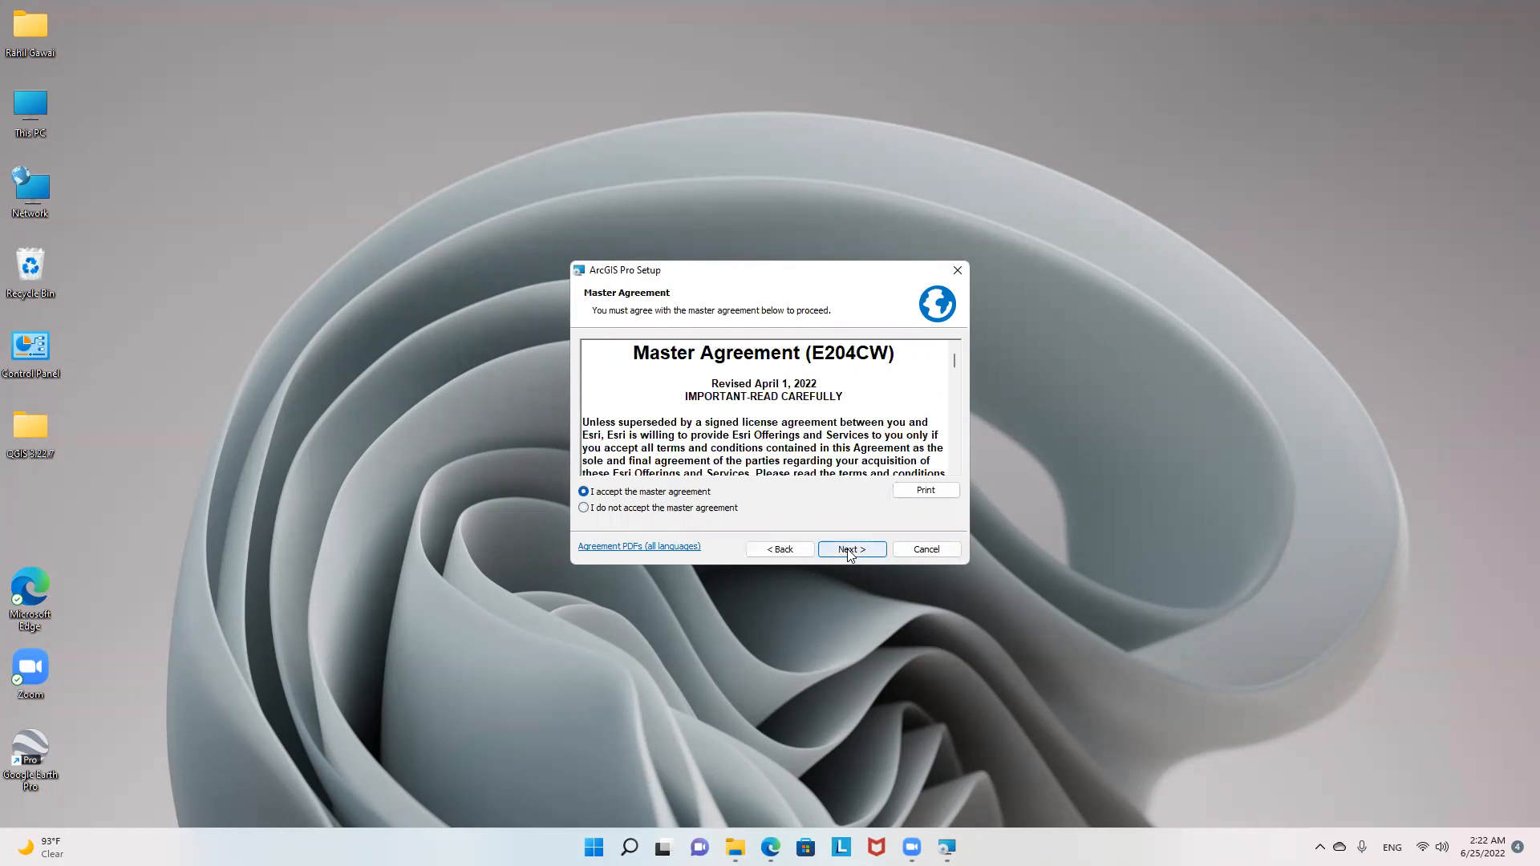
click(849, 549)
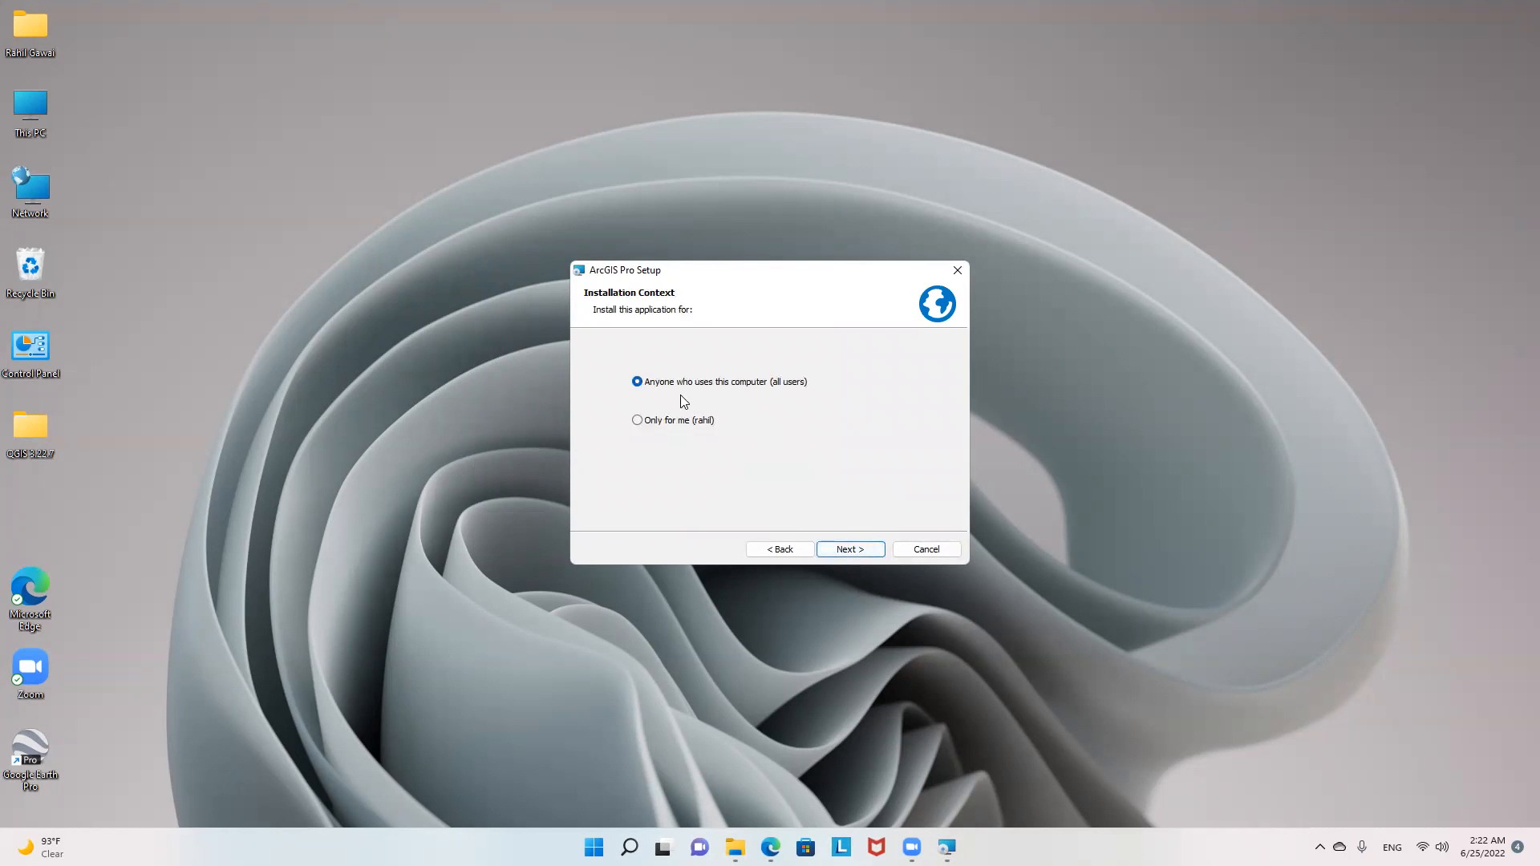
click(849, 549)
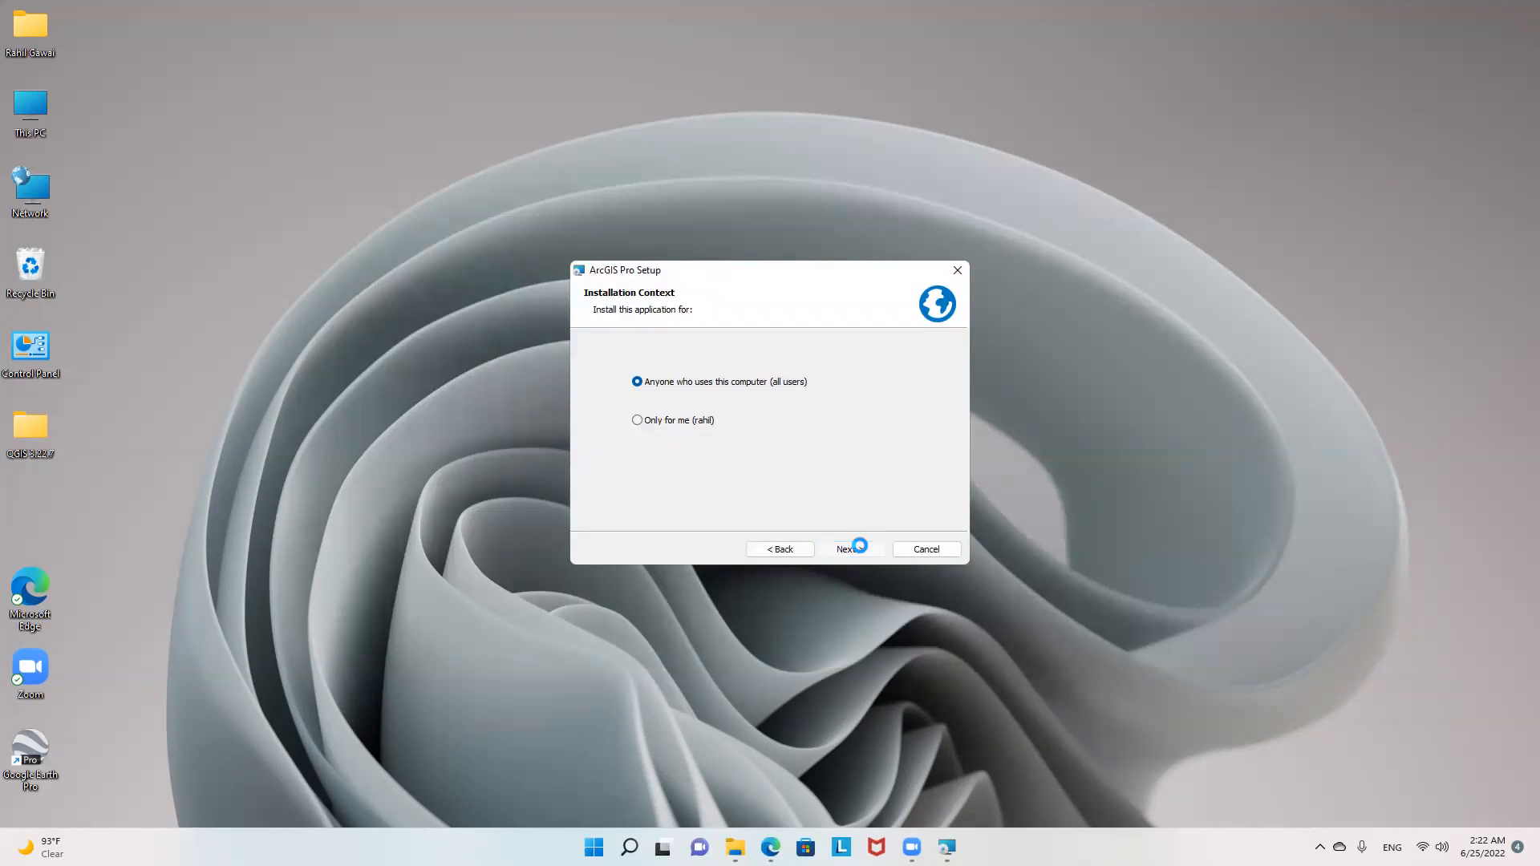
click(844, 549)
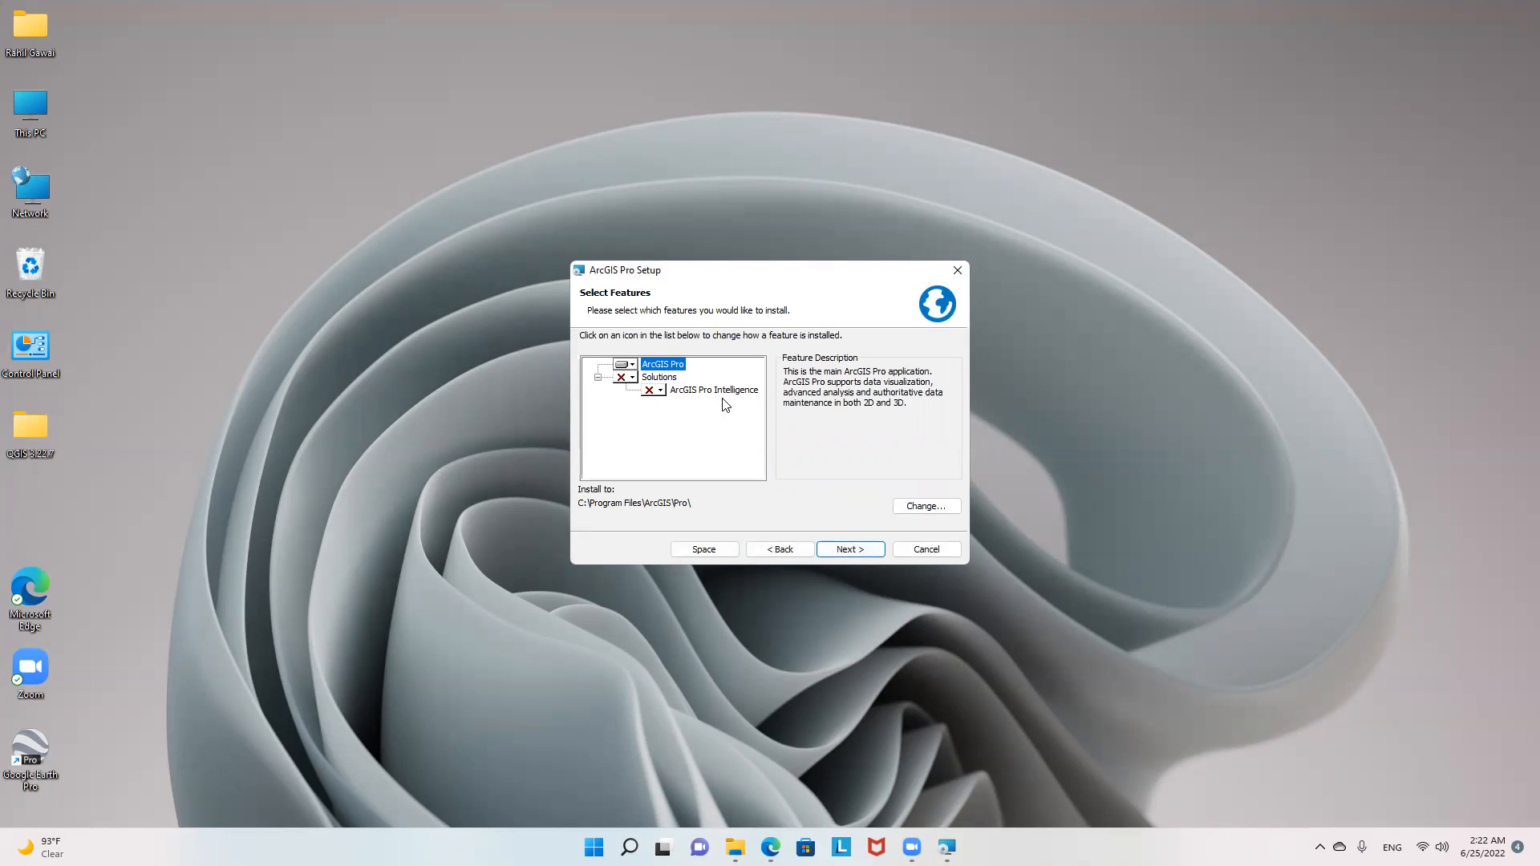
mouse_move(663, 401)
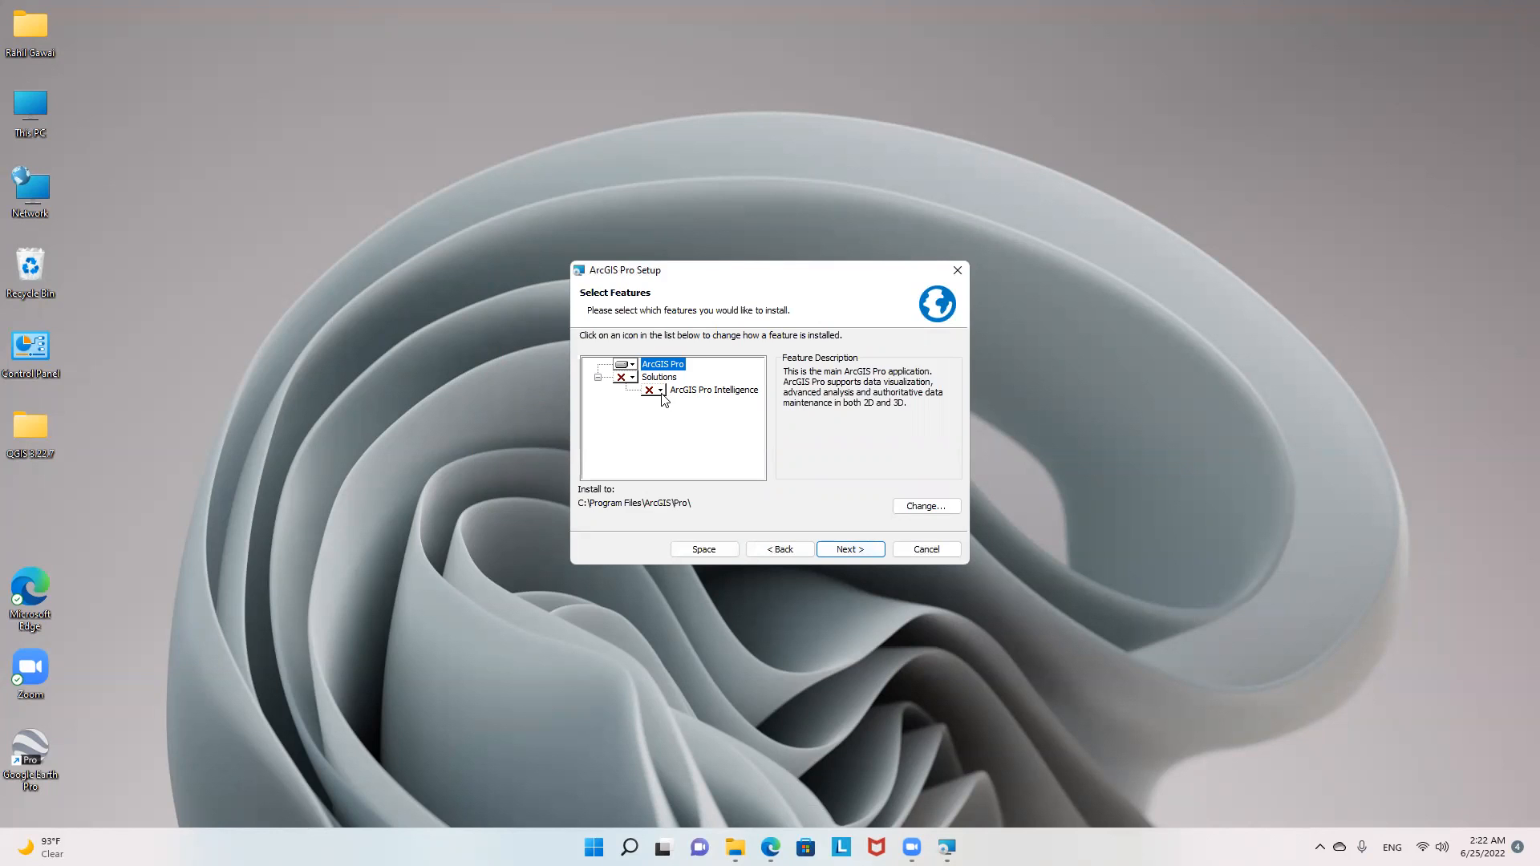
Step: Mark ArcGIS Pro Intelligence for installation and continue to the ready-to-install summary
click(714, 390)
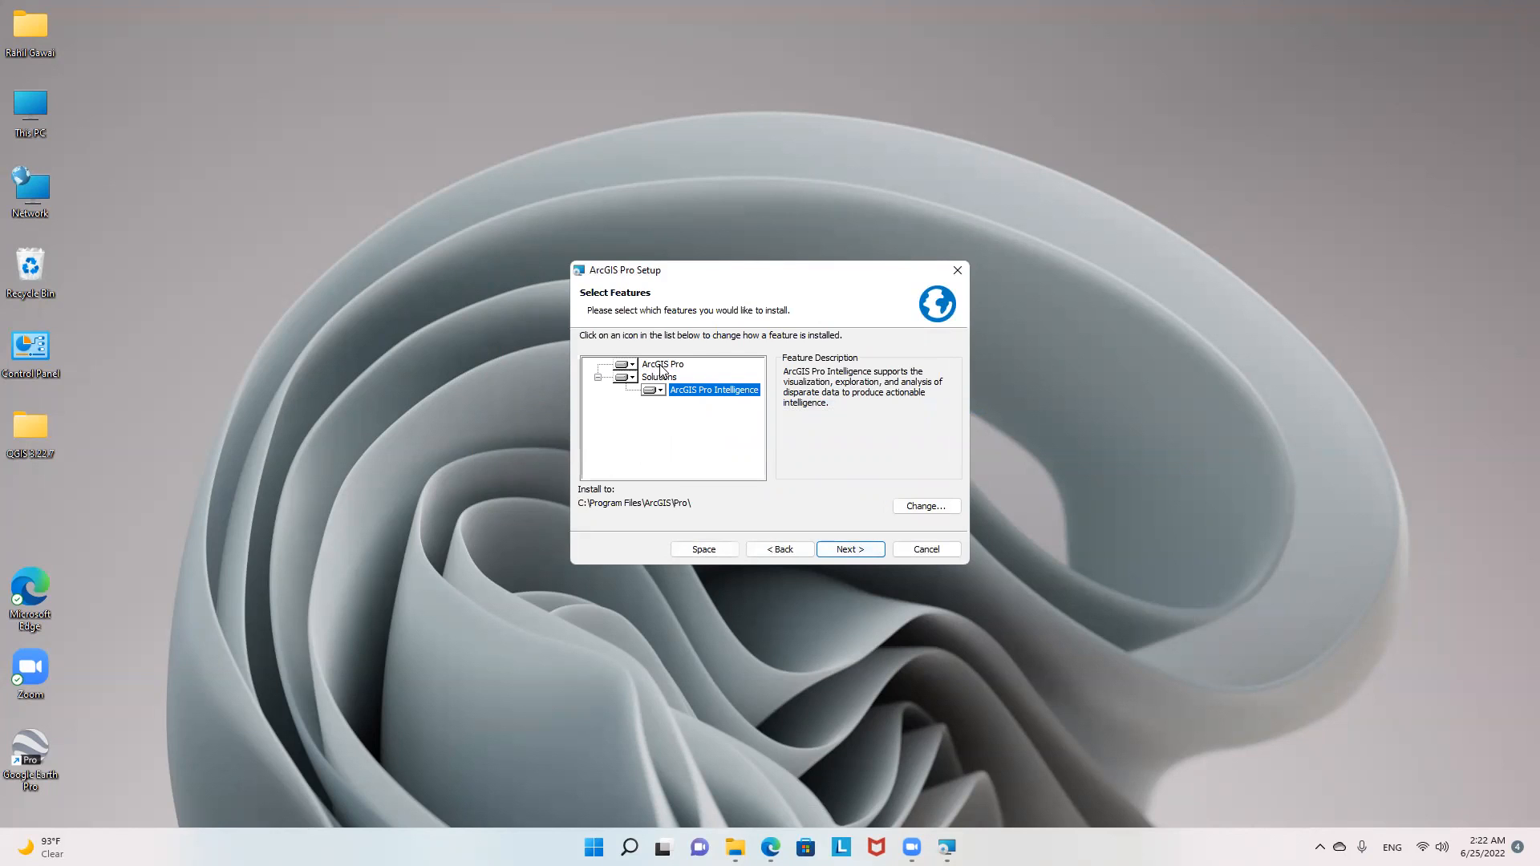
click(849, 549)
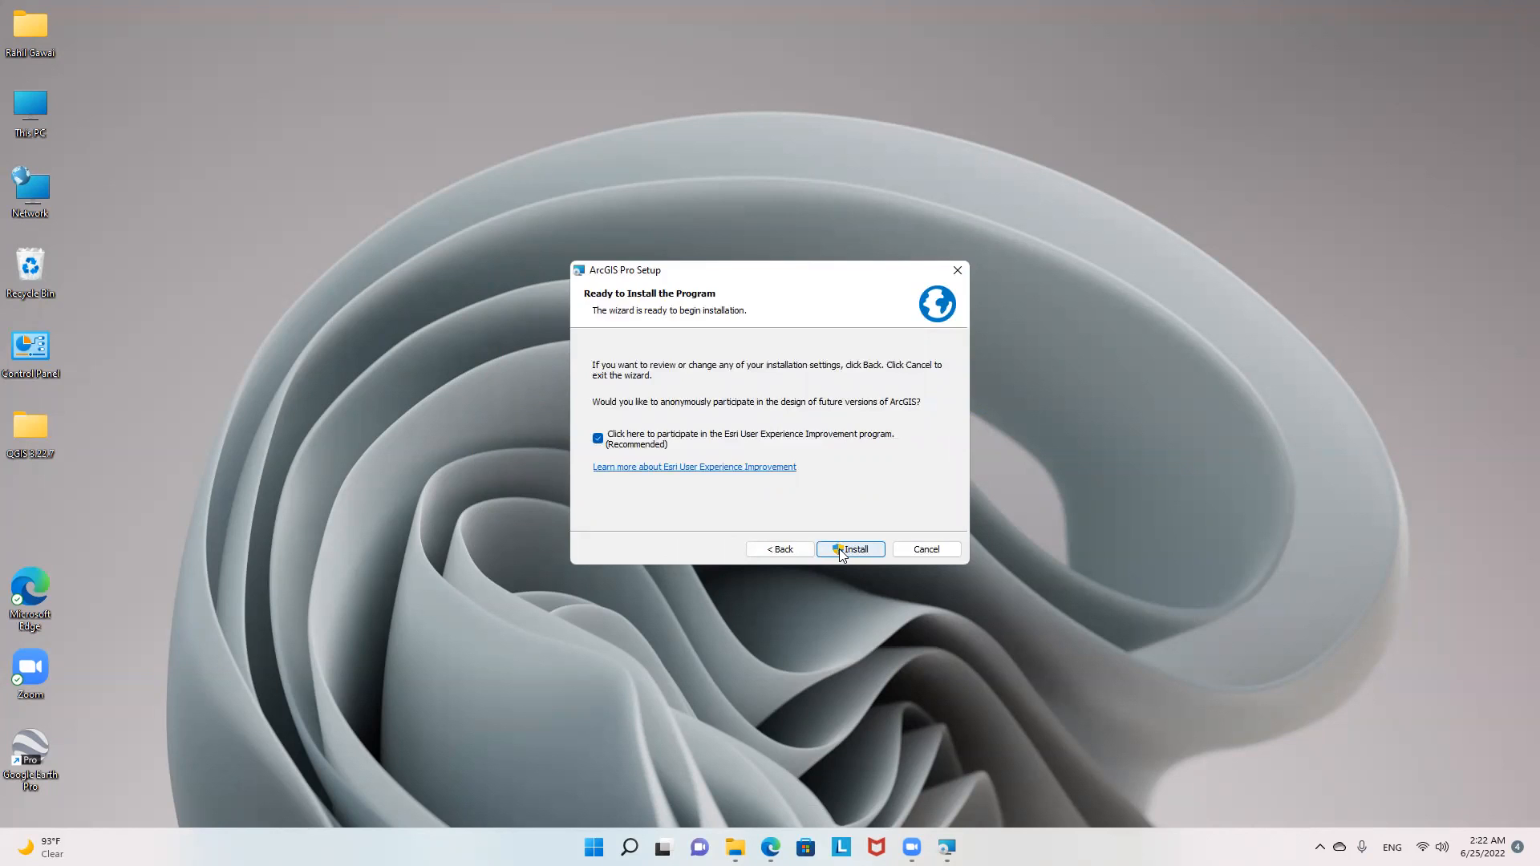
Step: Start the ArcGIS Pro installation and let the progress bar run
click(849, 549)
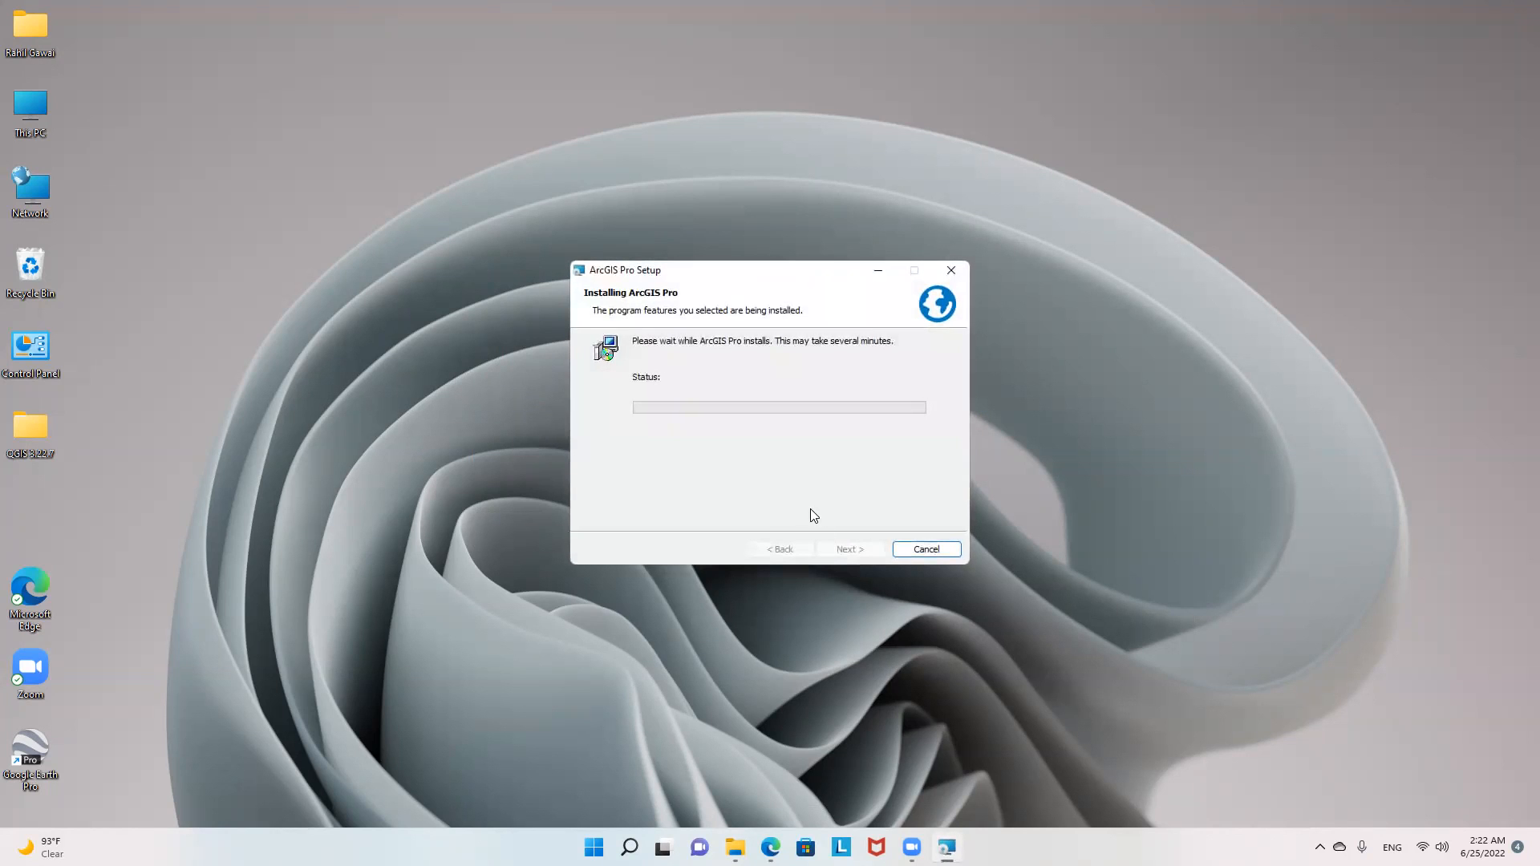
mouse_move(814, 478)
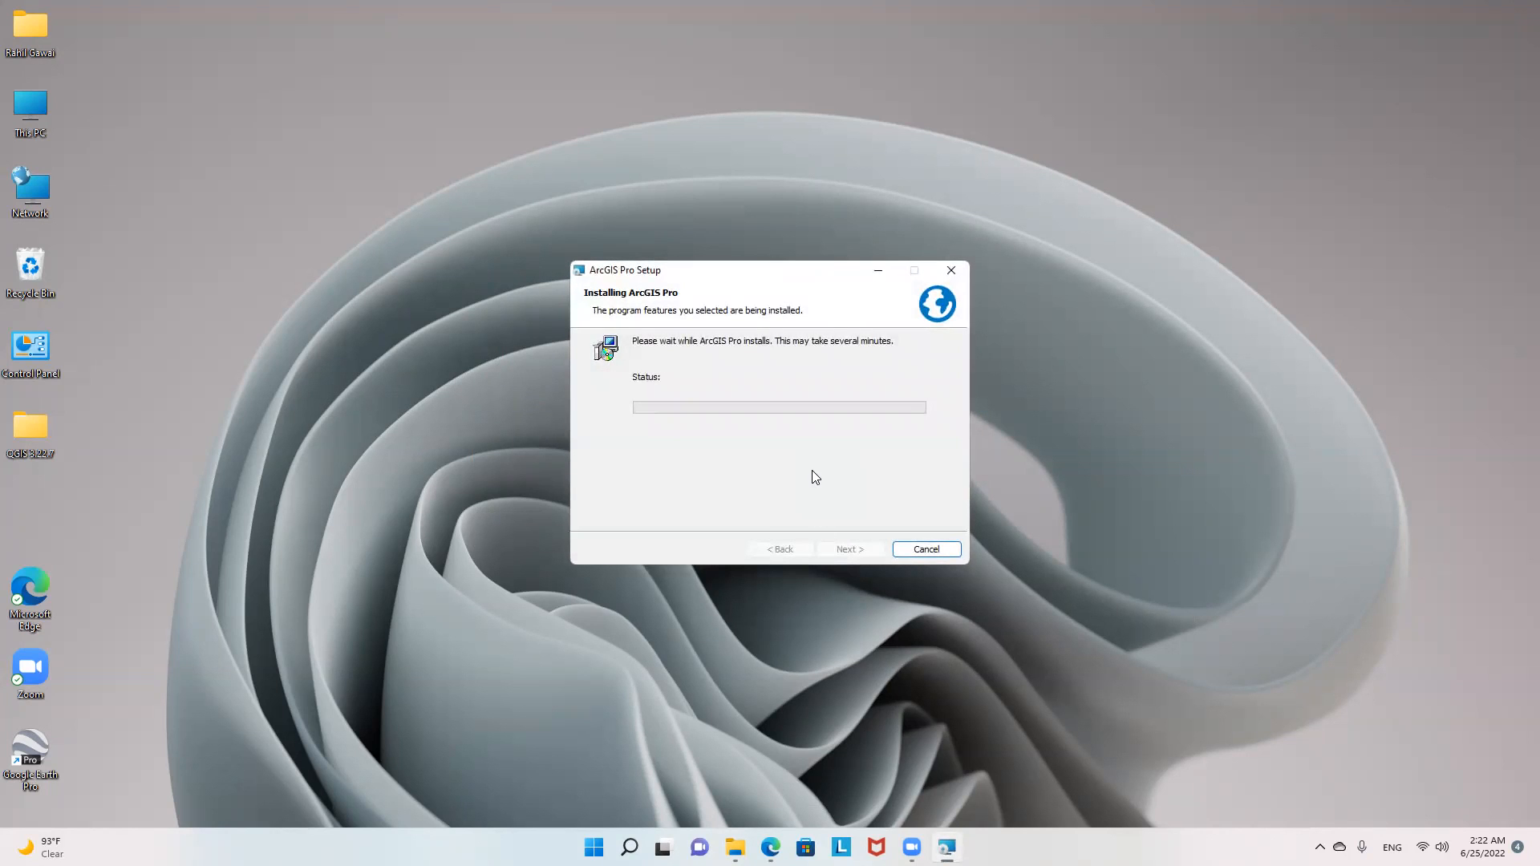
mouse_move(691, 398)
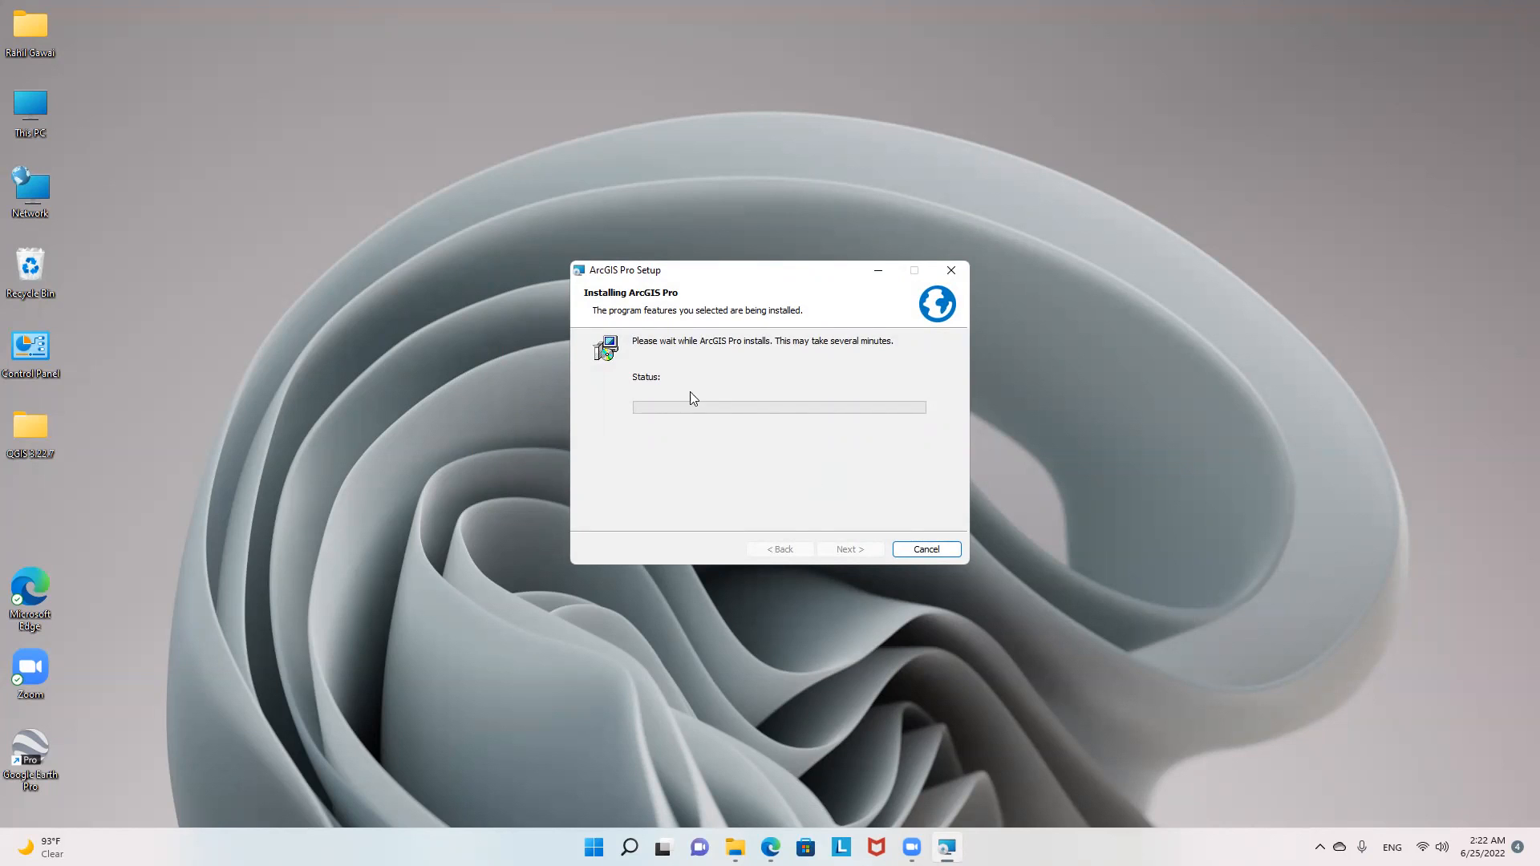
mouse_move(725, 406)
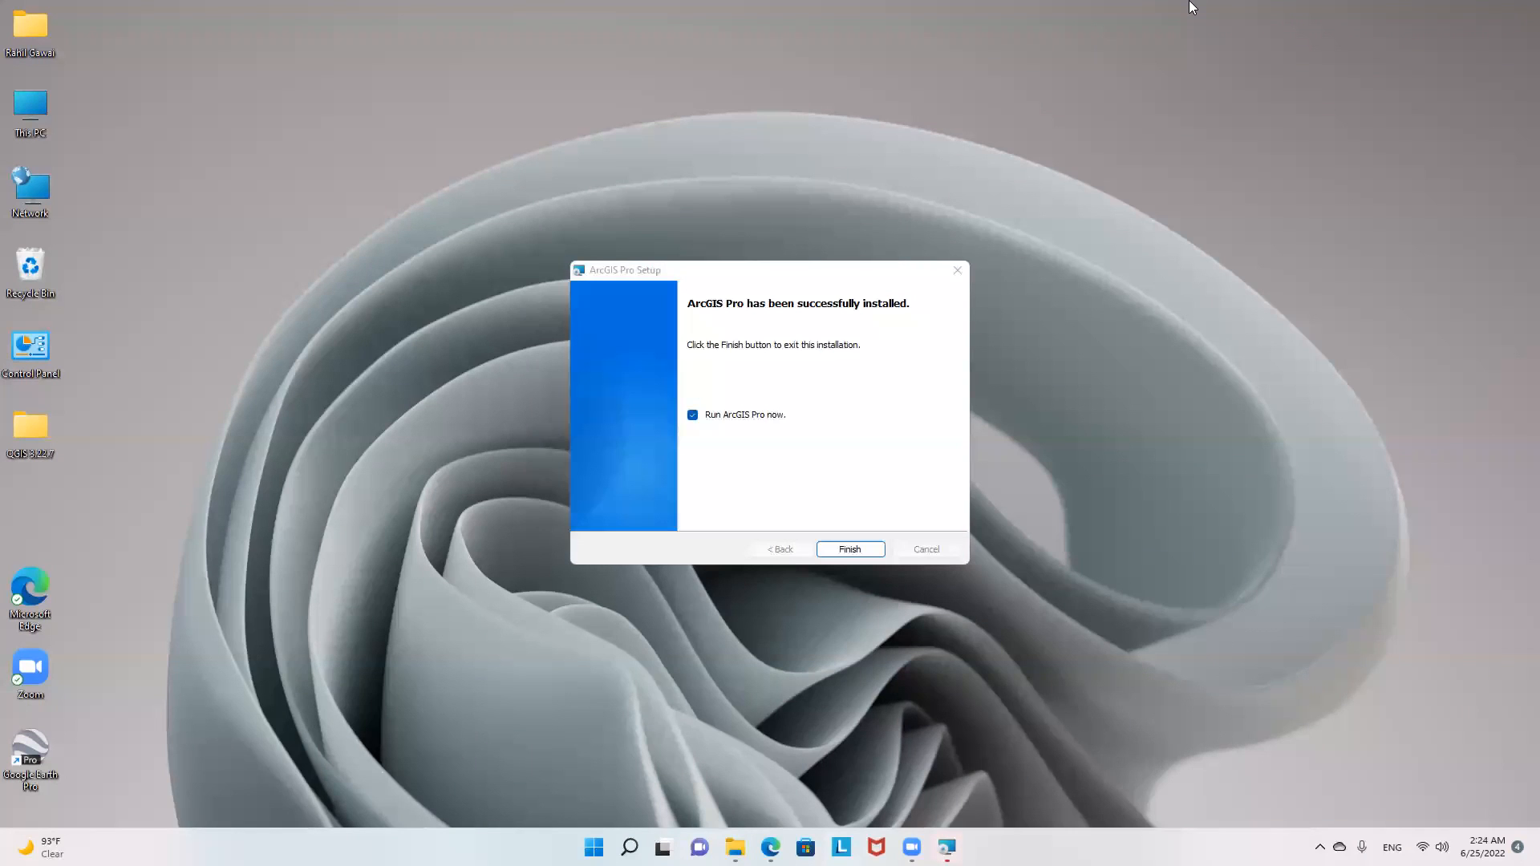
mouse_move(766, 471)
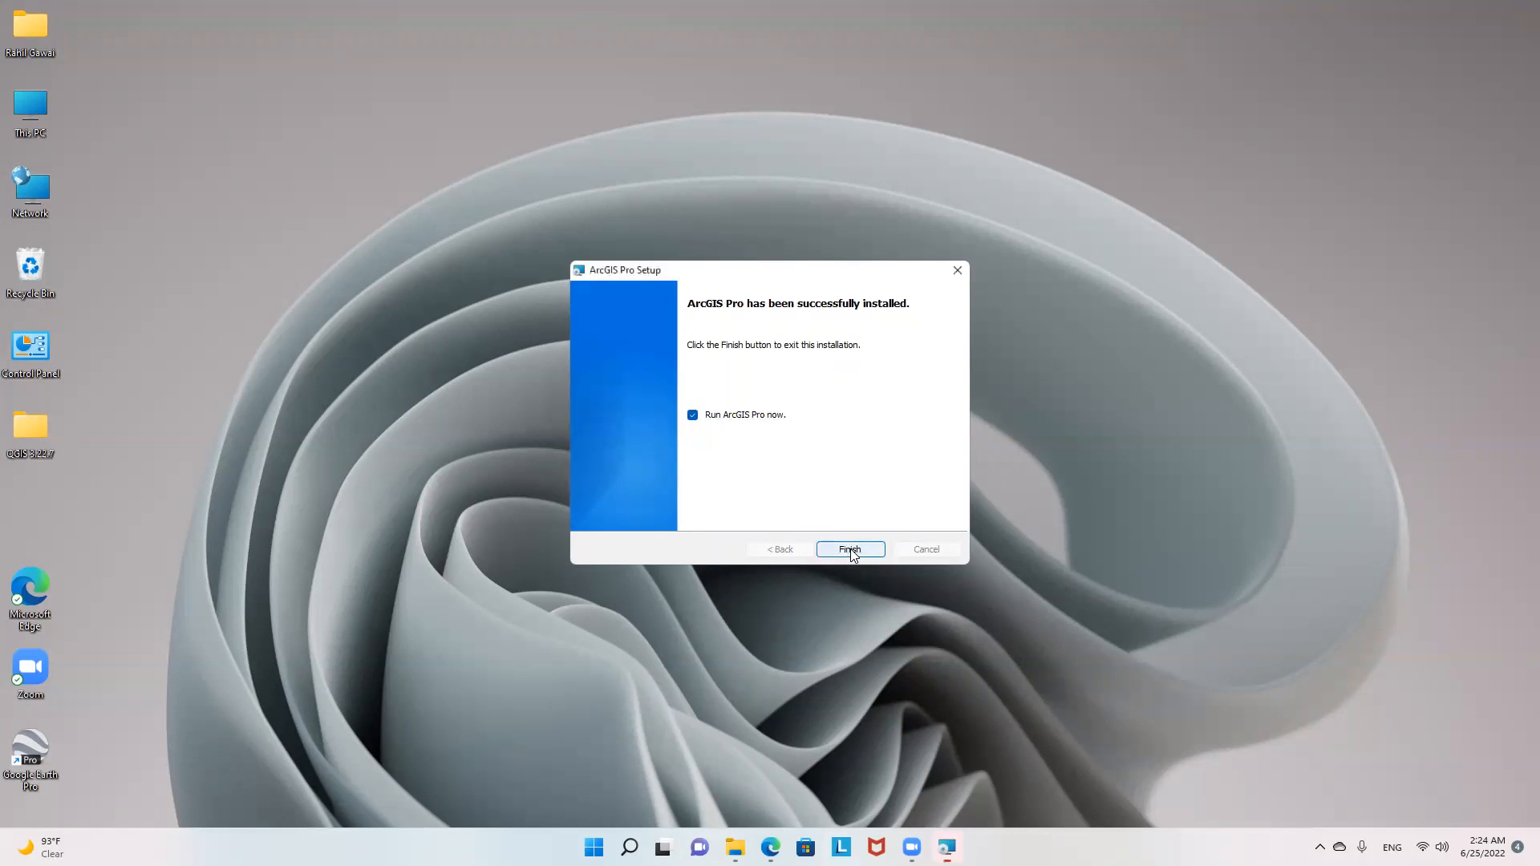
Step: Finish the setup with 'Run ArcGIS Pro now' checked so ArcGIS Pro starts initializing
click(849, 548)
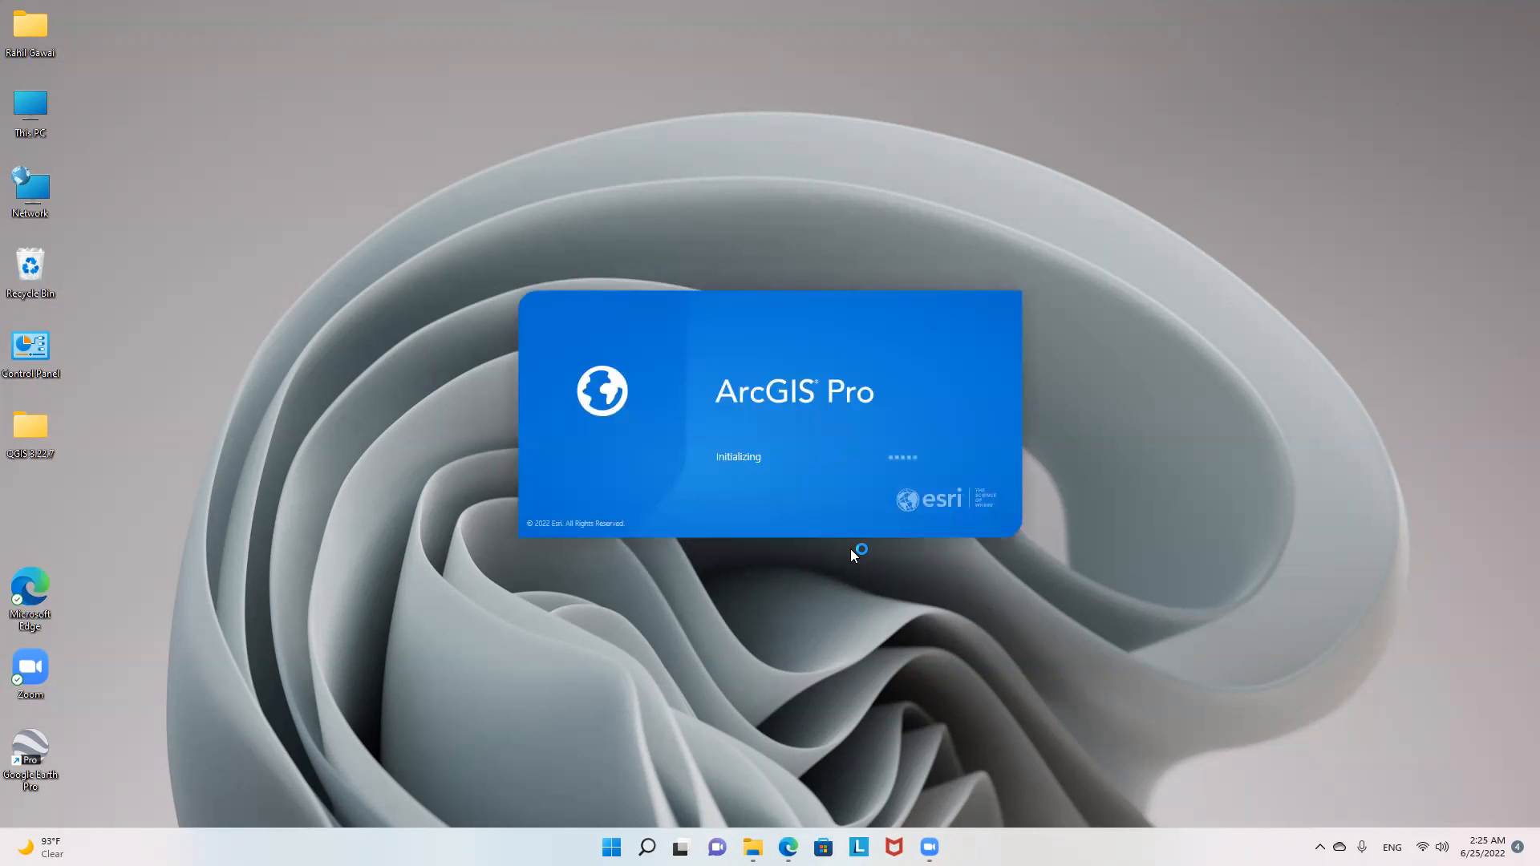
mouse_move(735, 434)
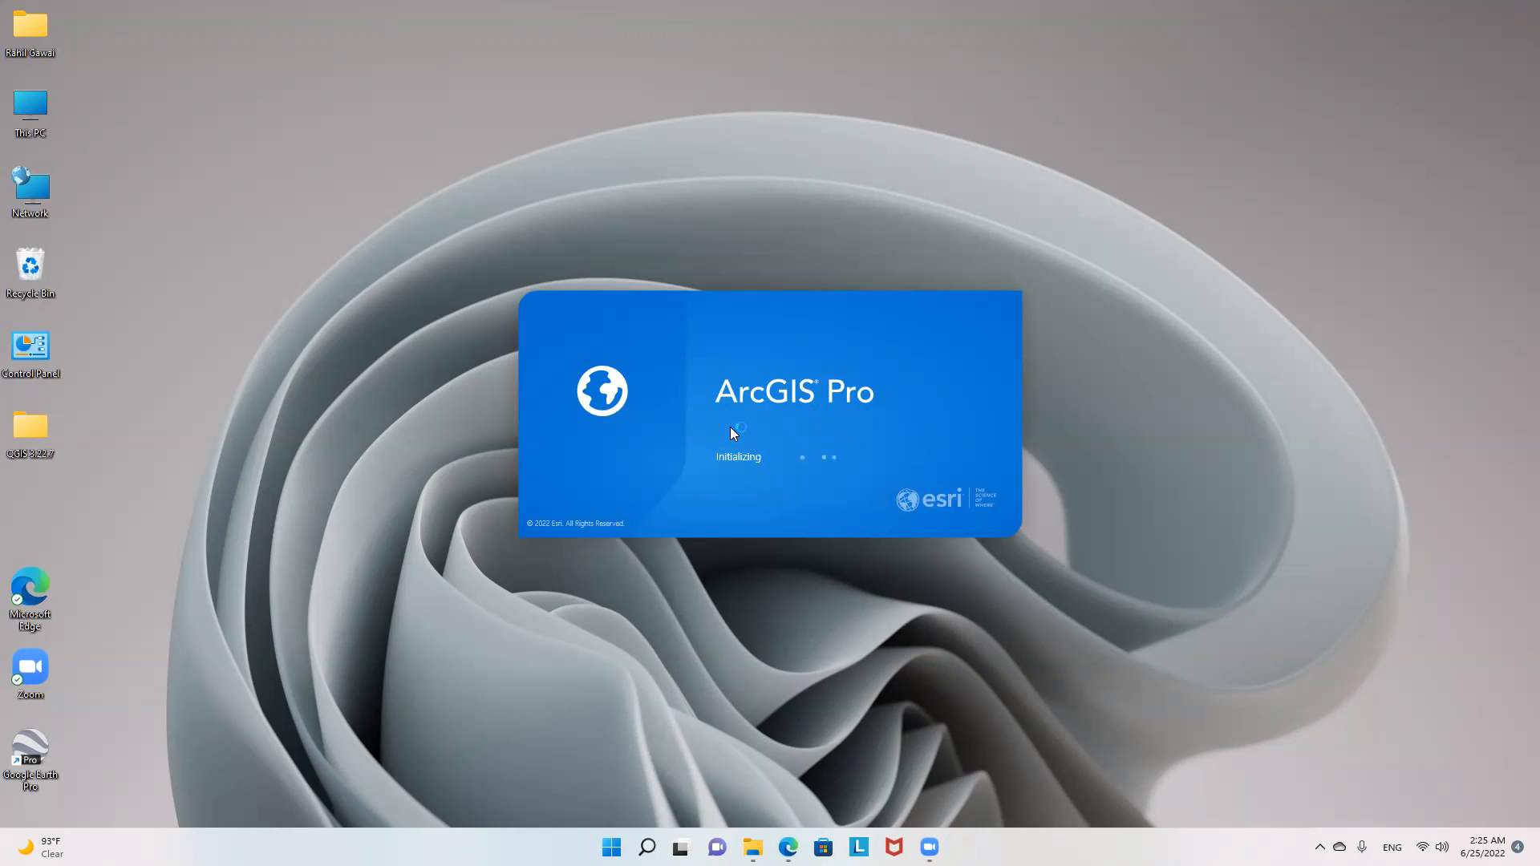
mouse_move(883, 432)
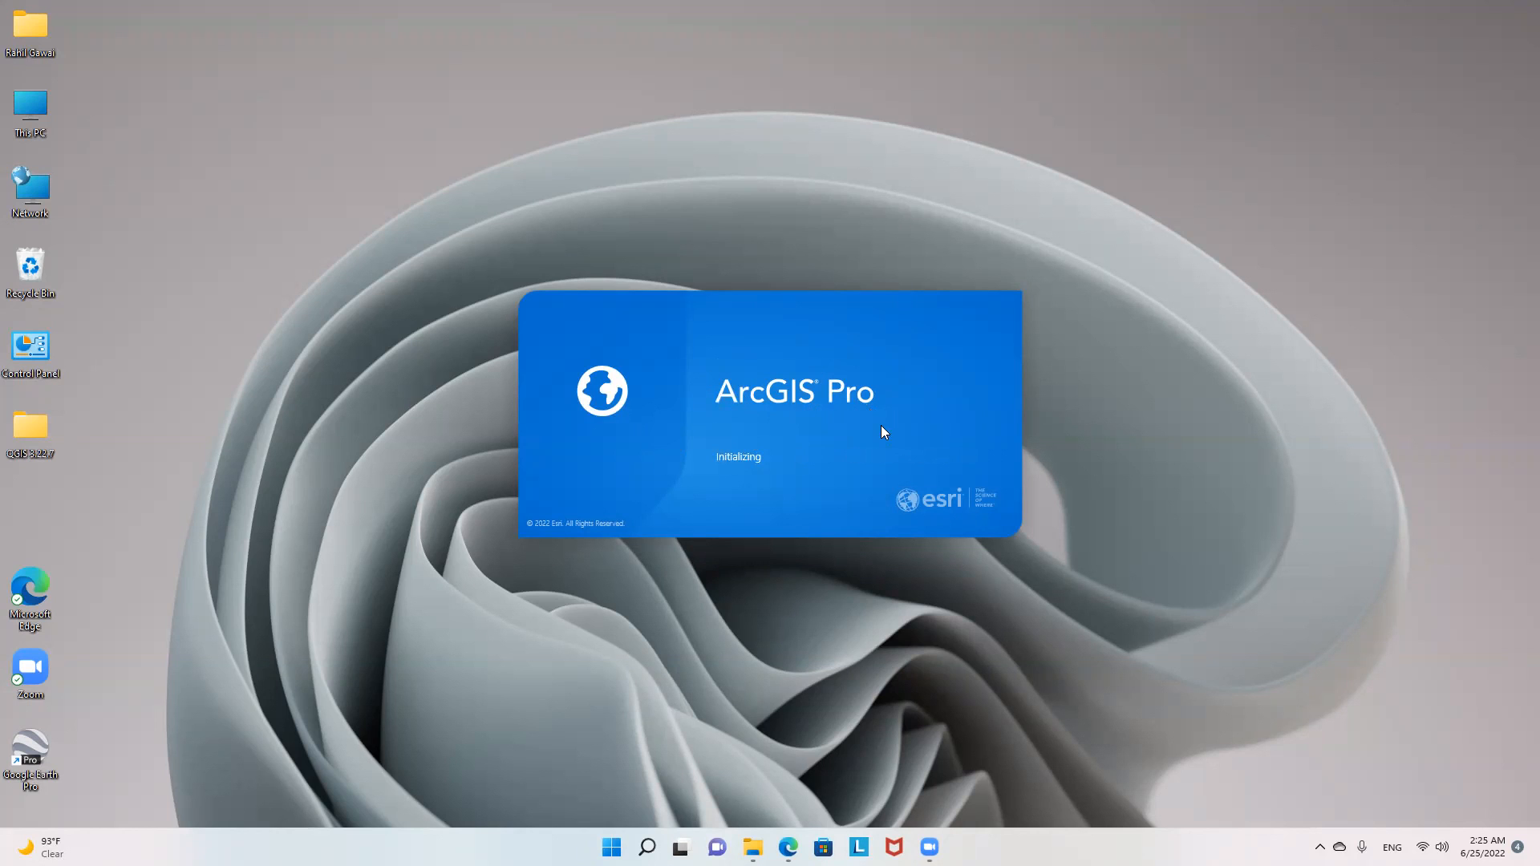
mouse_move(808, 625)
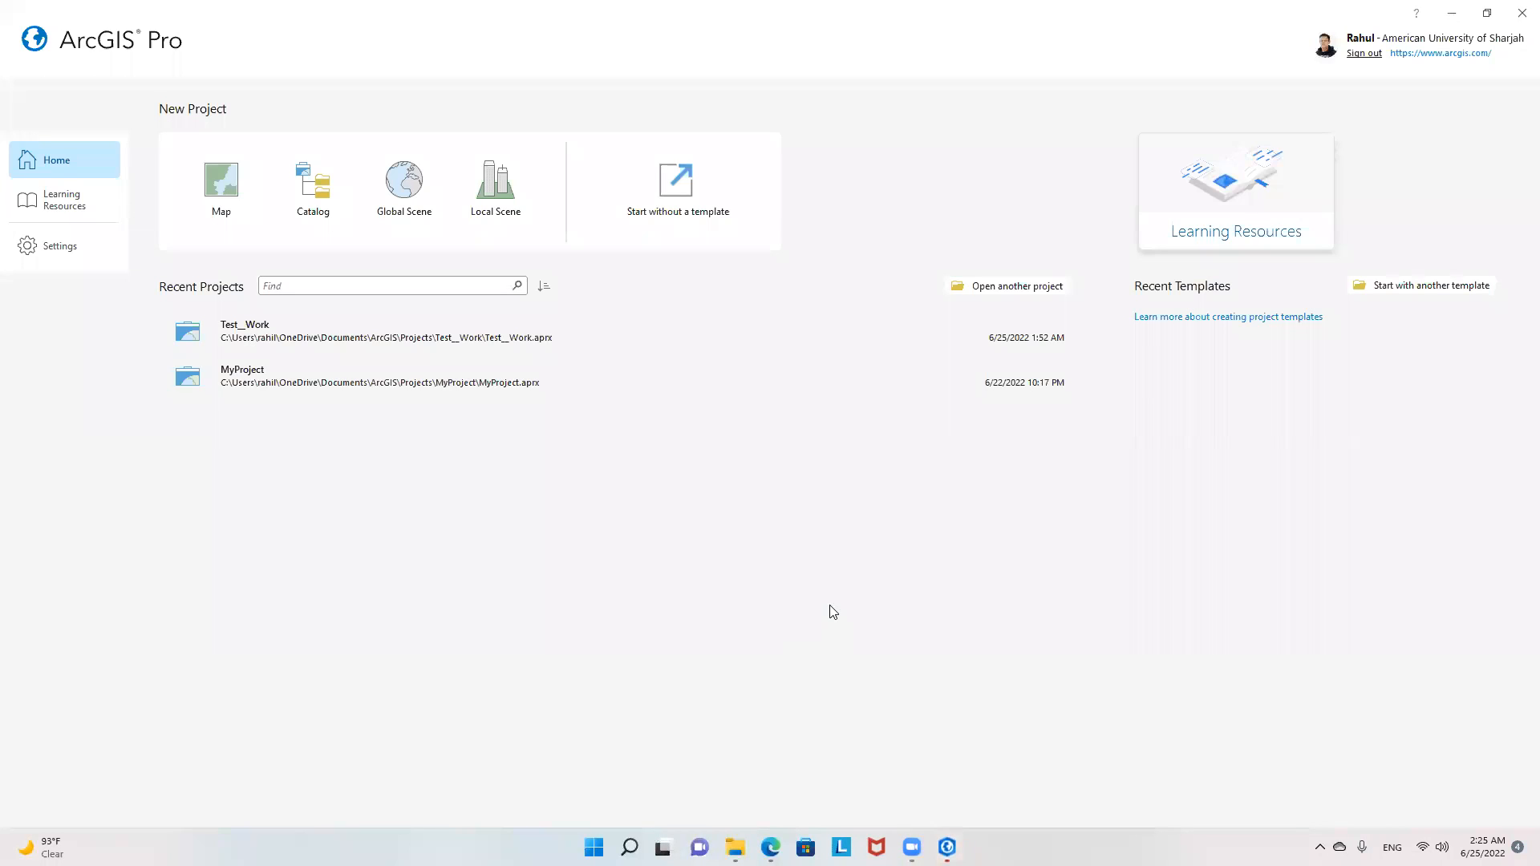
mouse_move(745, 496)
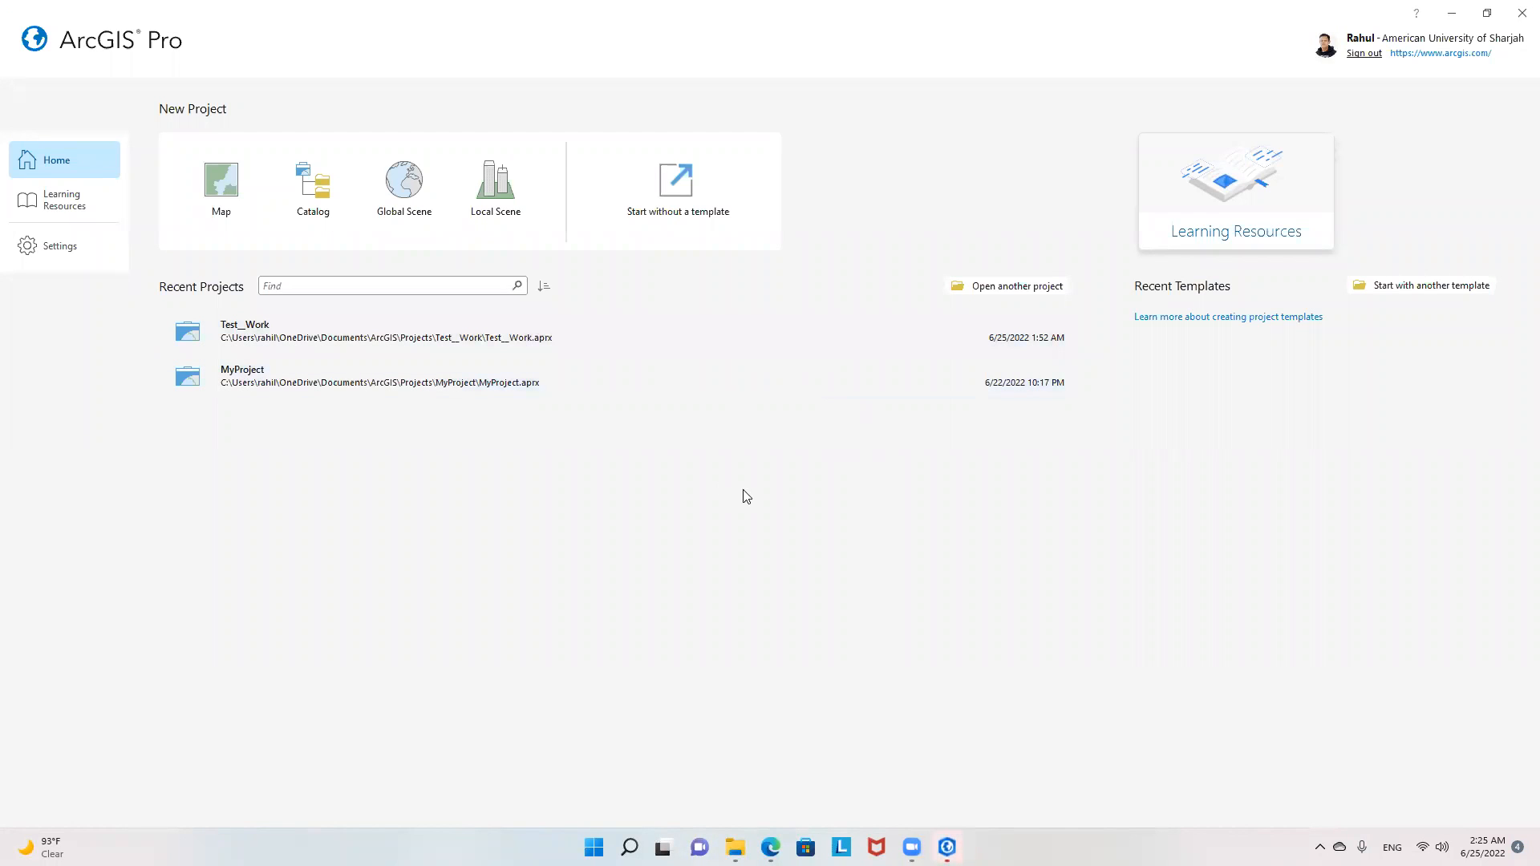
mouse_move(538, 489)
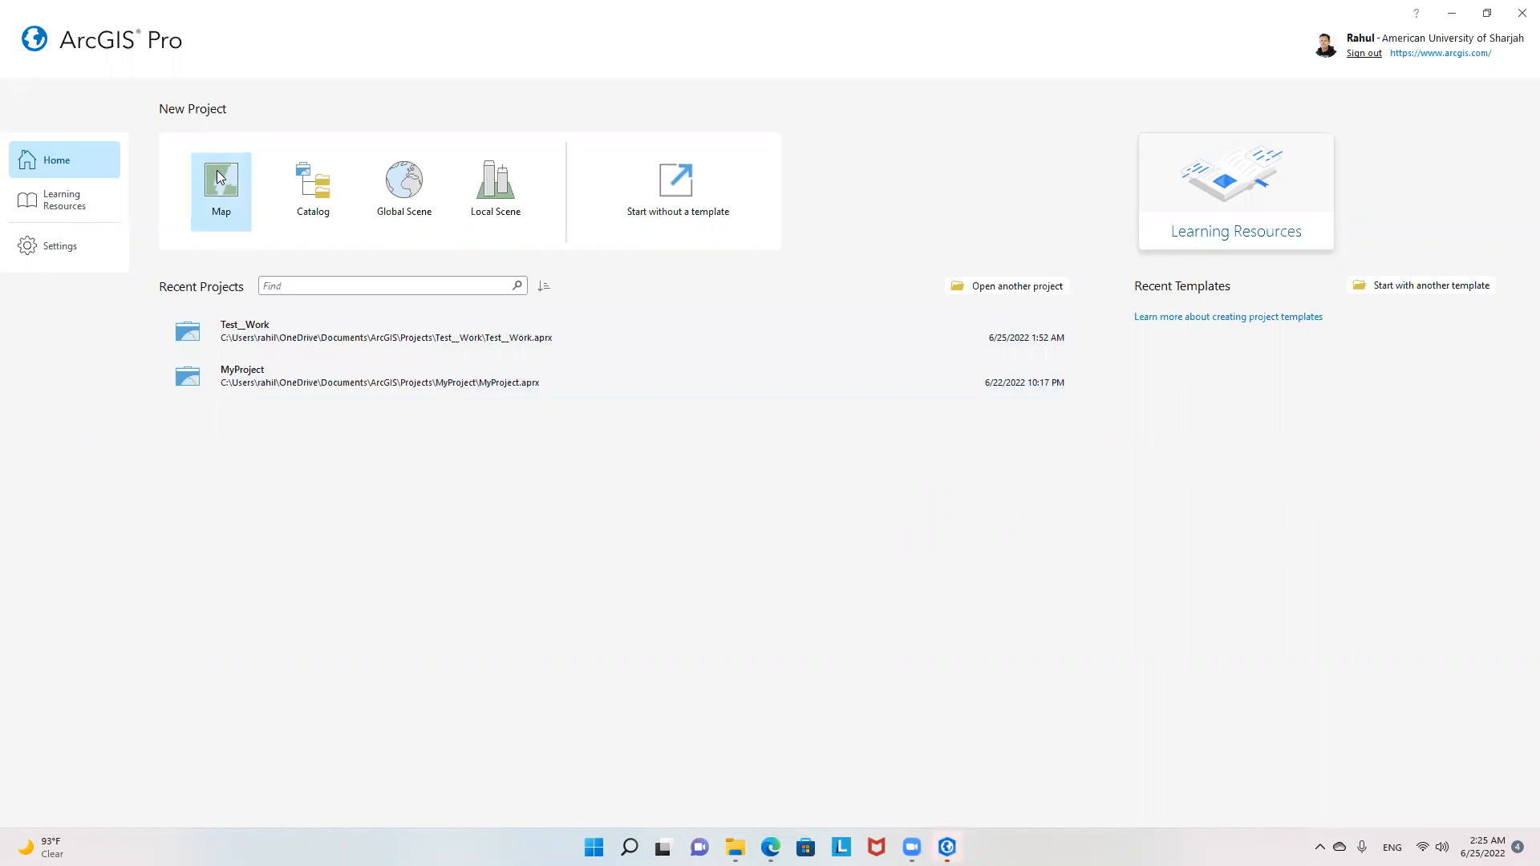
Step: Create a Map-template project named 'Demo Arcgis pro 3' in the default Projects folder
click(220, 188)
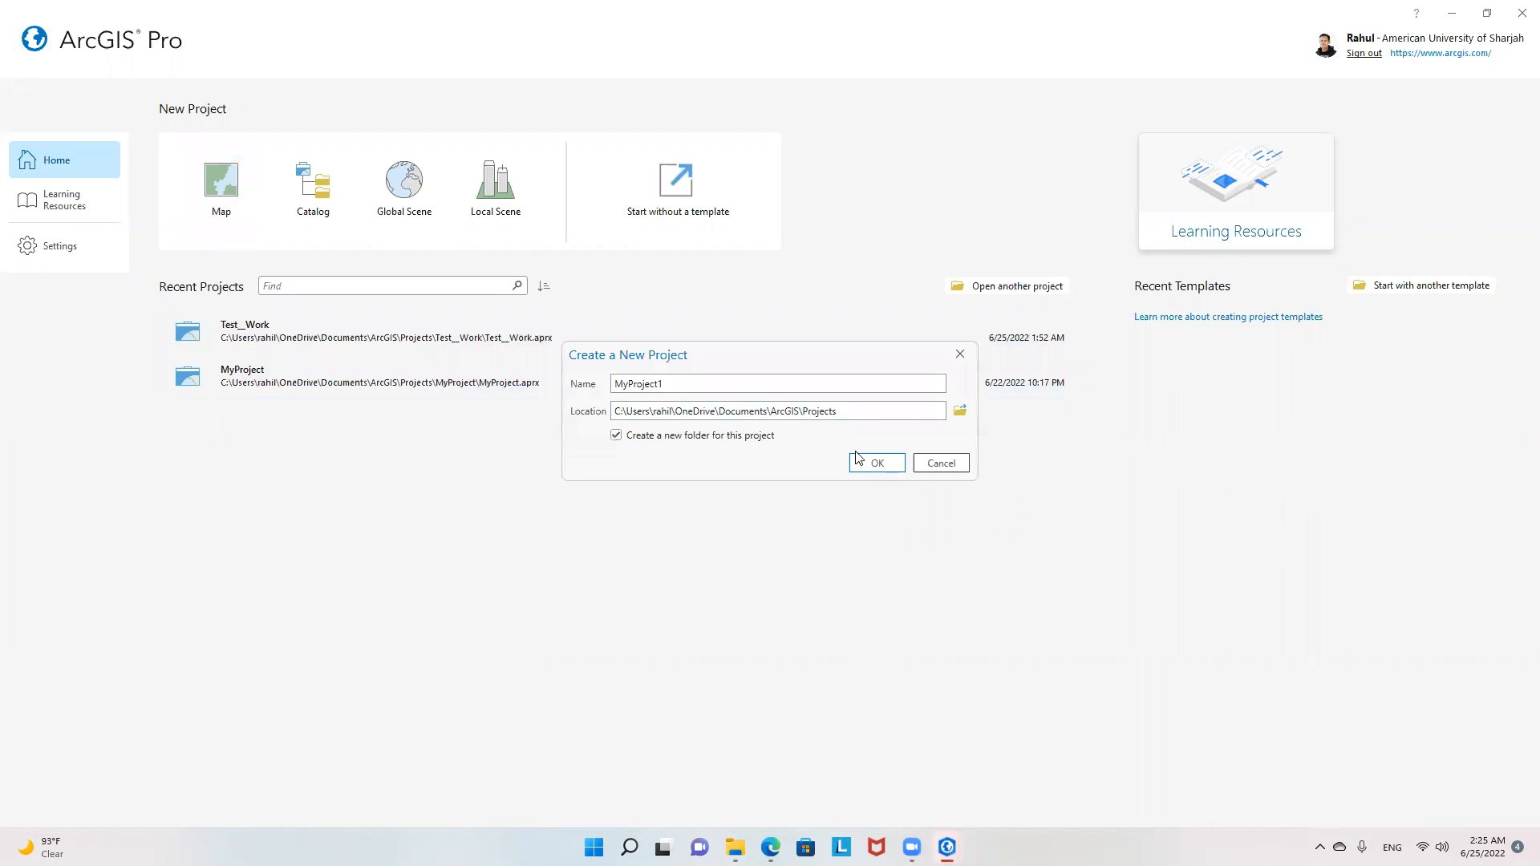
click(776, 384)
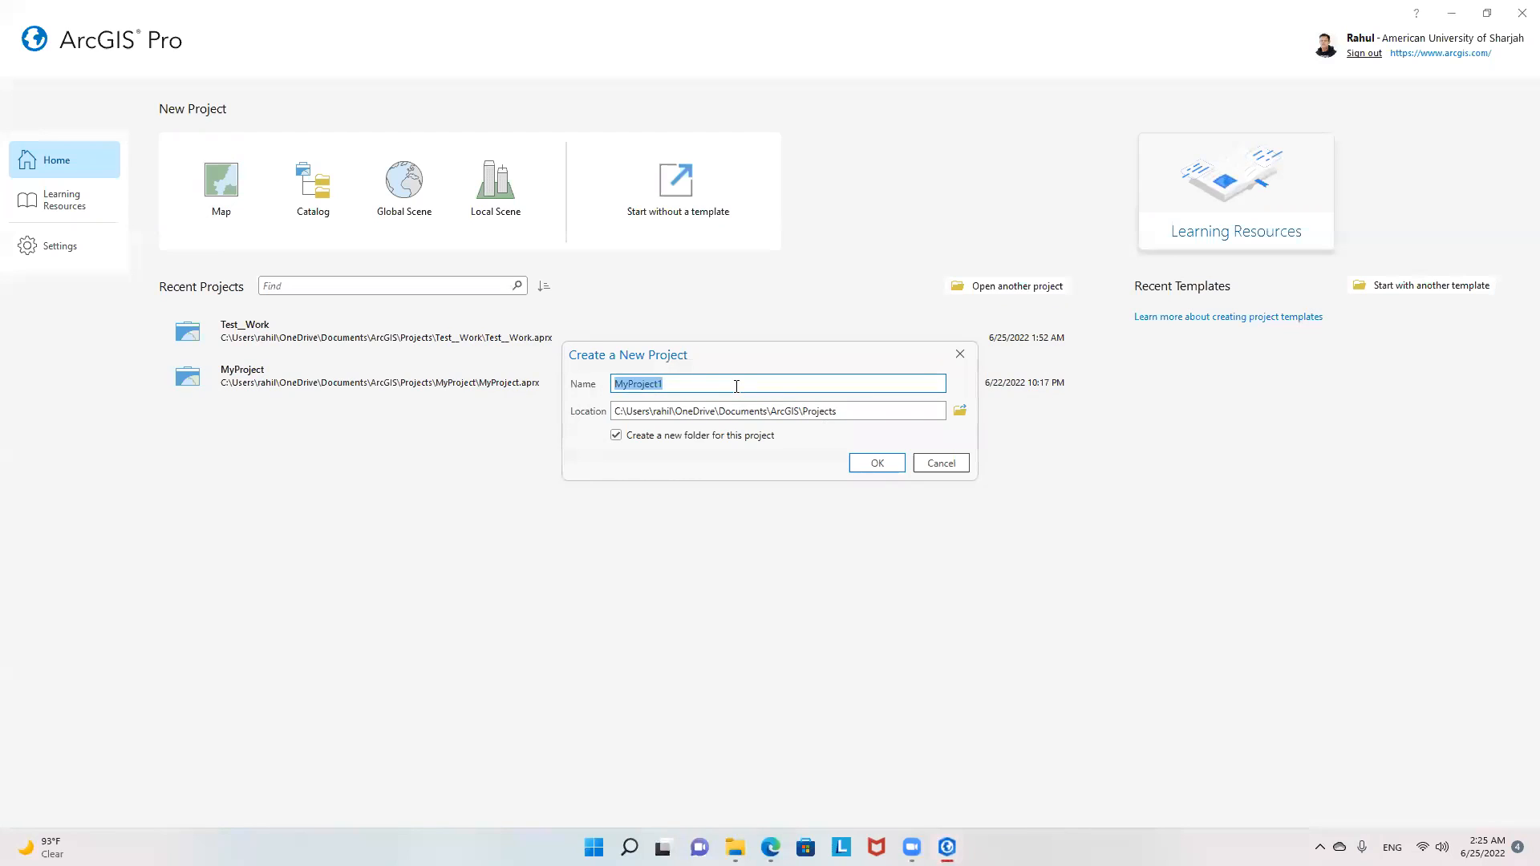
text(Demo Arcgis pro 3)
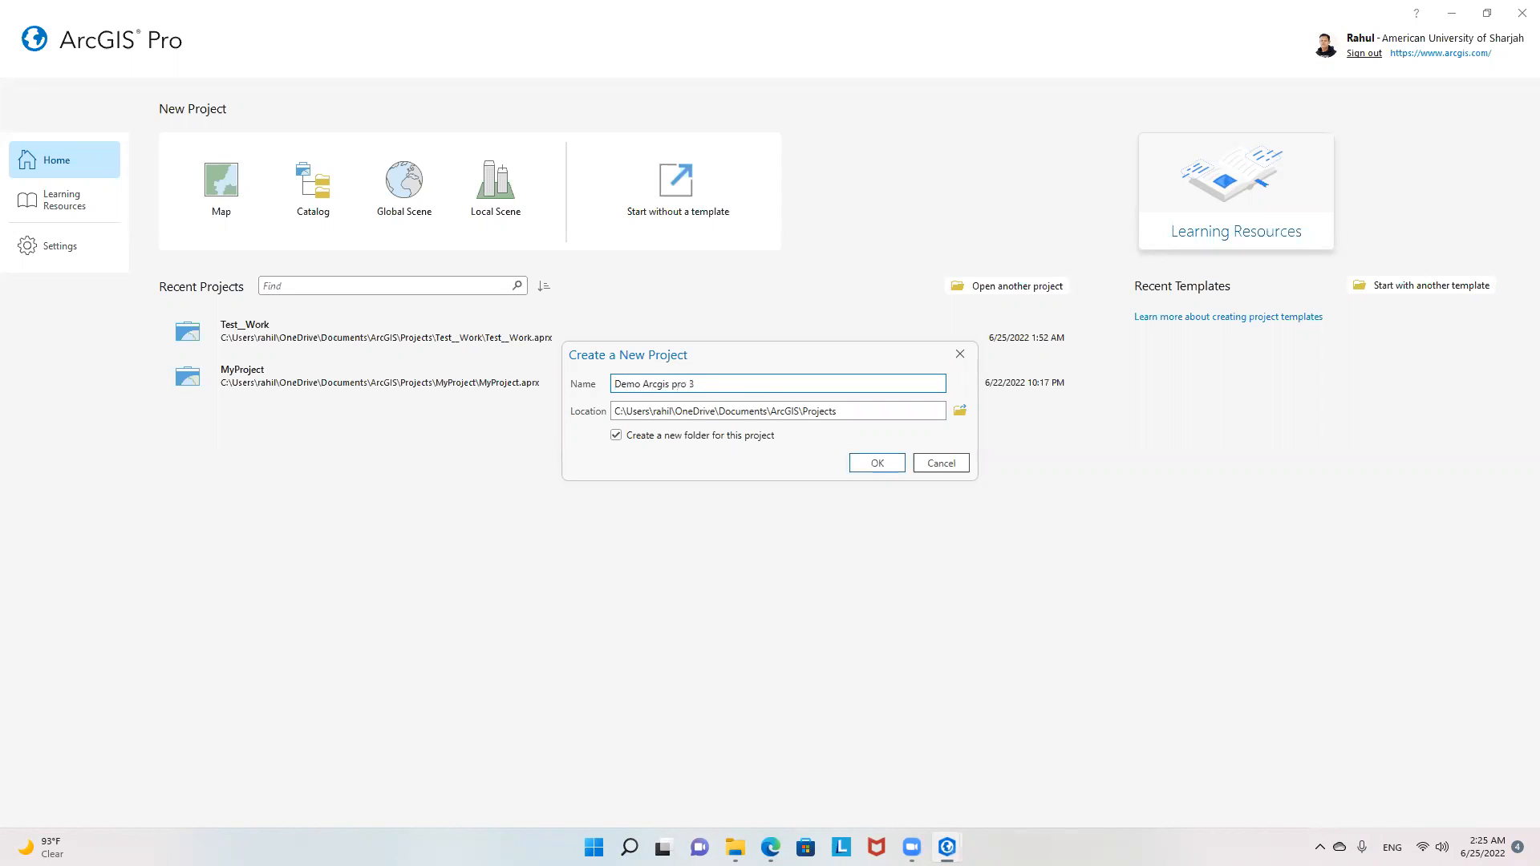
click(875, 463)
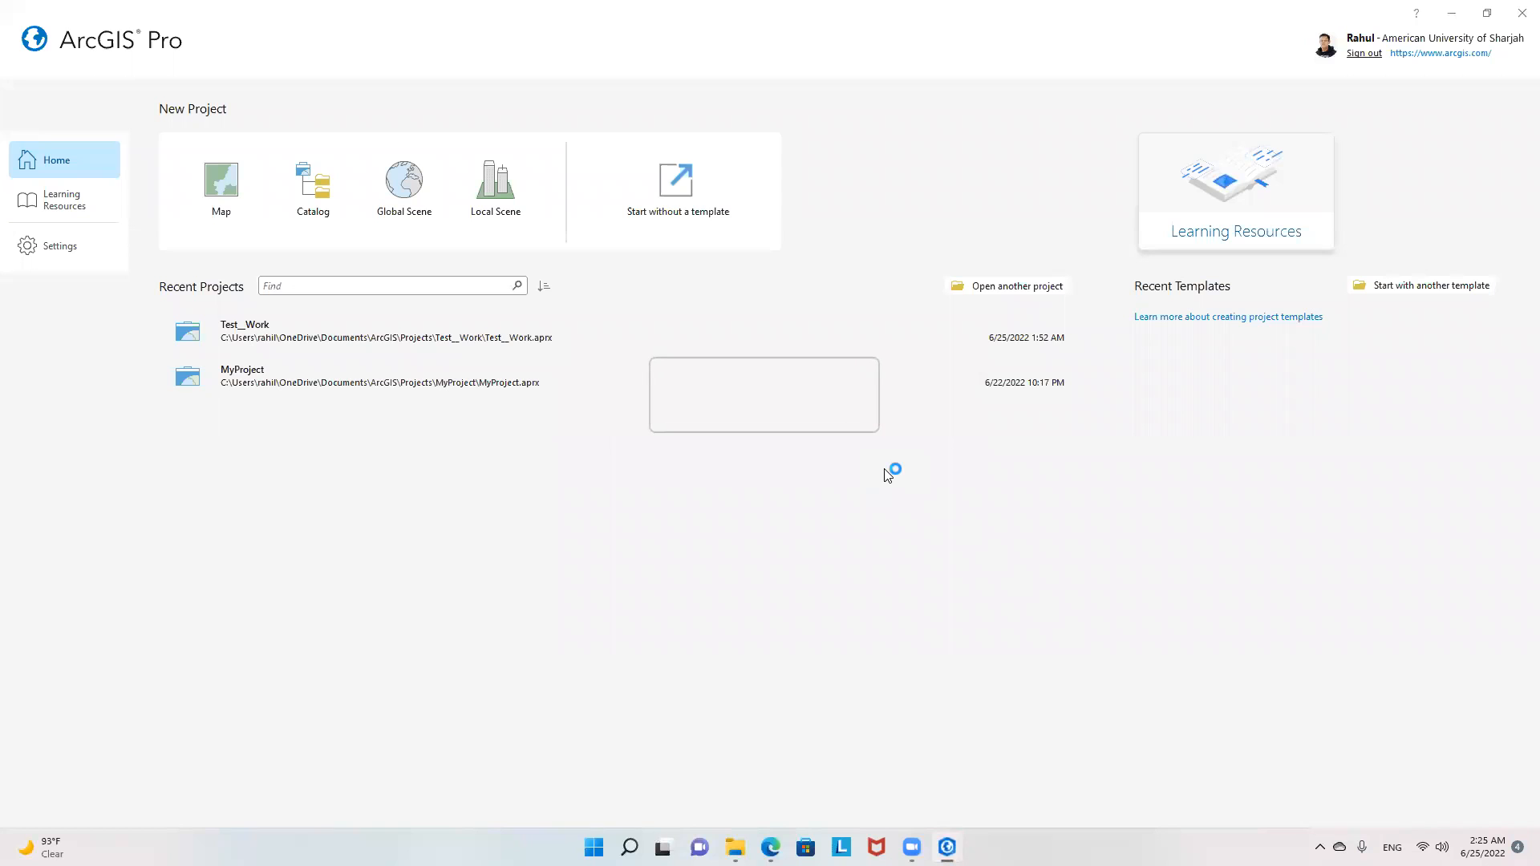
click(220, 186)
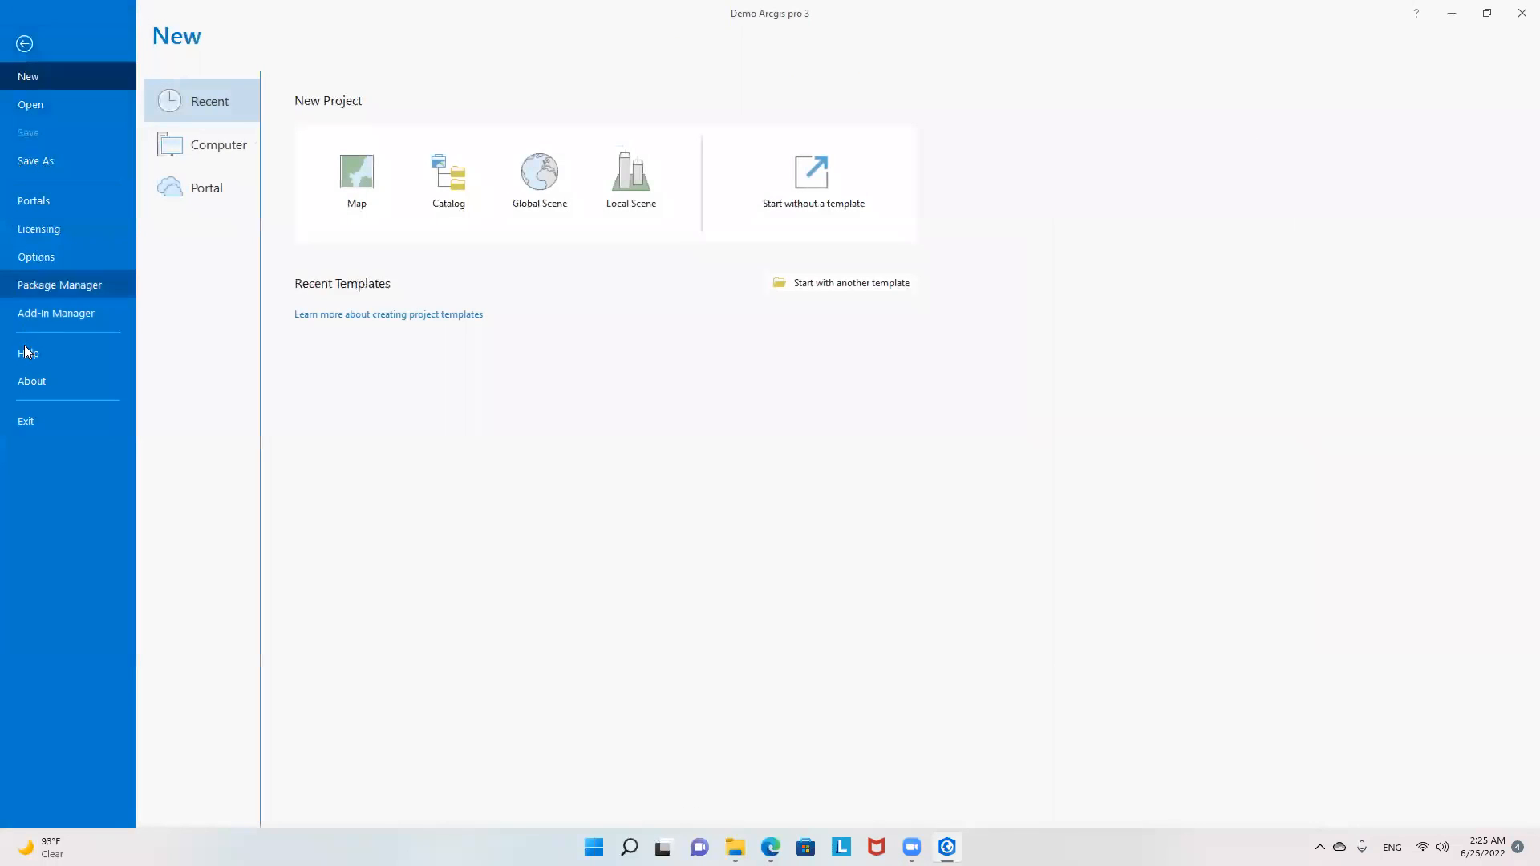
Step: Show the About page reporting ArcGIS Pro version 3.0.0 as current
click(32, 381)
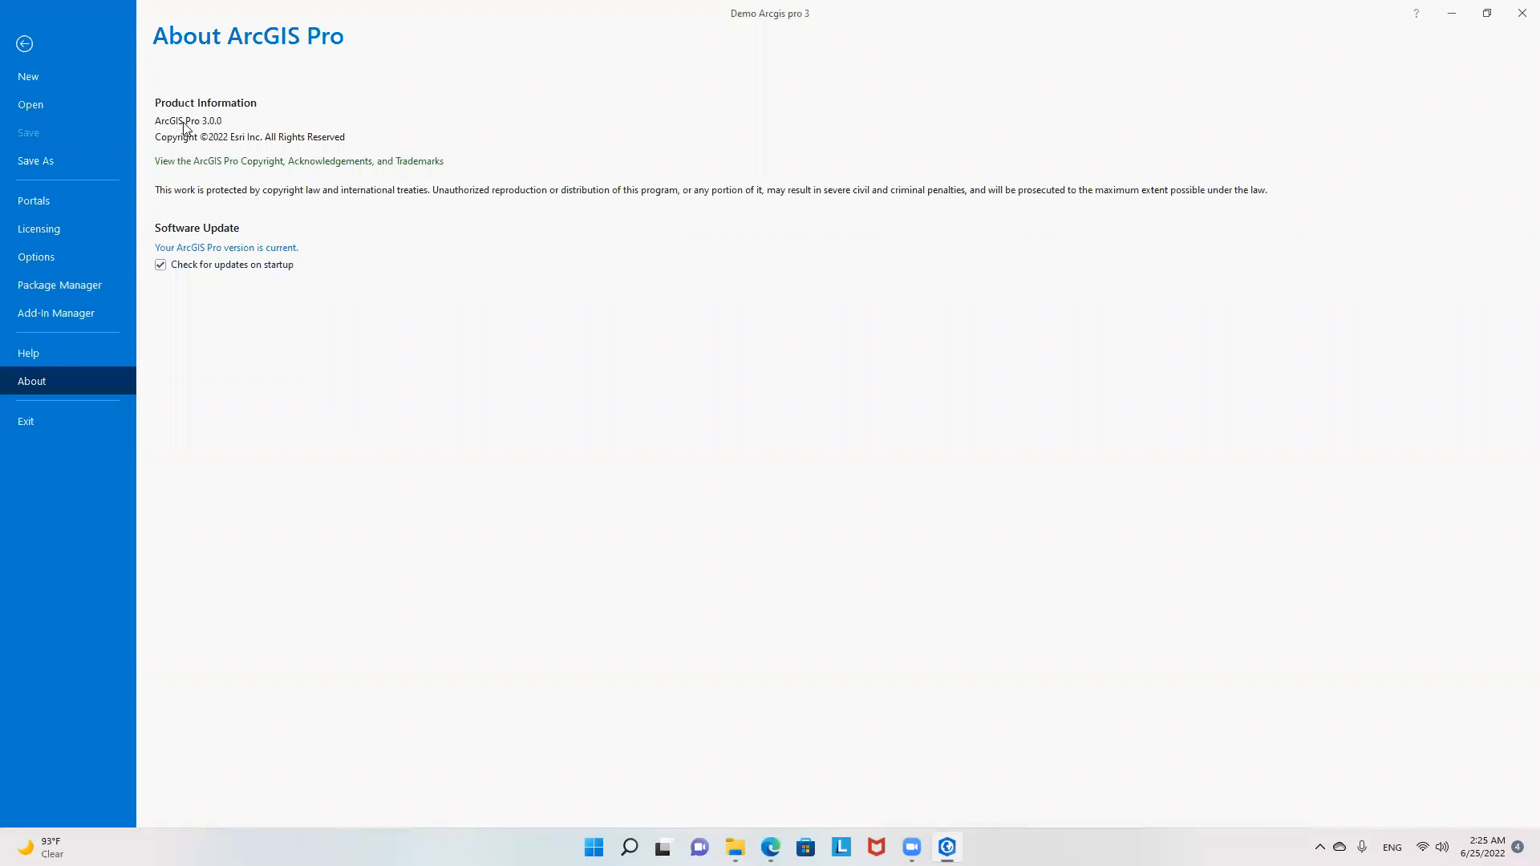
mouse_move(417, 134)
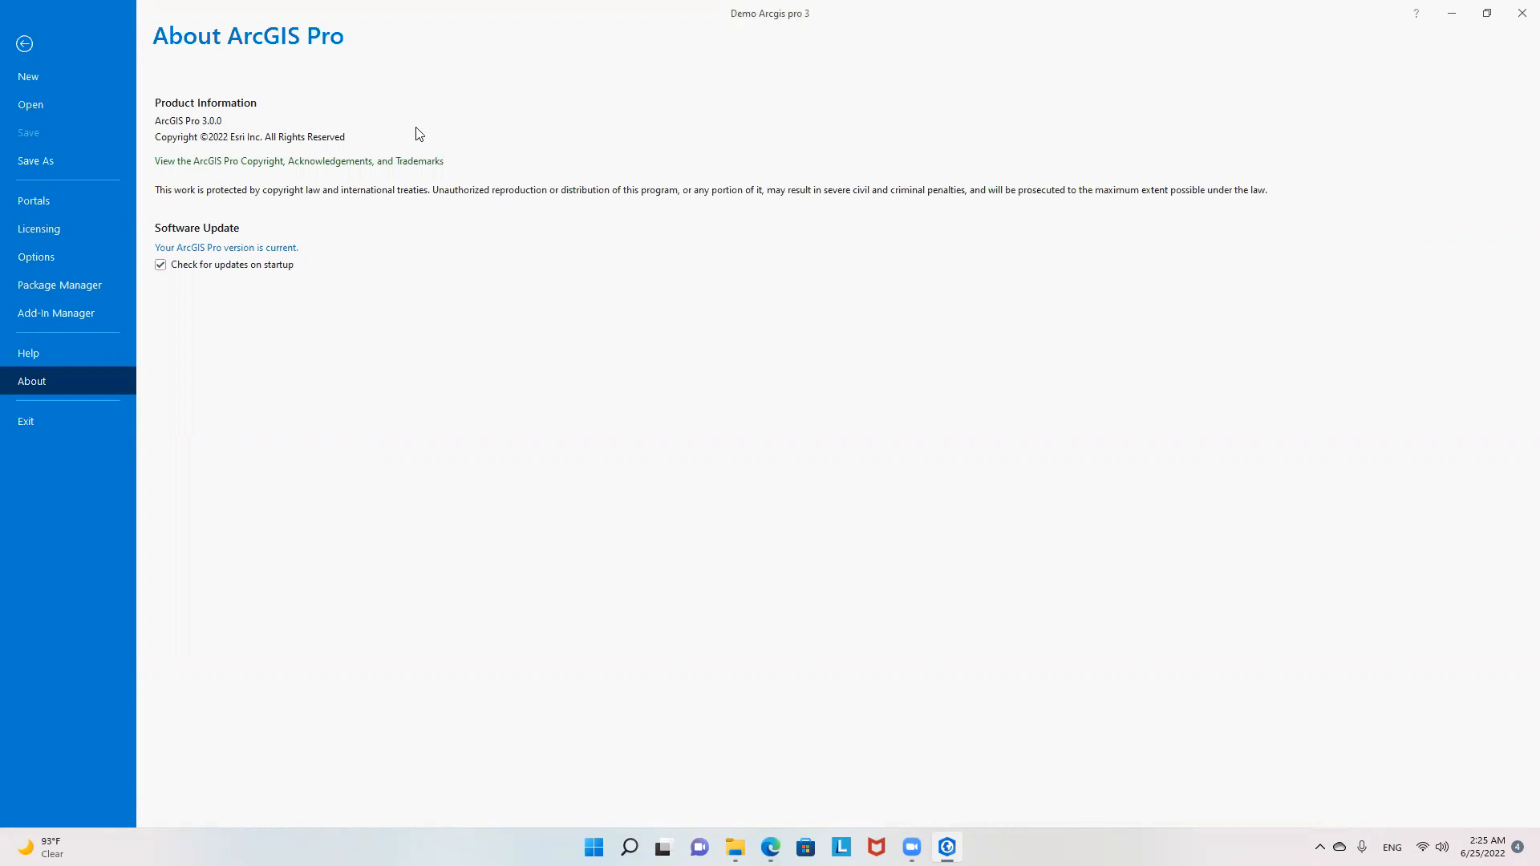